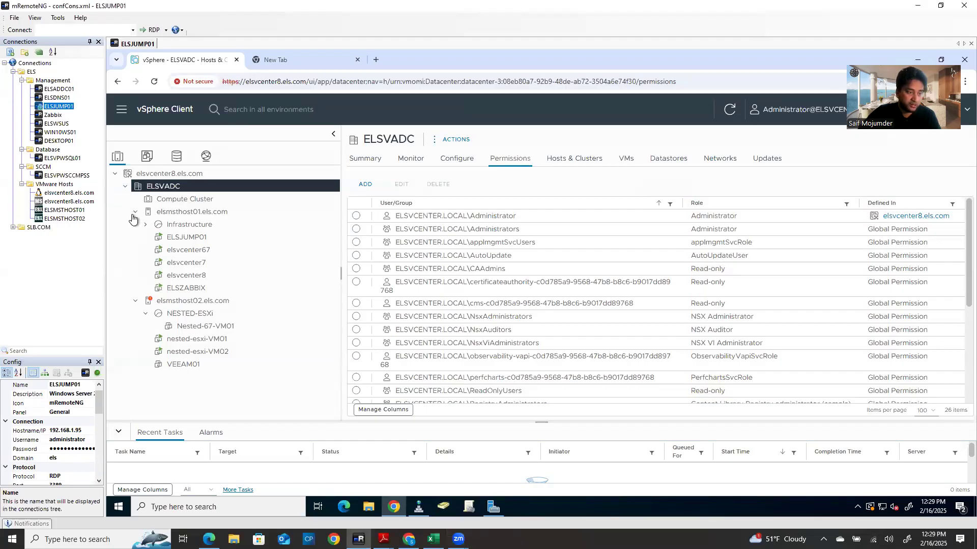
Step: Collapse the host branches and load the 192.168.1.13 ESXi login page in a new tab
click(134, 212)
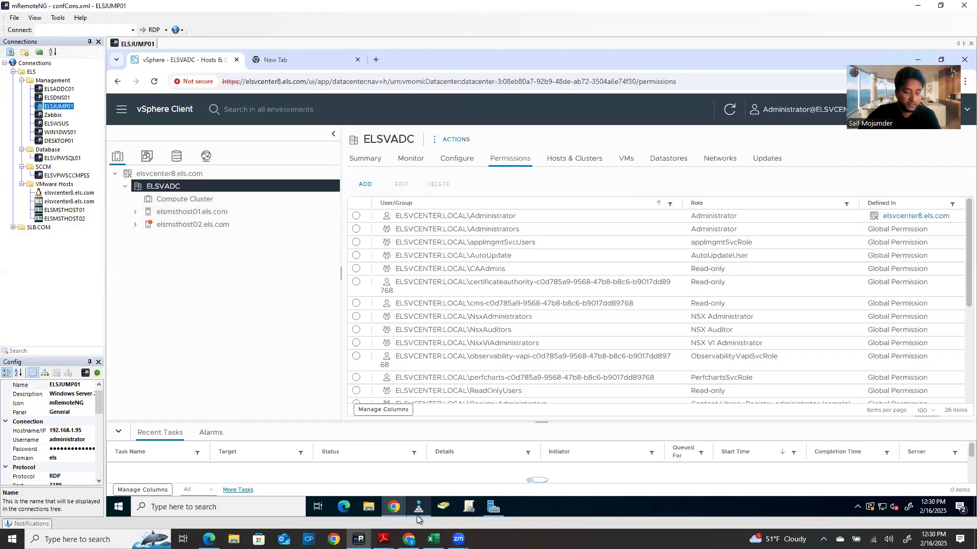
click(275, 59)
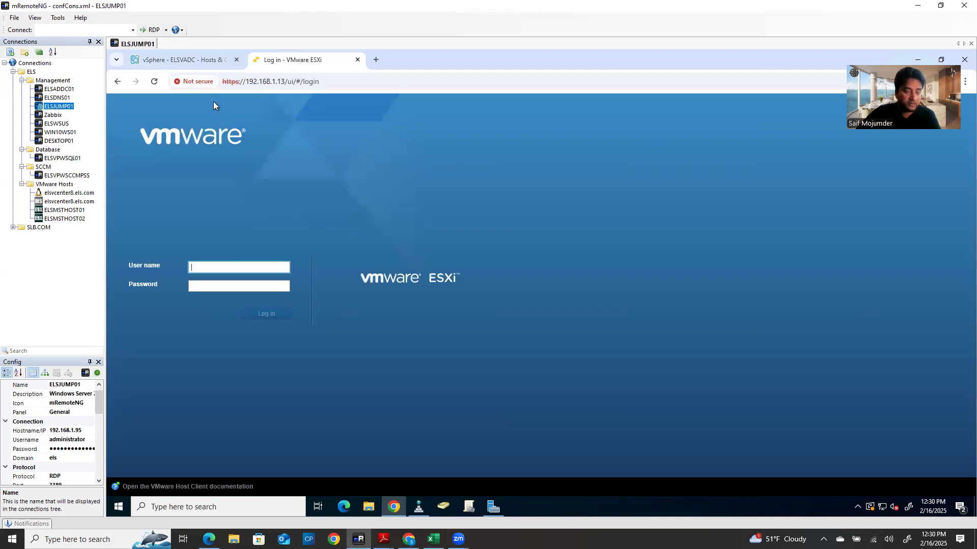
mouse_move(350, 330)
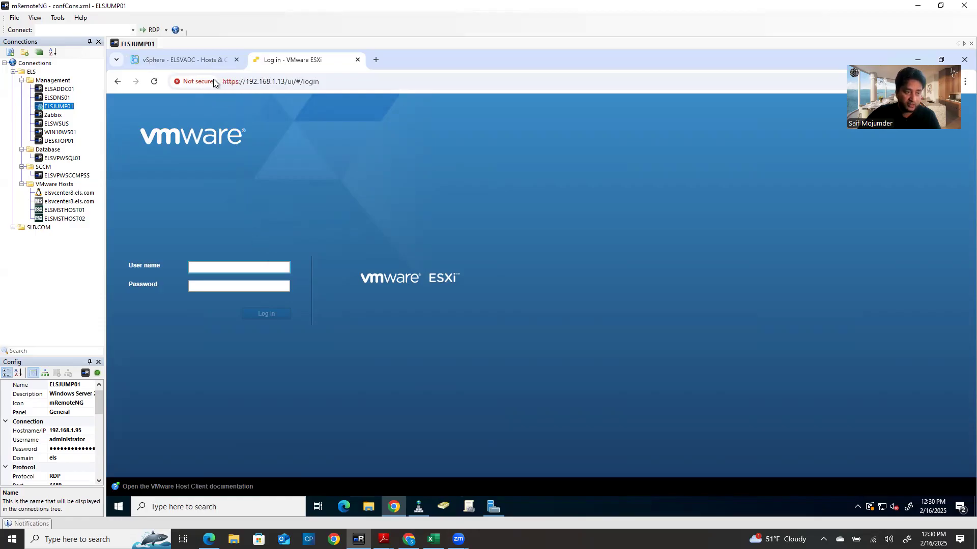
mouse_move(283, 315)
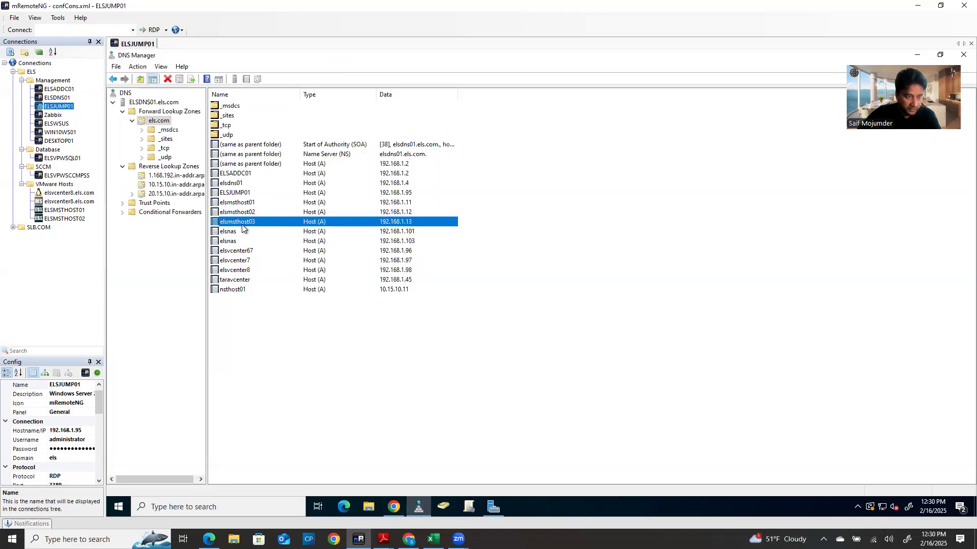
Step: Open the elsmsthost03 Host (A) record at 192.168.1.13 in the els.com zone
double_click(237, 222)
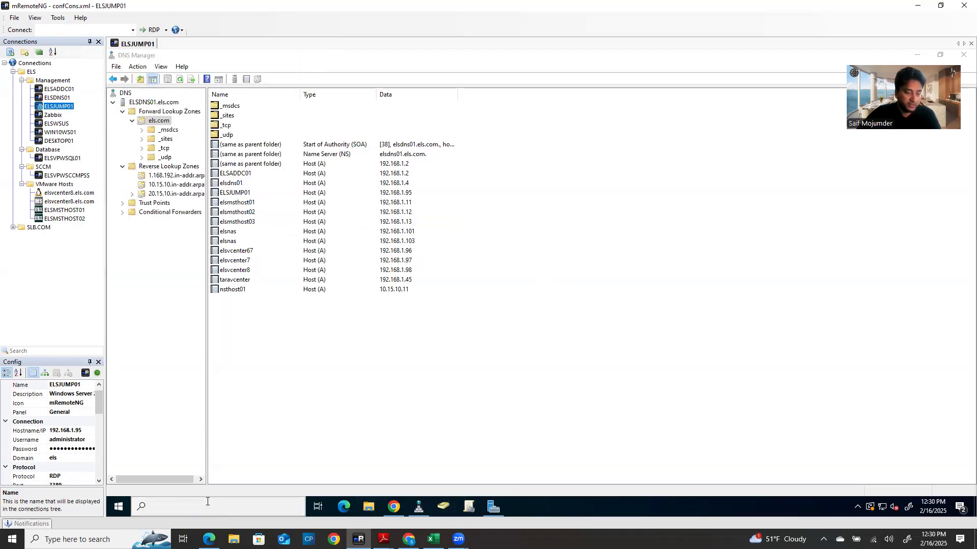
Step: Launch Command Prompt and ping elsmsthost03.els.com
click(117, 505)
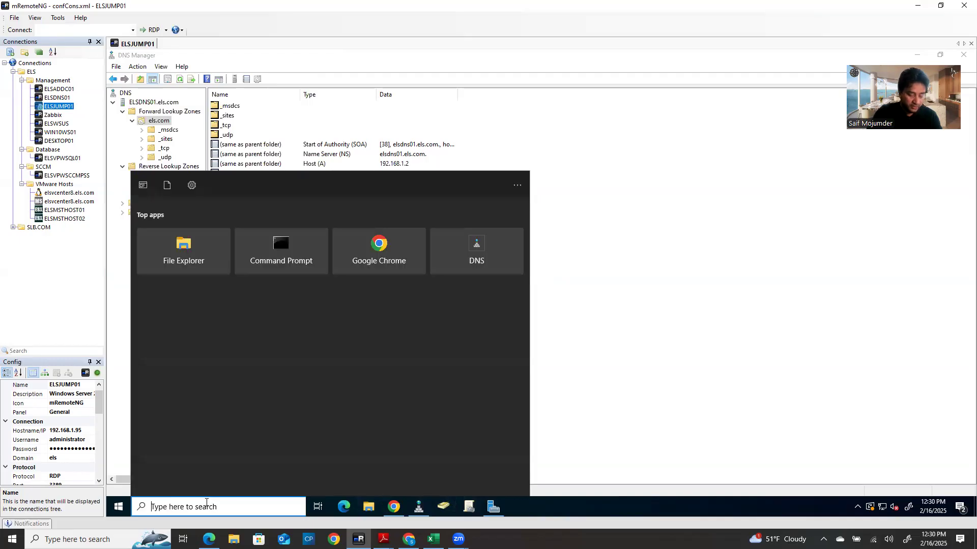
text(cmd)
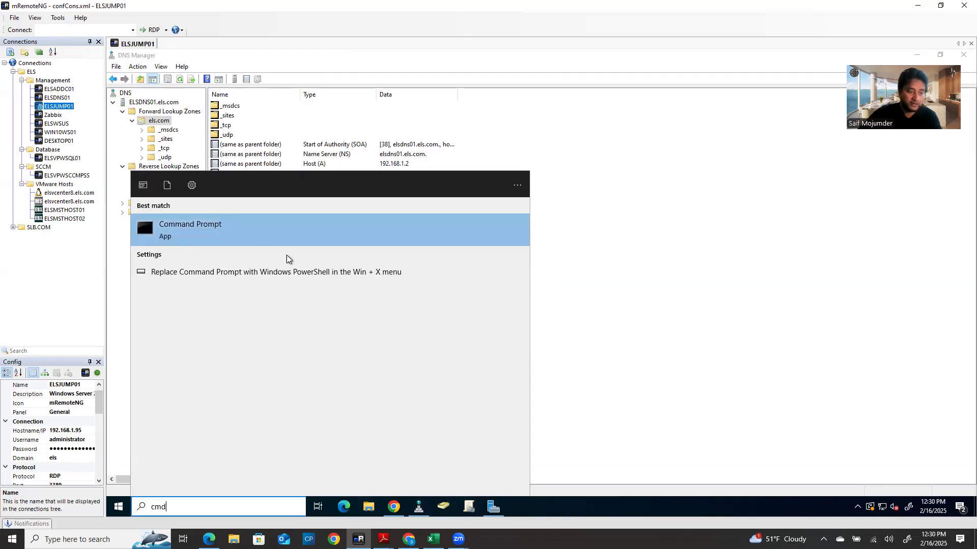
click(189, 229)
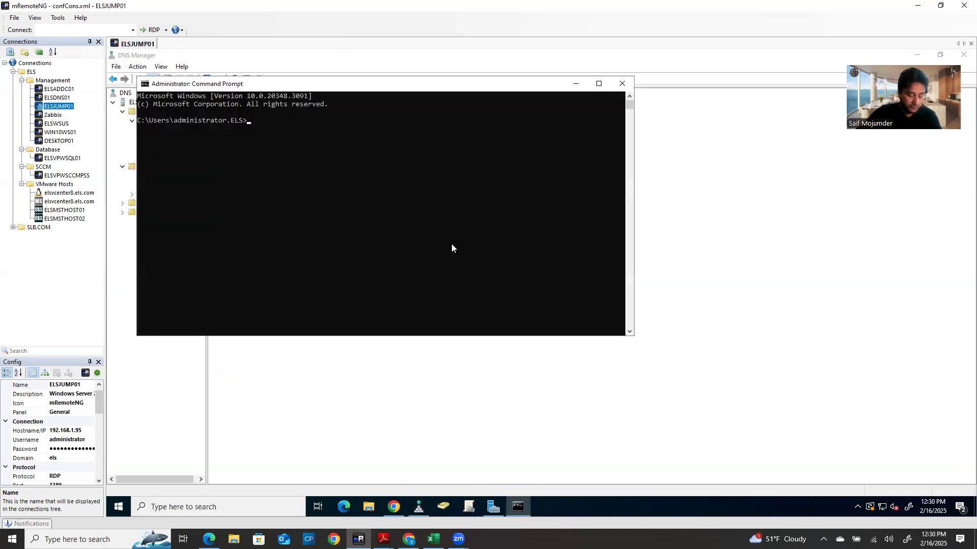
text(ping)
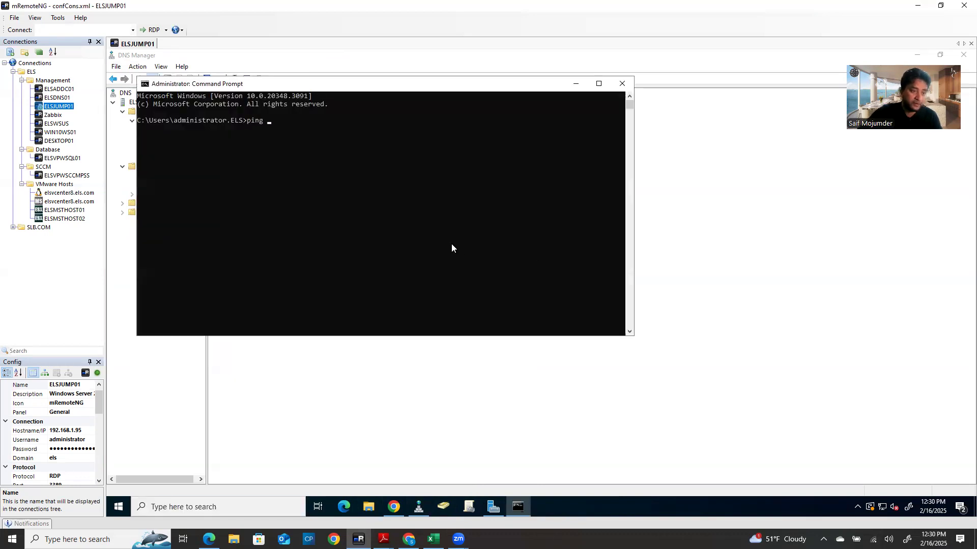
text(elsmsthost03.els.com)
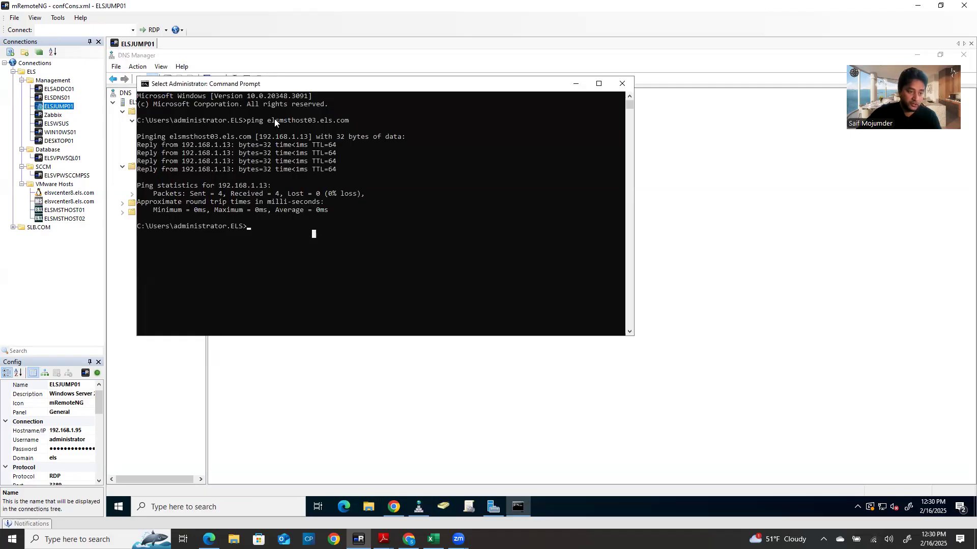
drag(266, 120, 350, 120)
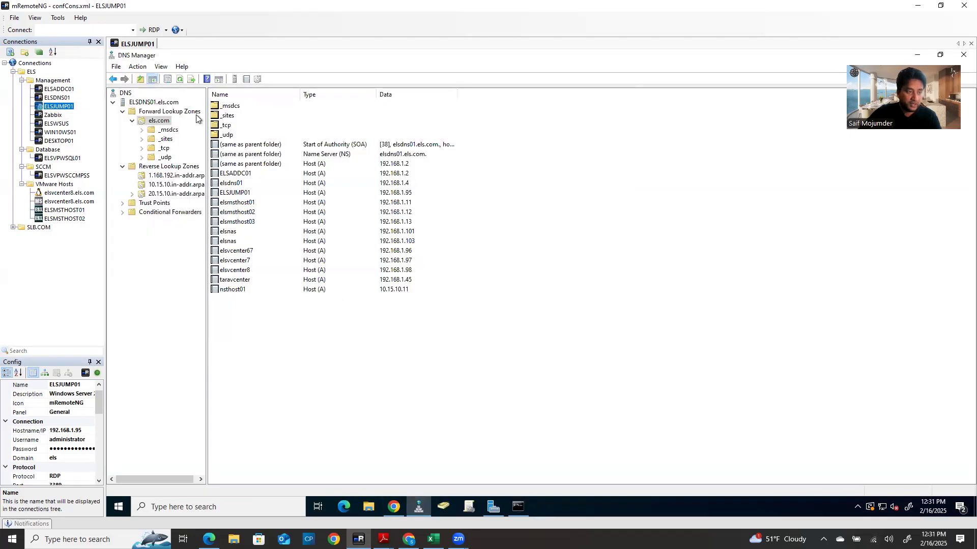
mouse_move(175, 140)
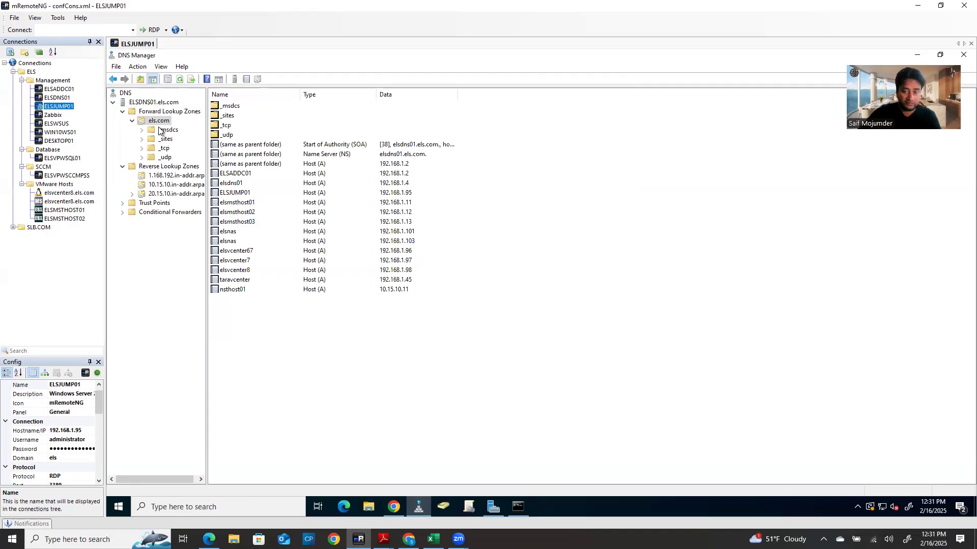
mouse_move(185, 145)
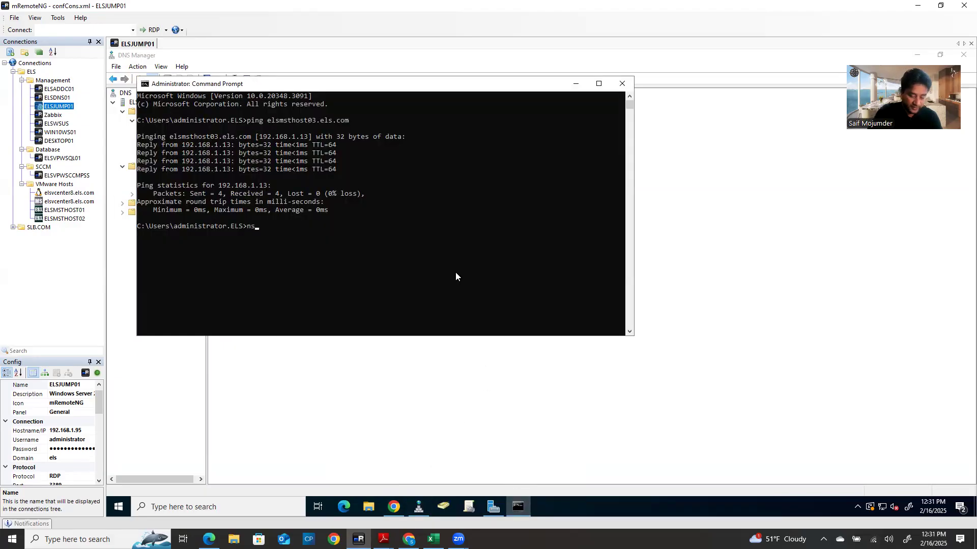
Step: Run nslookup for elsmsthost03.els.com and a reverse lookup of 192.168.1.13
text(lookup)
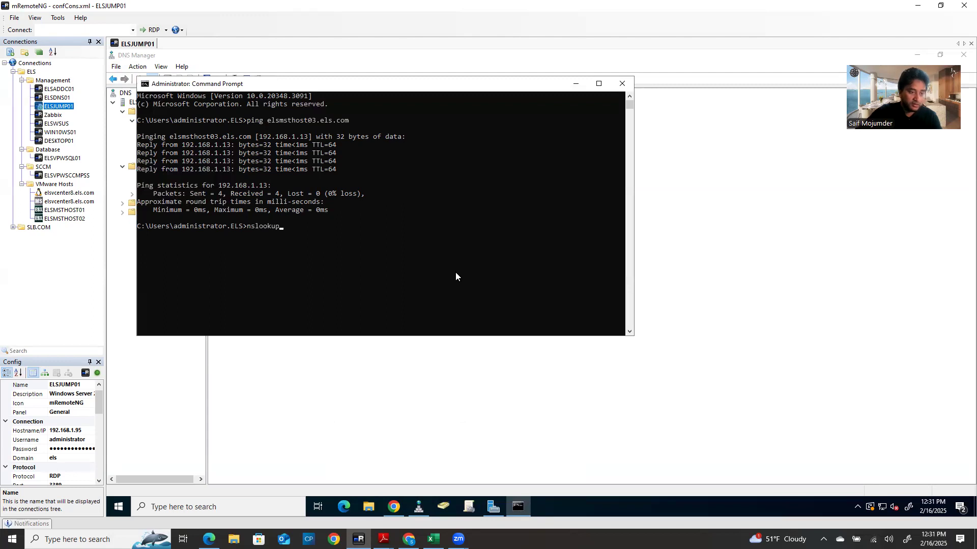
text(elsmsthost03.els.com)
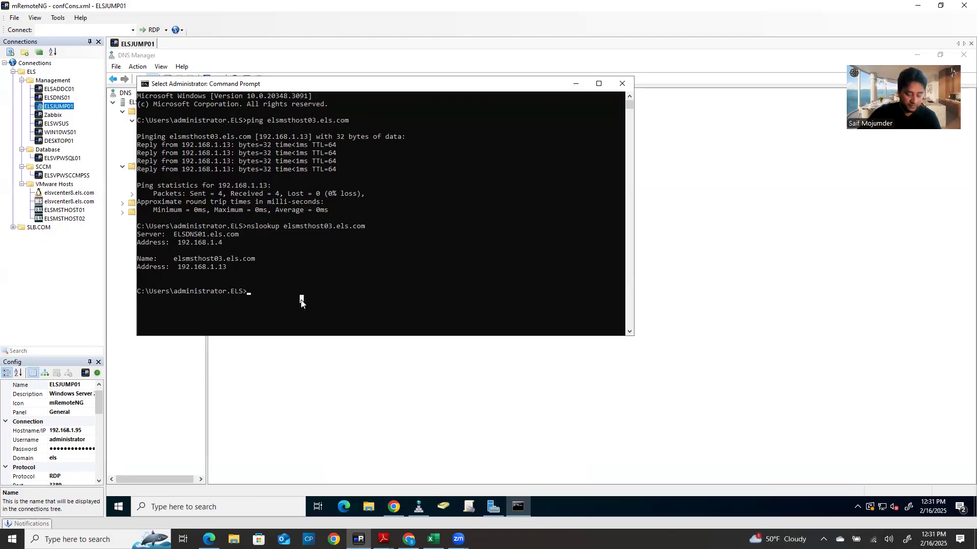
text(nslooku)
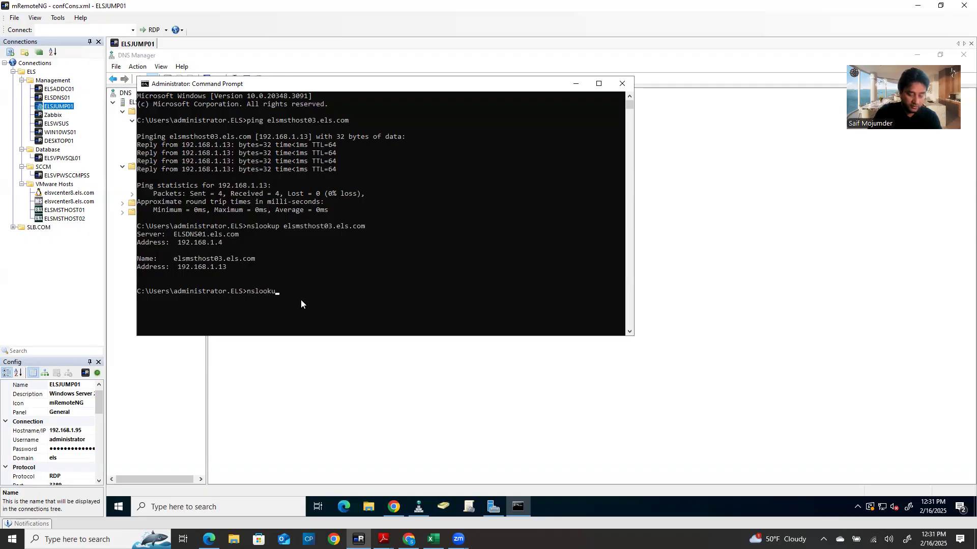
text(192.168.1.13)
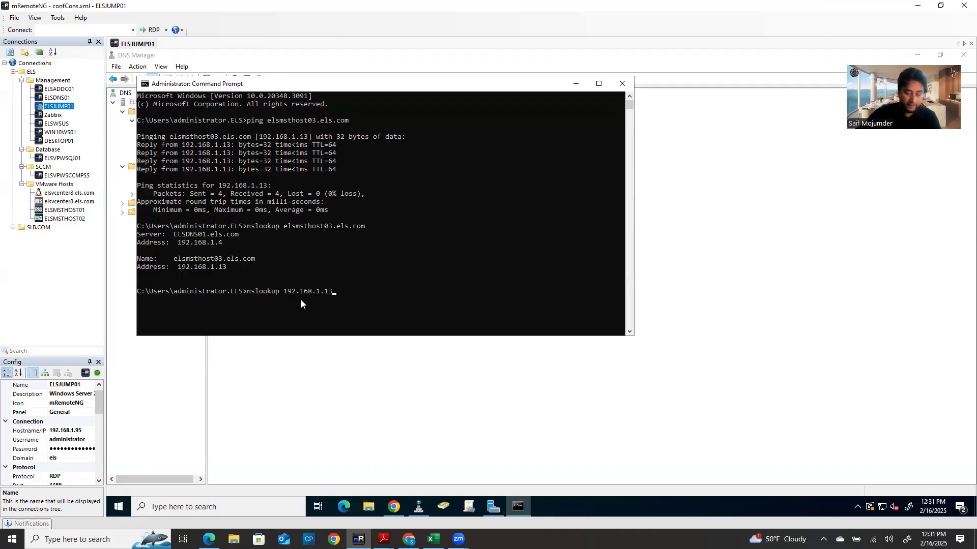
key(enter)
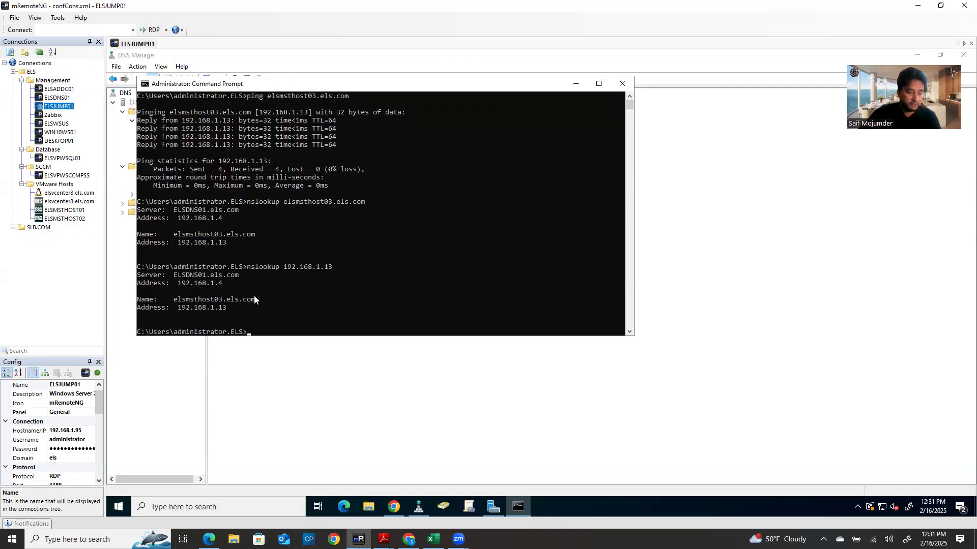
double_click(214, 299)
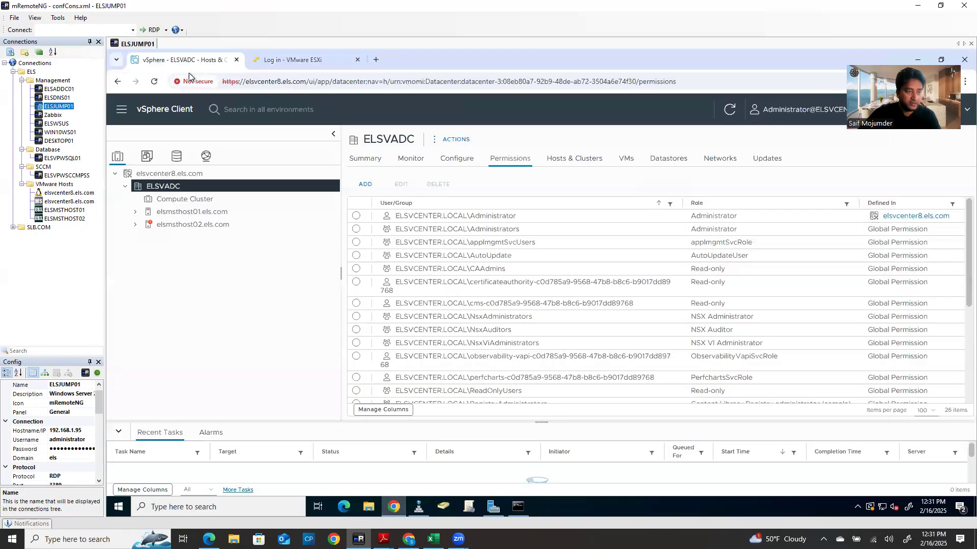
Step: Start adding host elsmsthost03.els.com to the datacenter with its root credentials
right_click(162, 186)
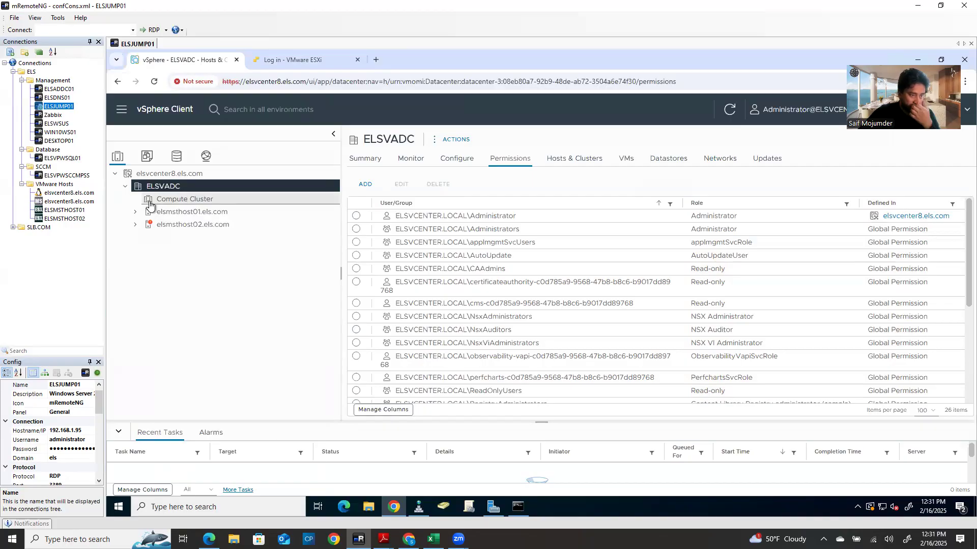
right_click(162, 186)
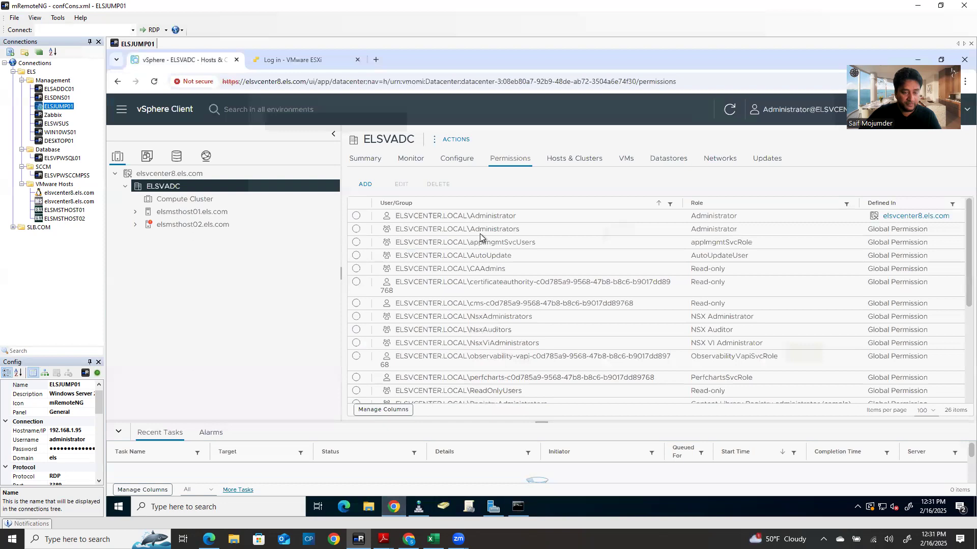
text(elsmsthost03.els.com)
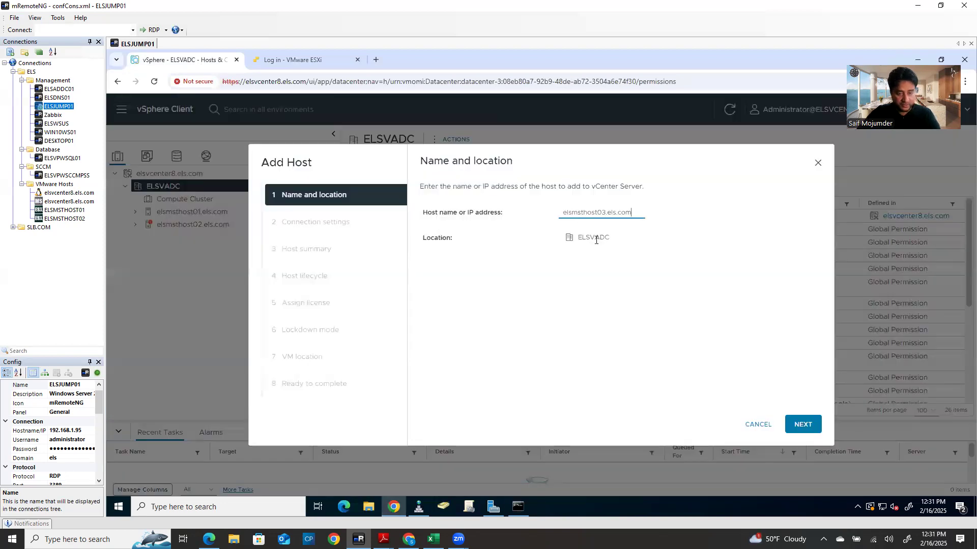
click(802, 424)
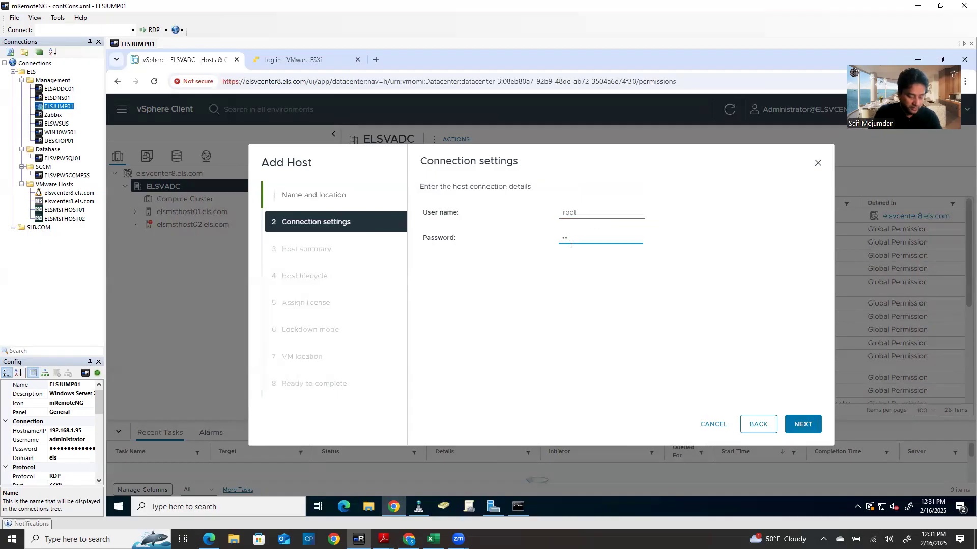
text(password)
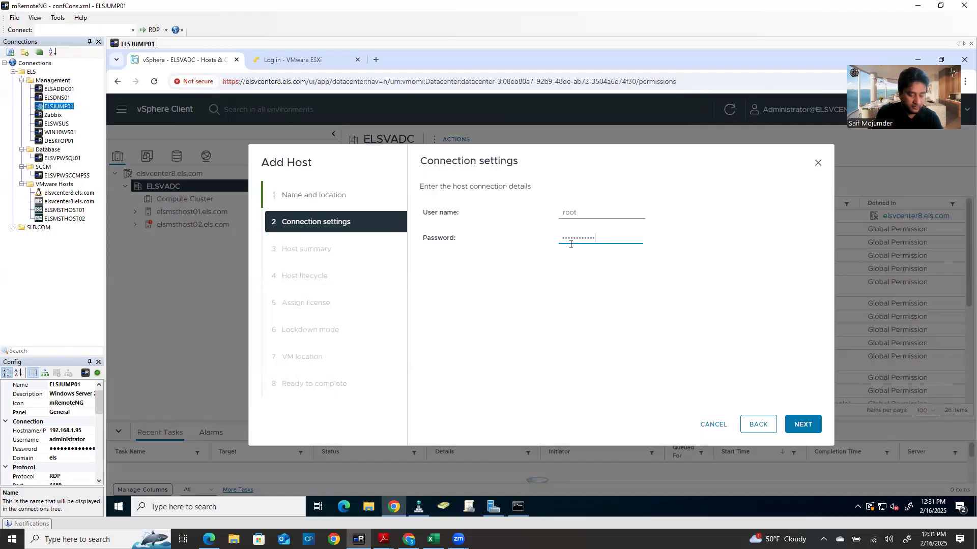
click(802, 425)
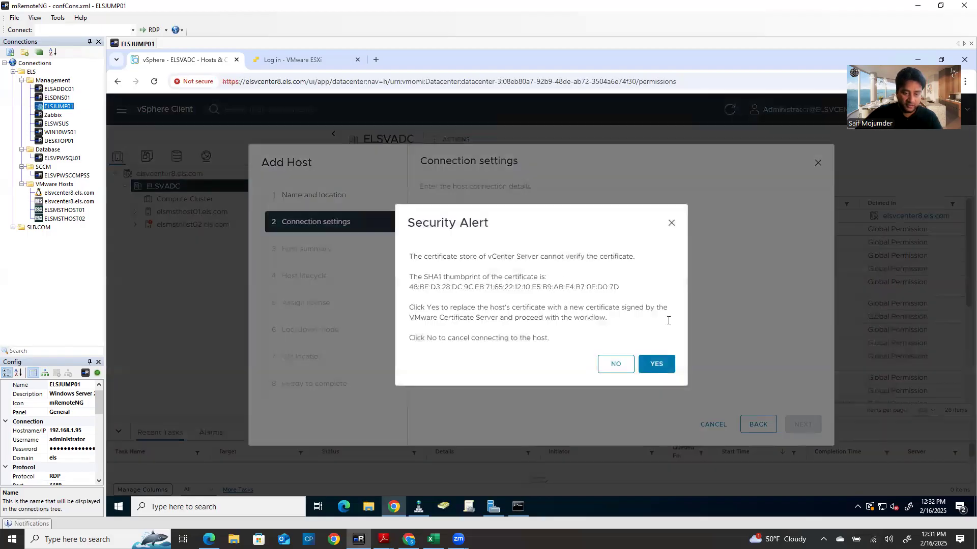
Step: Accept the host certificate and keep 'Manage host with an image' and 'Compose a new image'
click(655, 364)
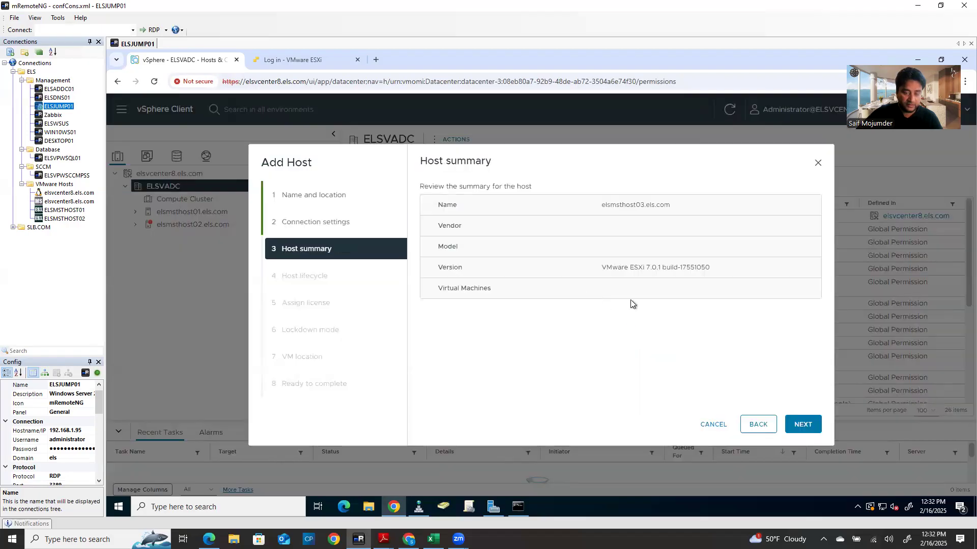
mouse_move(561, 260)
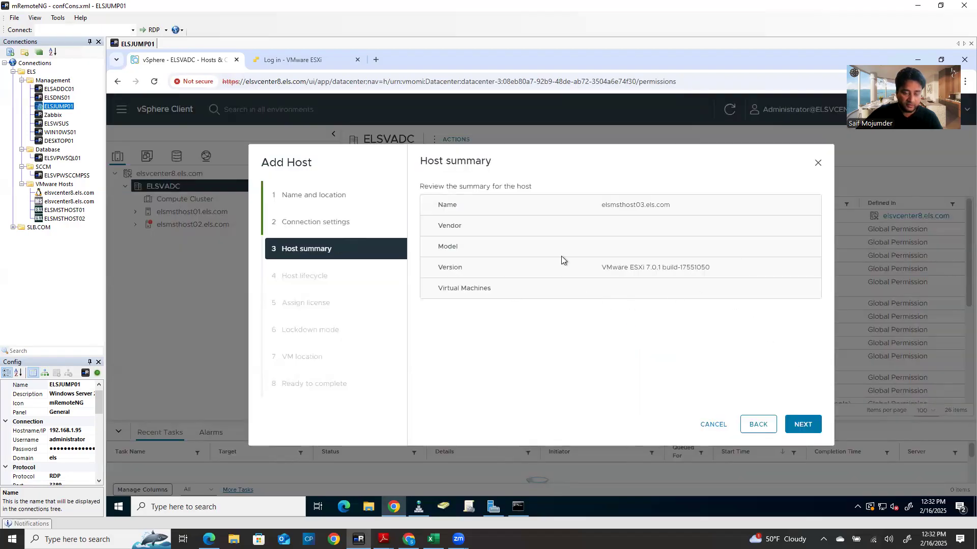
mouse_move(809, 402)
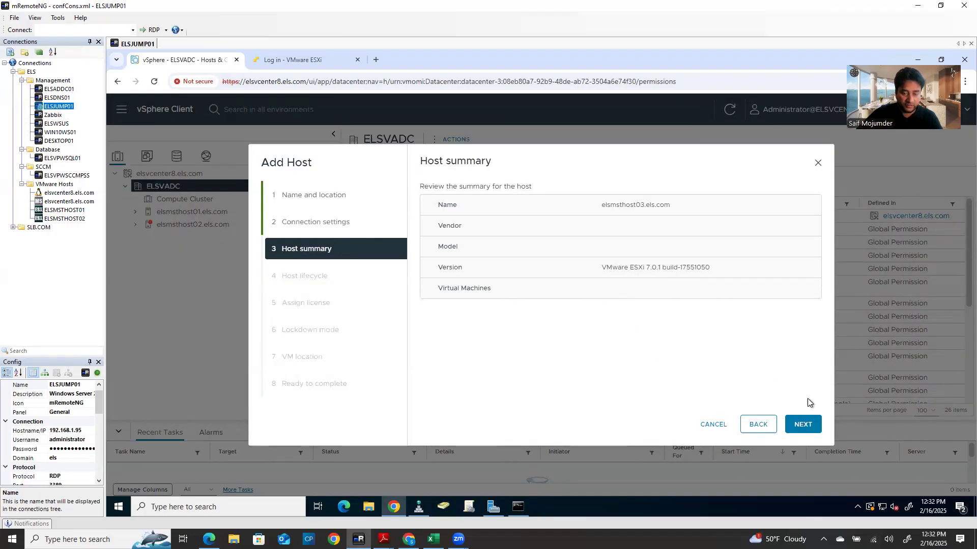
click(802, 425)
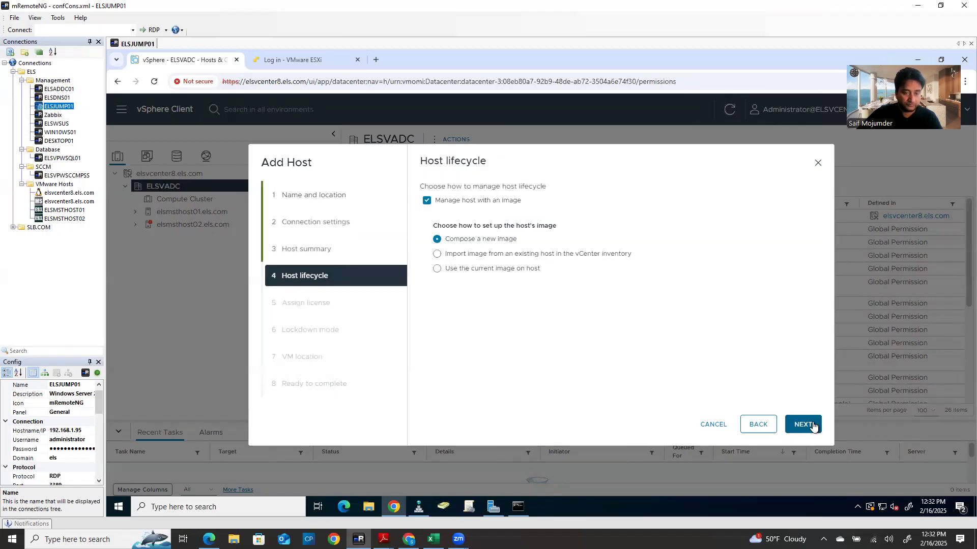
mouse_move(277, 130)
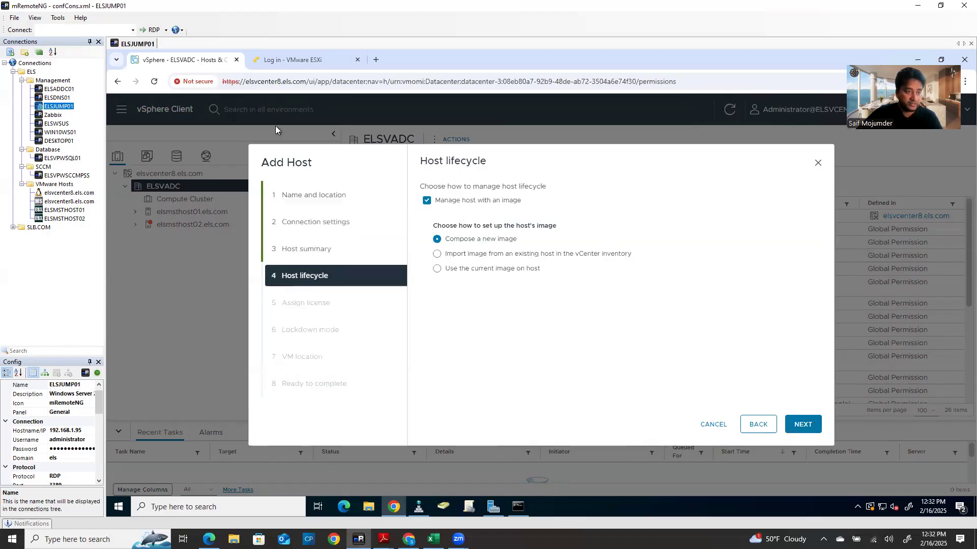
mouse_move(438, 218)
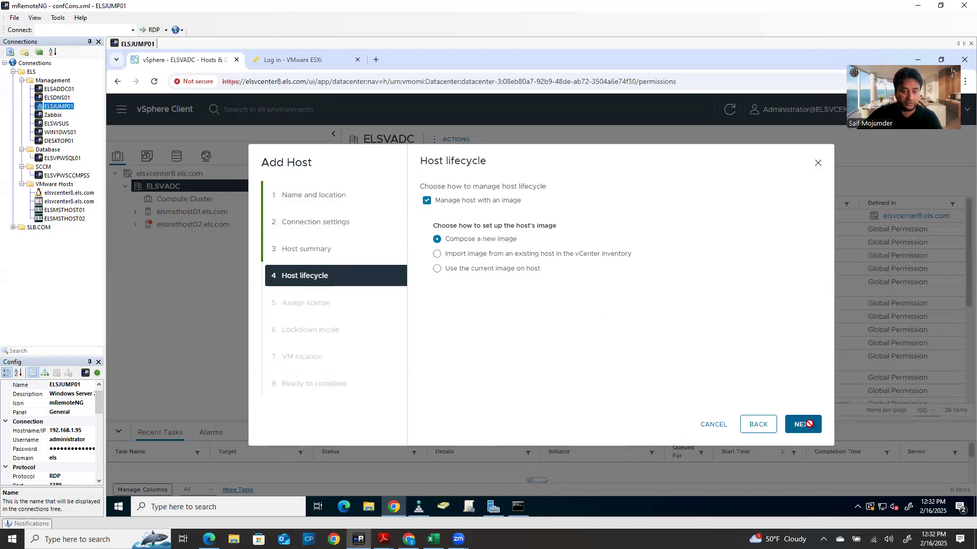
click(803, 425)
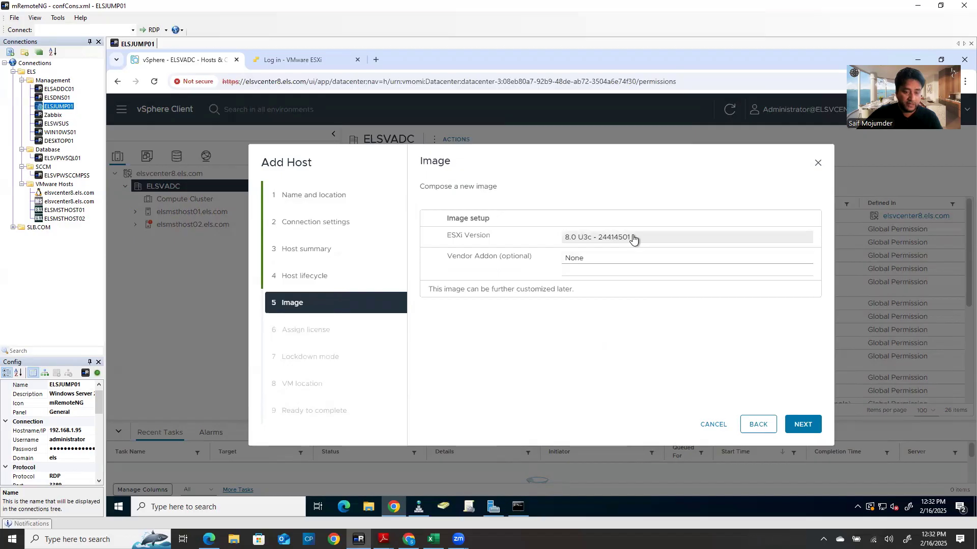
Step: Pick ESXi version 7.0 U1b - 17168206 from the version list
click(623, 236)
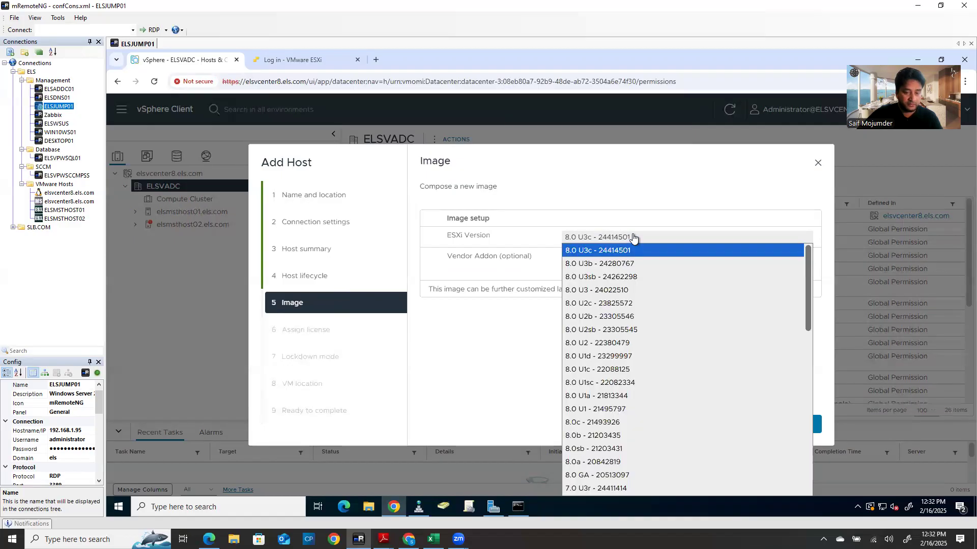
scroll(down, 3)
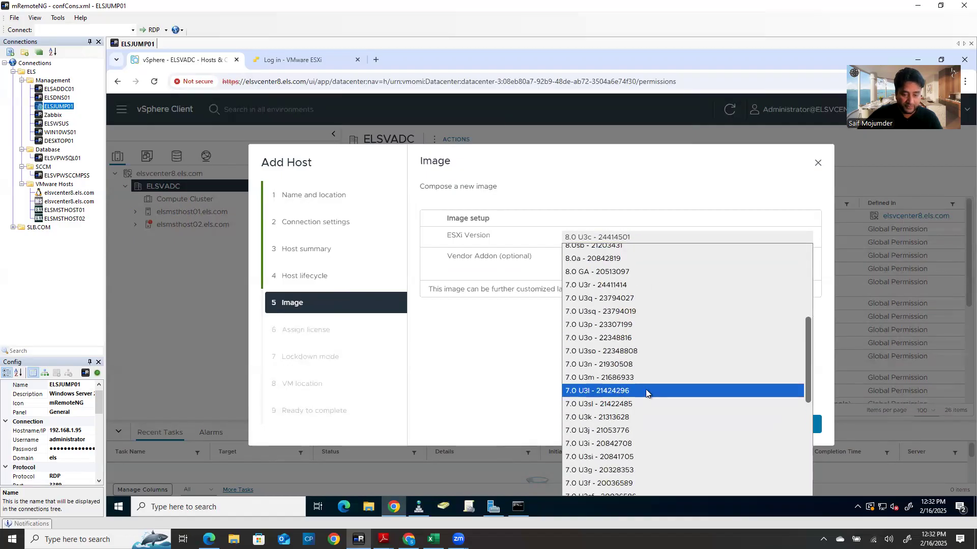
scroll(down, 3)
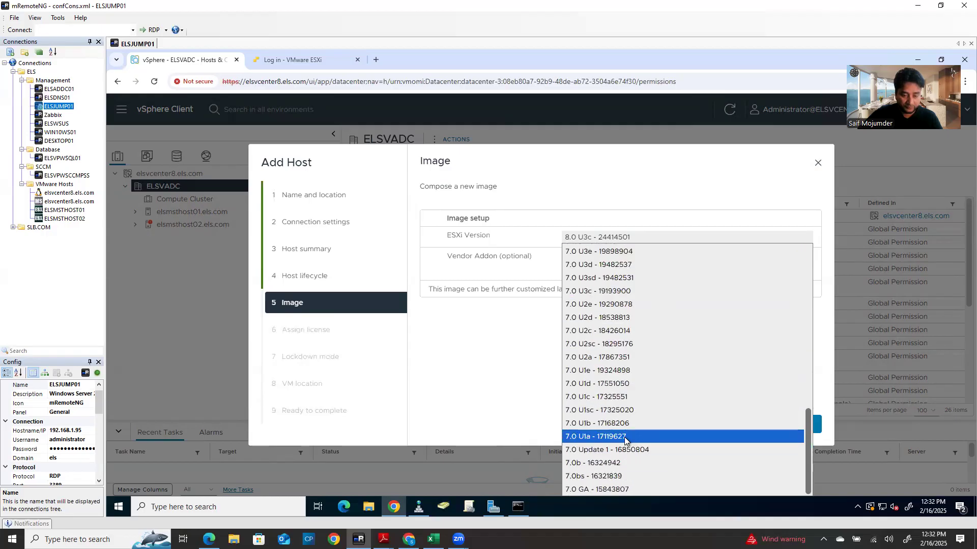
mouse_move(641, 423)
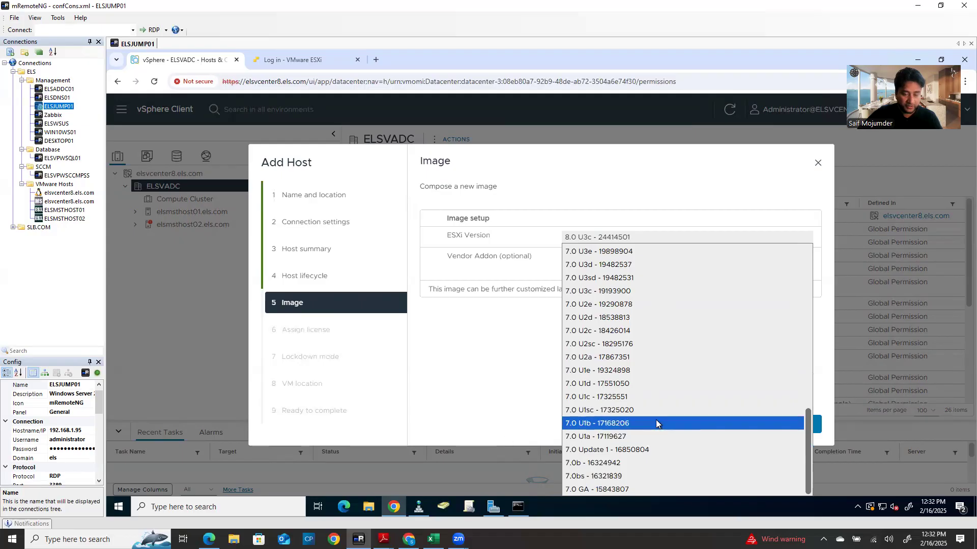
click(600, 423)
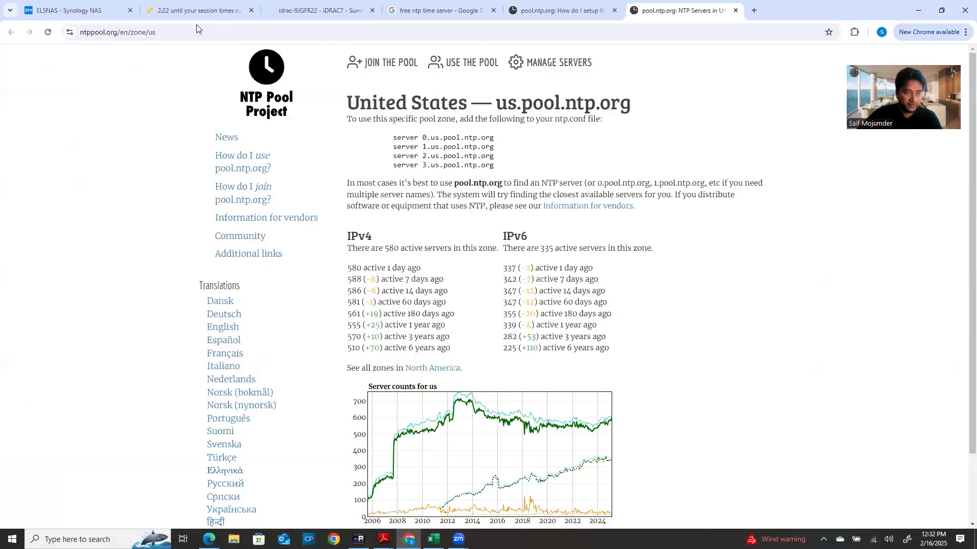
Step: Check the host's About dialog in the Host Client for ESXi 7.0.1 build 17551050
click(200, 10)
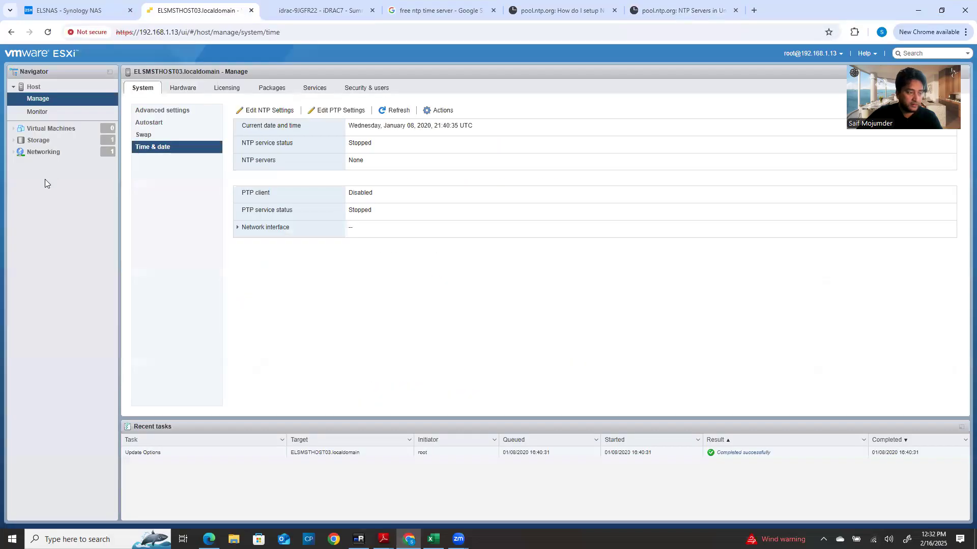
click(33, 87)
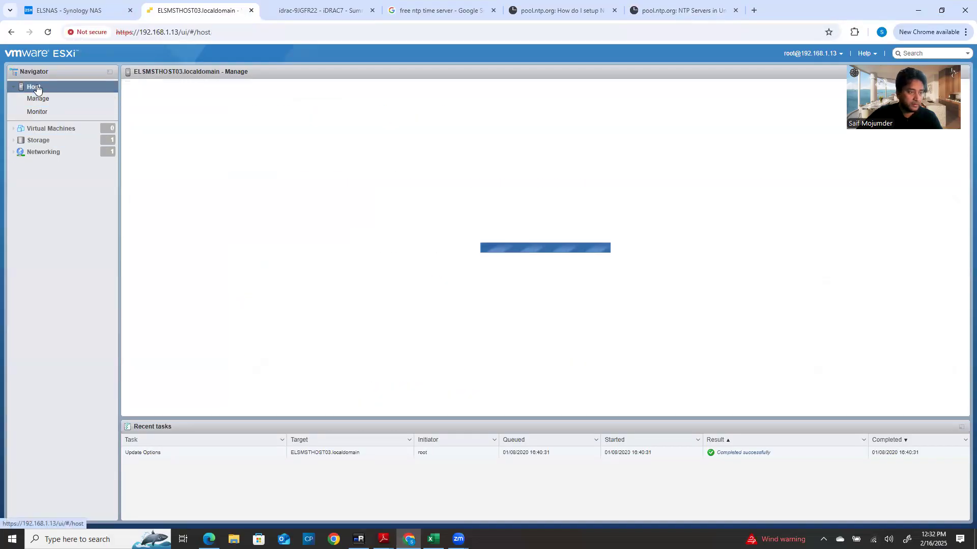
click(34, 86)
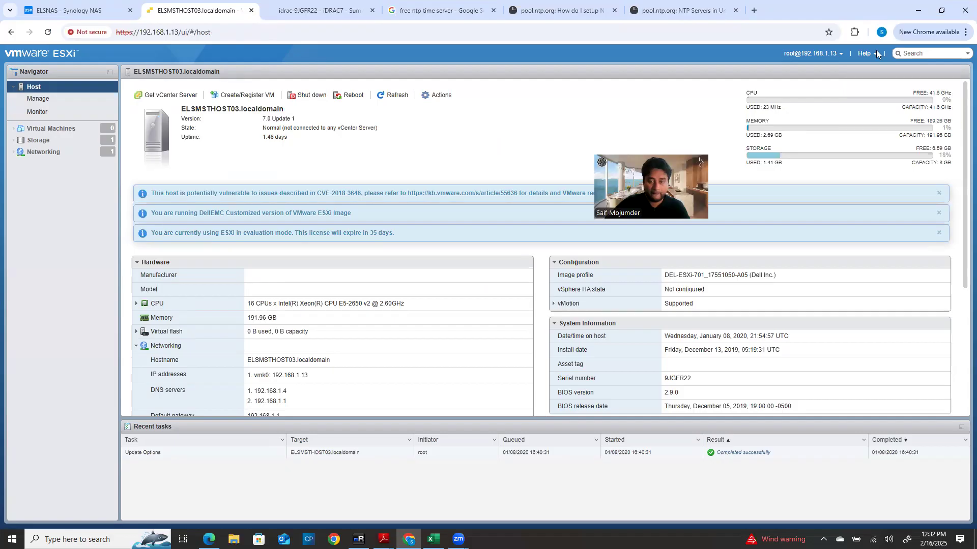
click(865, 53)
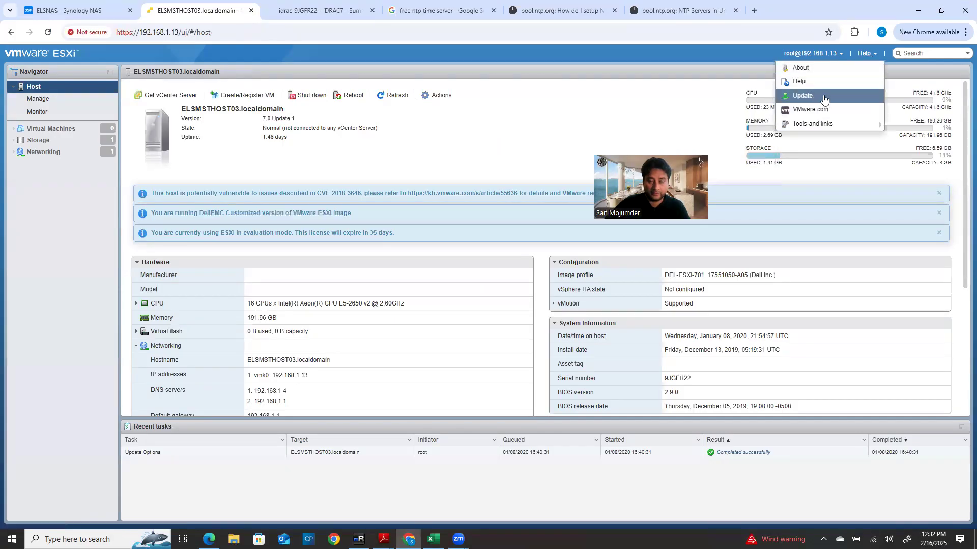
click(800, 67)
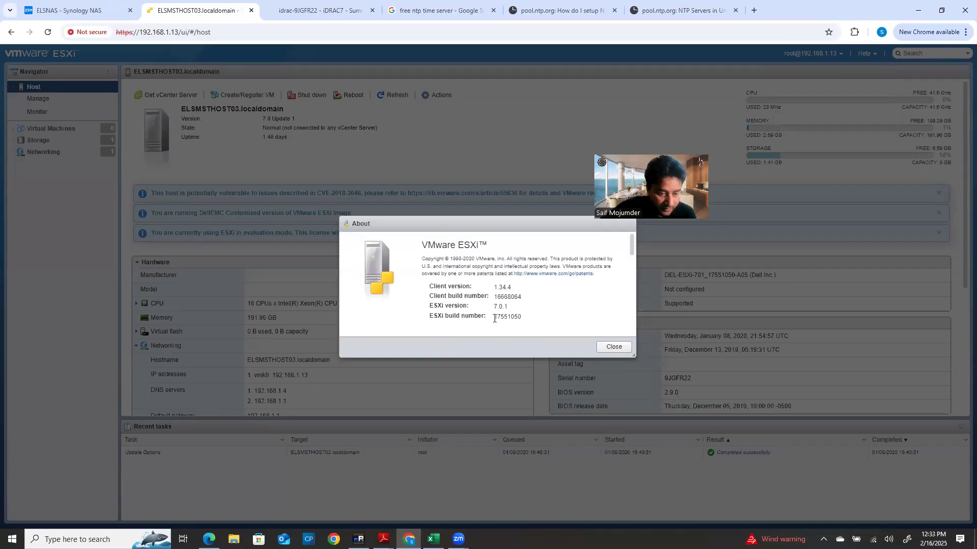
double_click(507, 317)
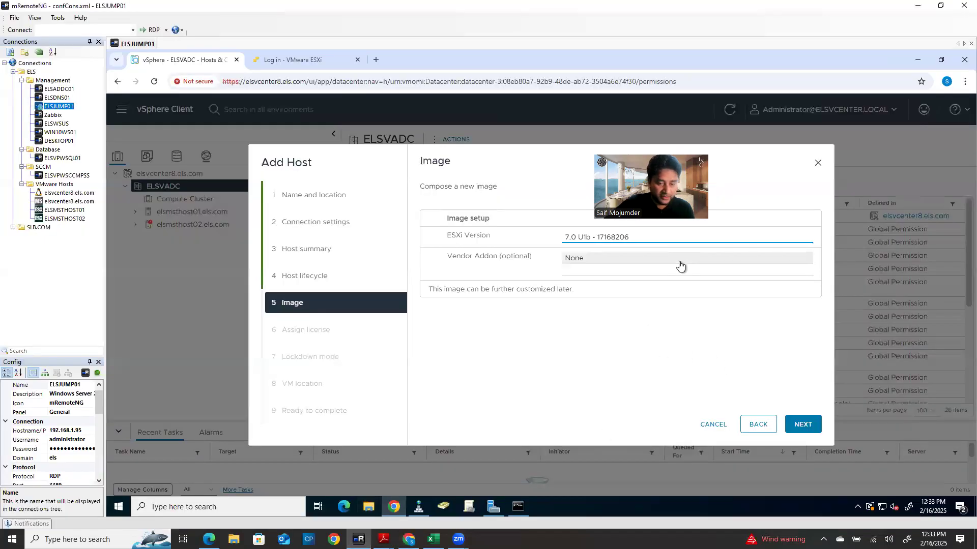
Step: Choose ESXi 7.0 U1d - 17551050 with the DellEMC PowerEdge ESXi 7.0 U1 vendor addon
click(686, 236)
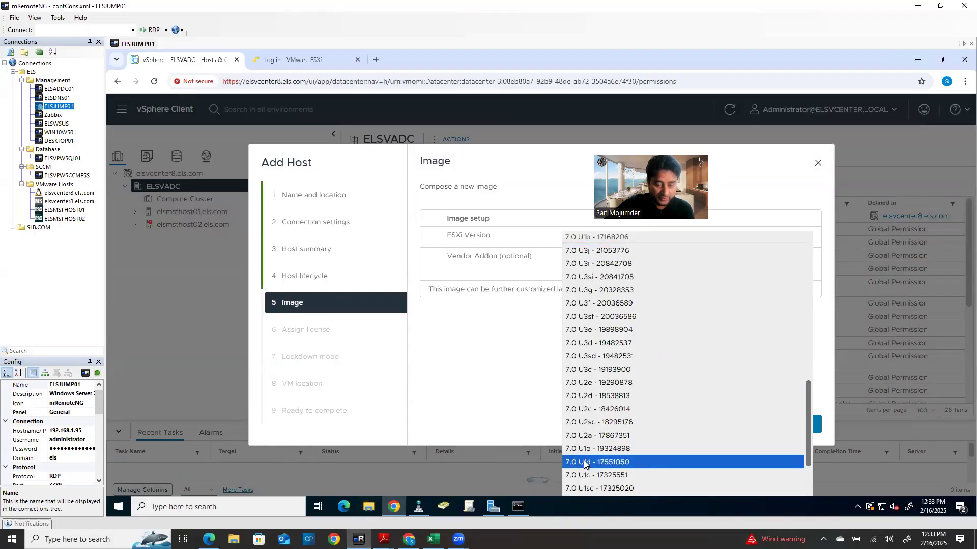
click(596, 461)
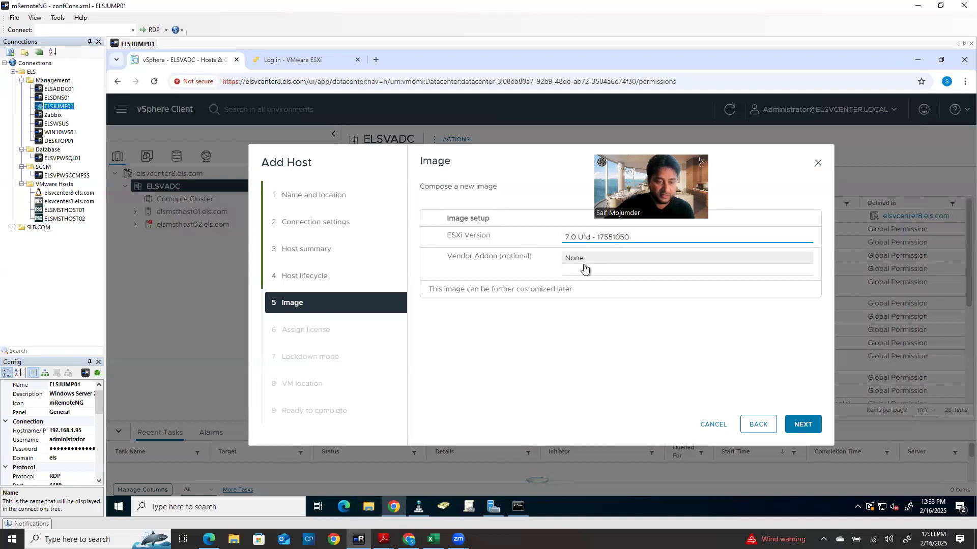
click(685, 257)
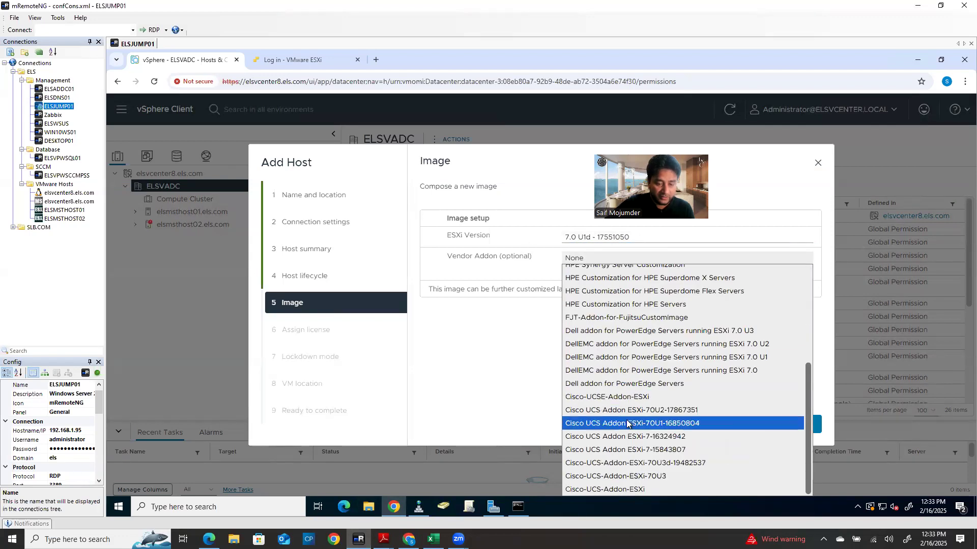
mouse_move(642, 370)
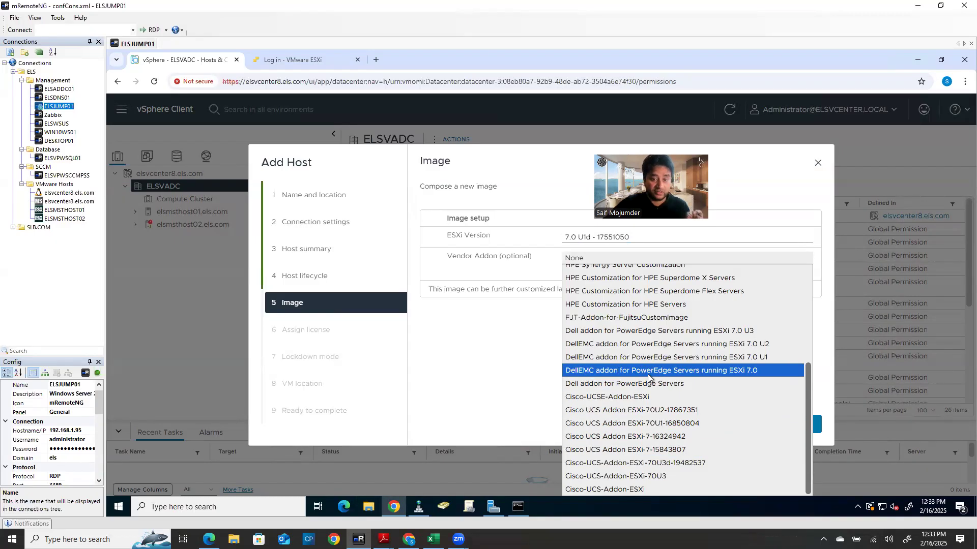
mouse_move(666, 357)
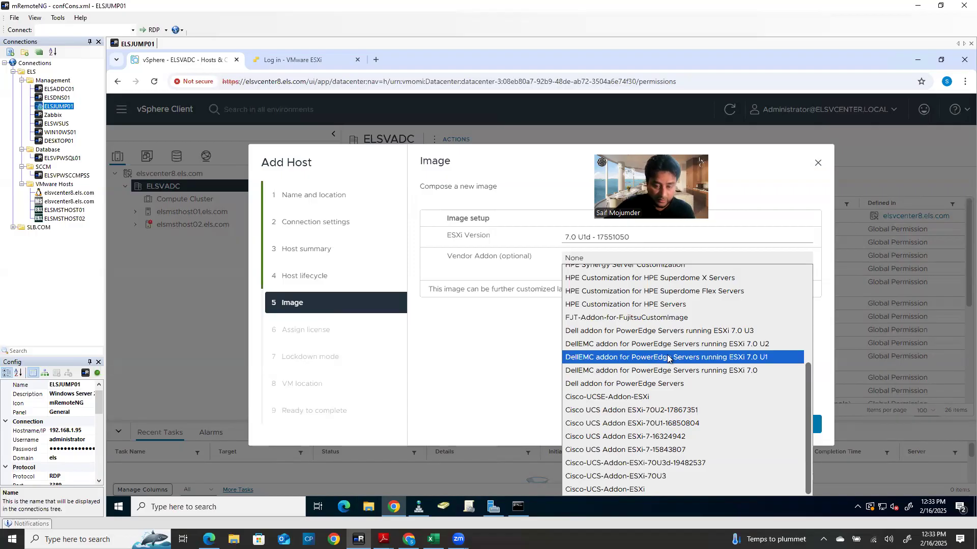
click(665, 357)
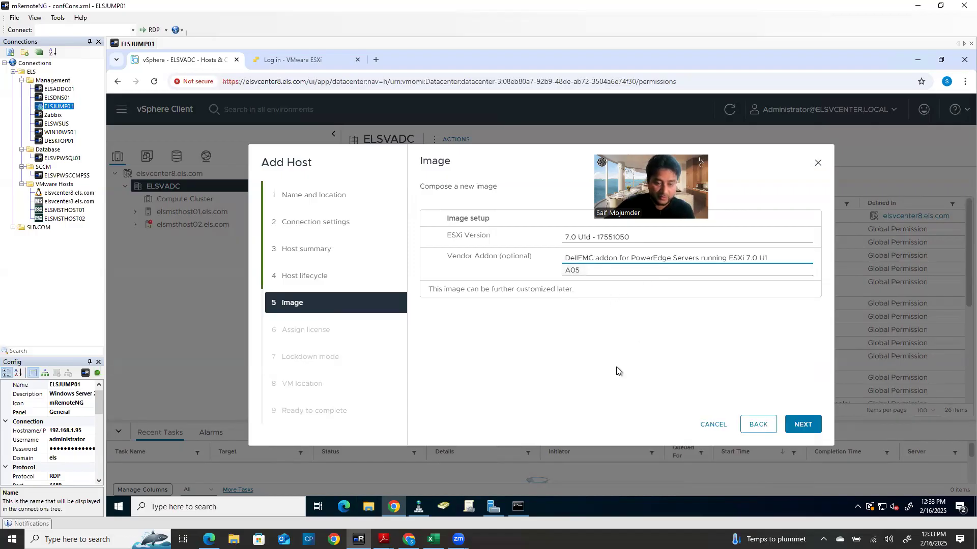
Step: Assign the vSphere 7 Enterprise Plus license and leave lockdown mode disabled
click(802, 424)
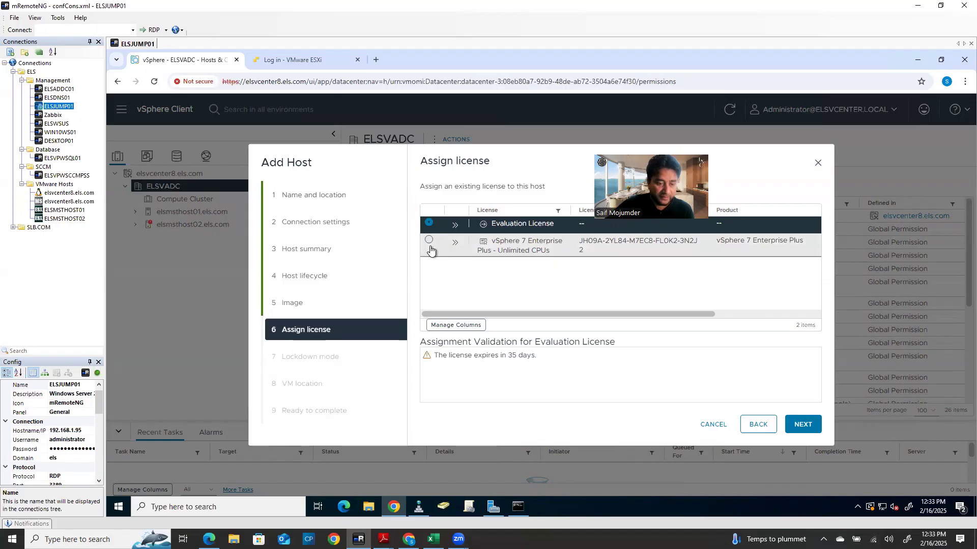
click(429, 242)
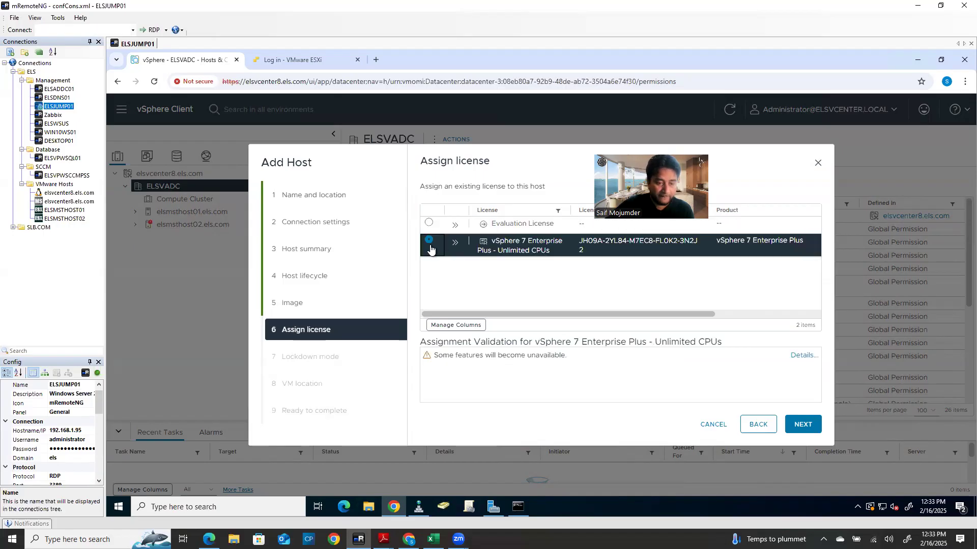
click(802, 424)
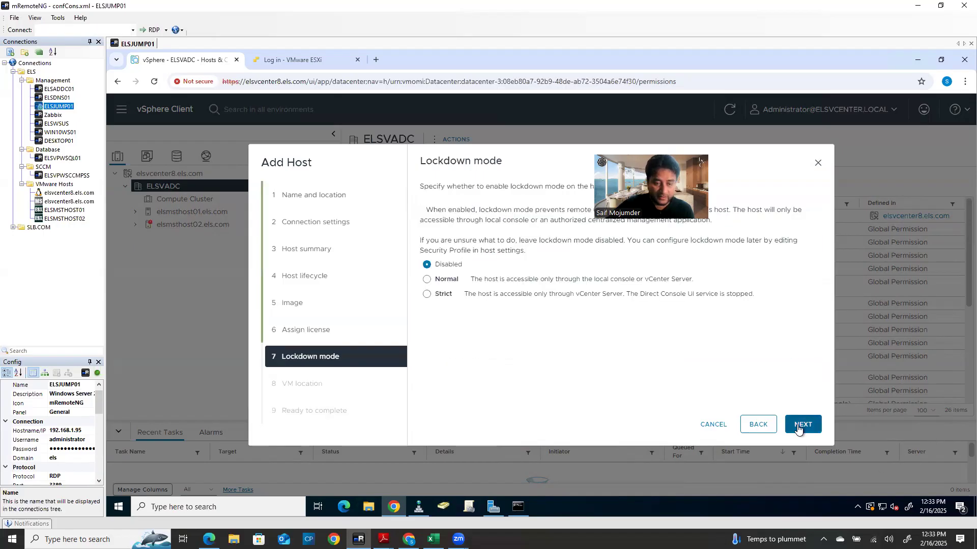
click(802, 425)
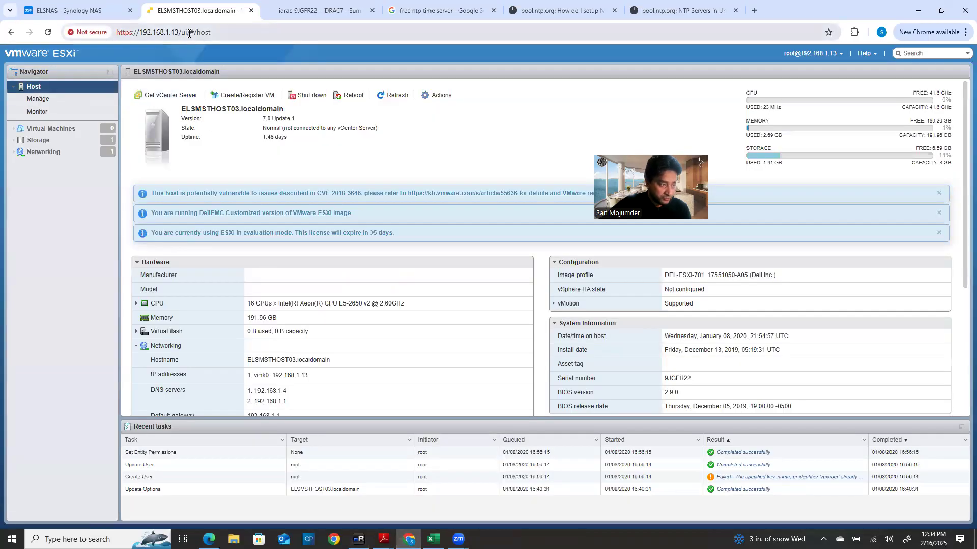
Step: Open Manage > System > Time & date for ELSMSTHOST03
click(38, 98)
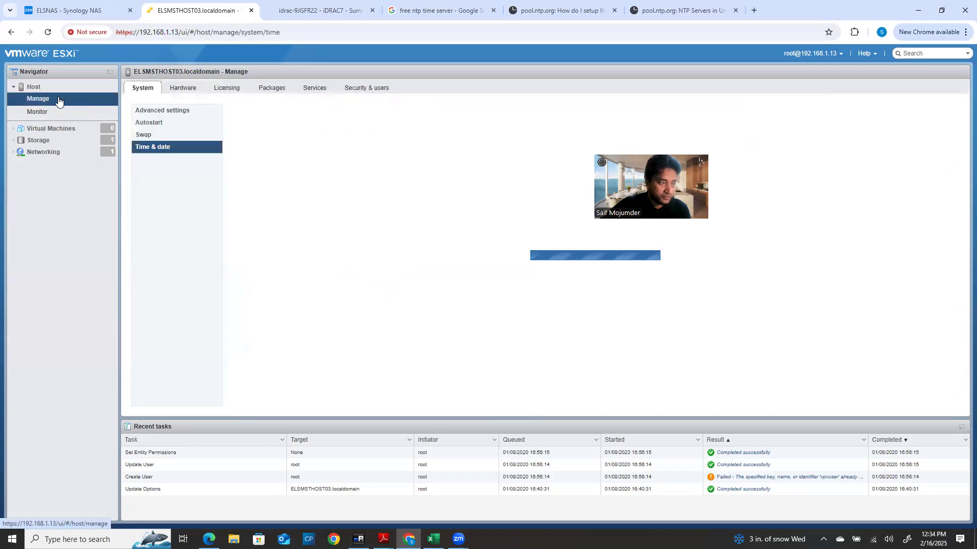
click(153, 147)
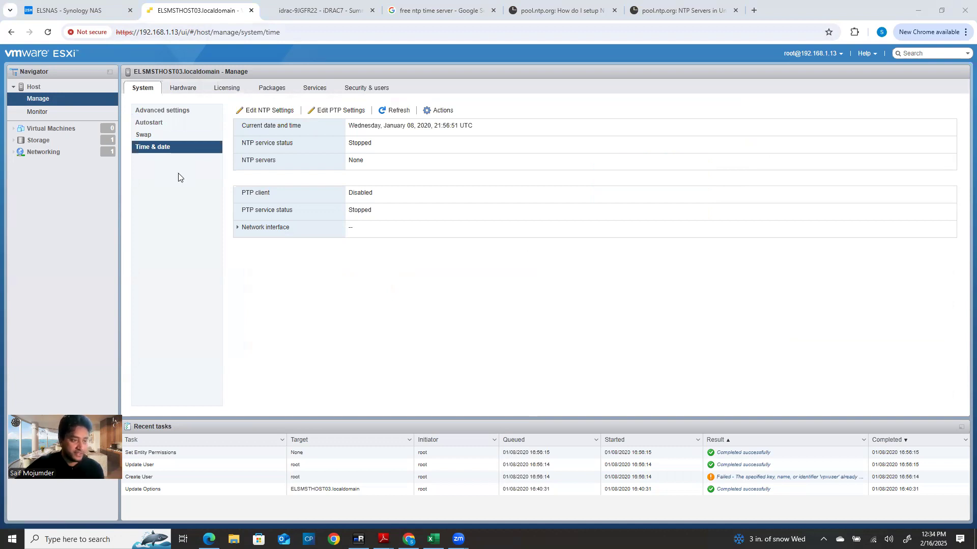
mouse_move(417, 267)
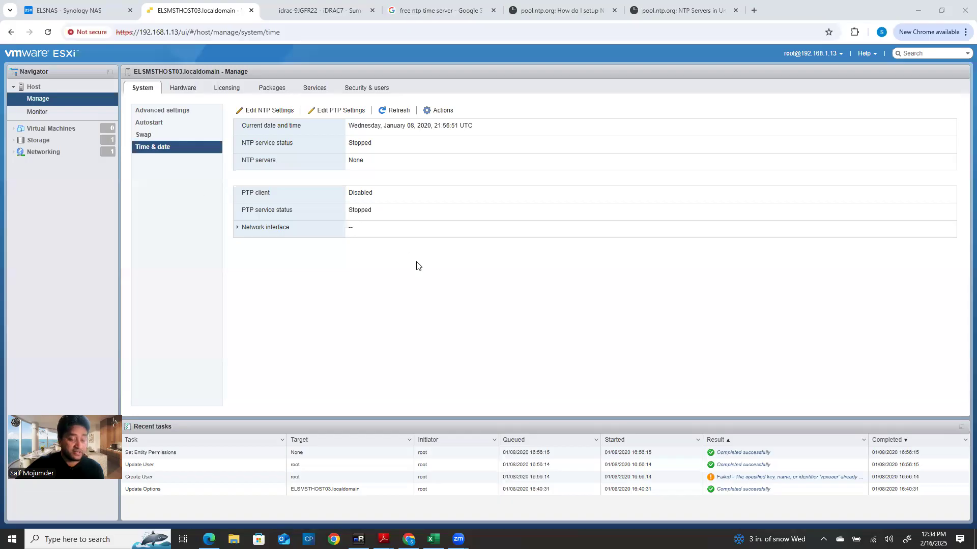
mouse_move(408, 273)
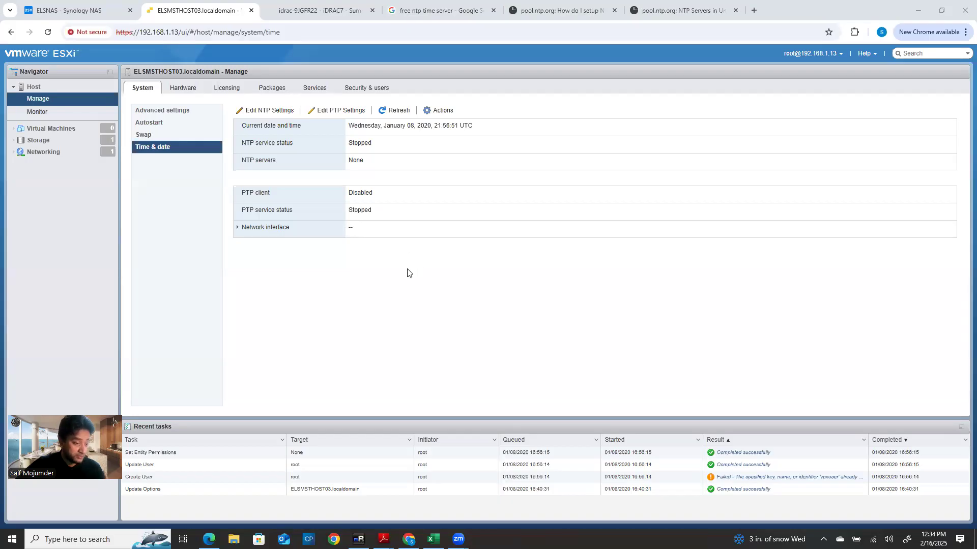
mouse_move(398, 138)
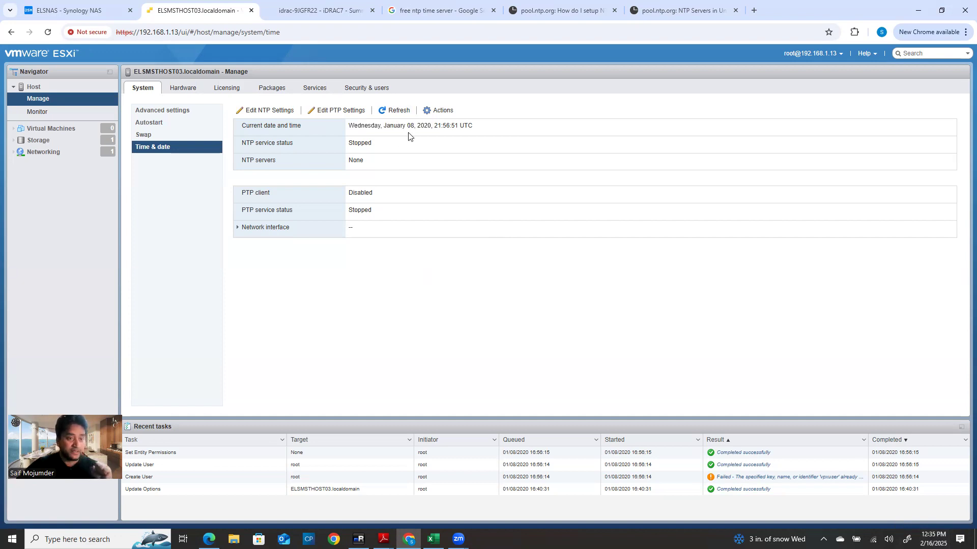
mouse_move(430, 136)
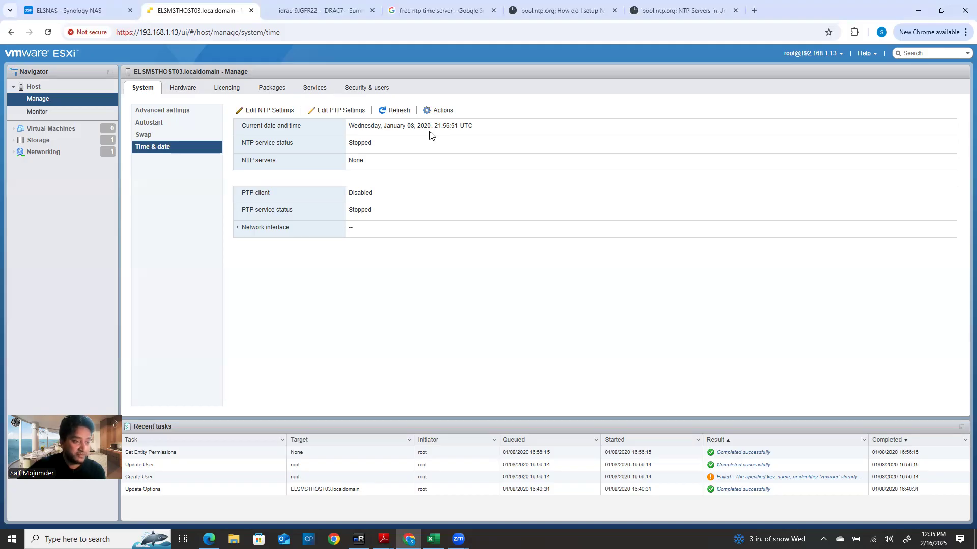
mouse_move(253, 223)
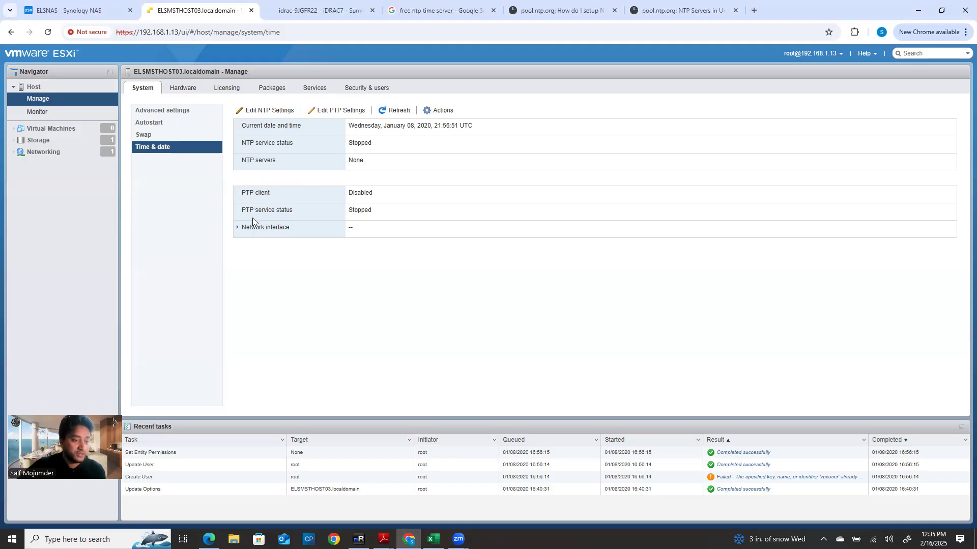
mouse_move(442, 136)
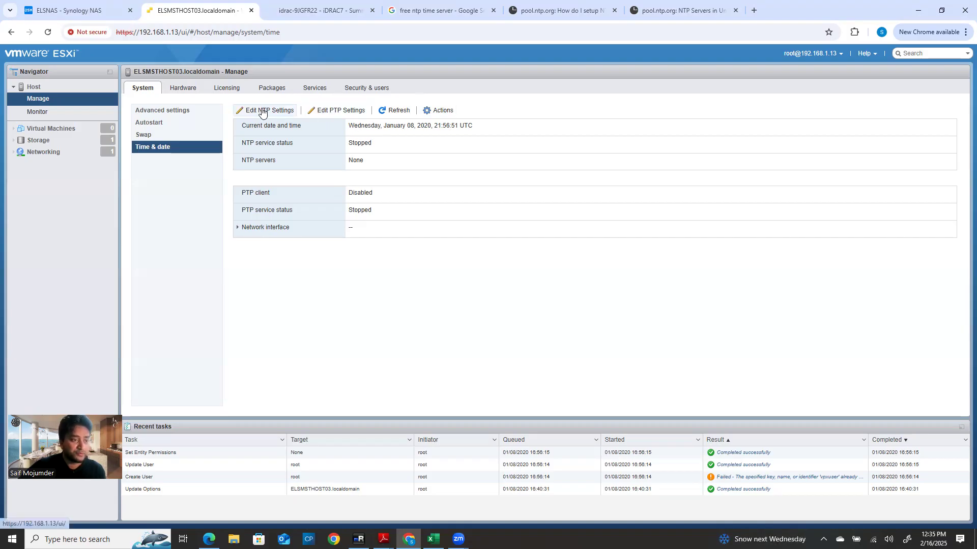
Step: Enable Network Time Protocol with startup policy 'Start and stop with host'
click(269, 110)
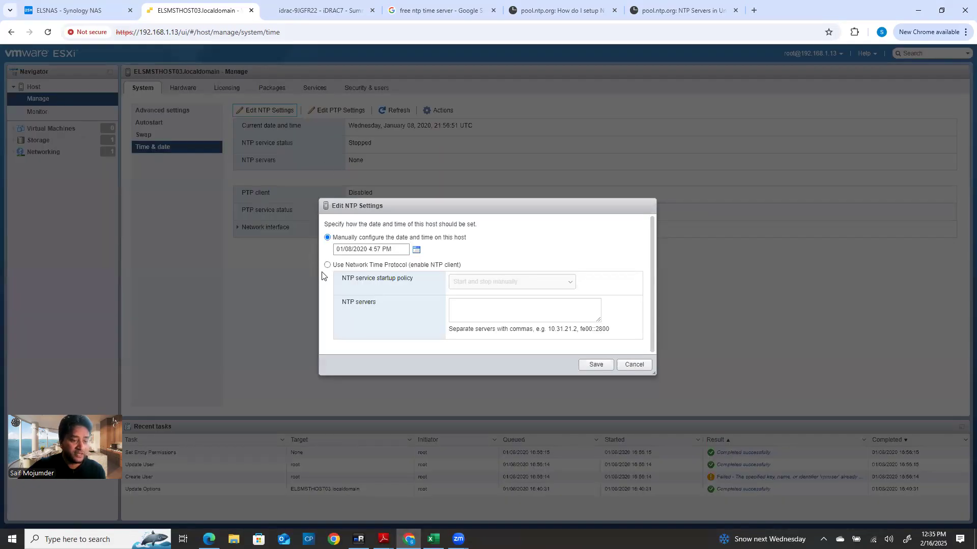
click(328, 264)
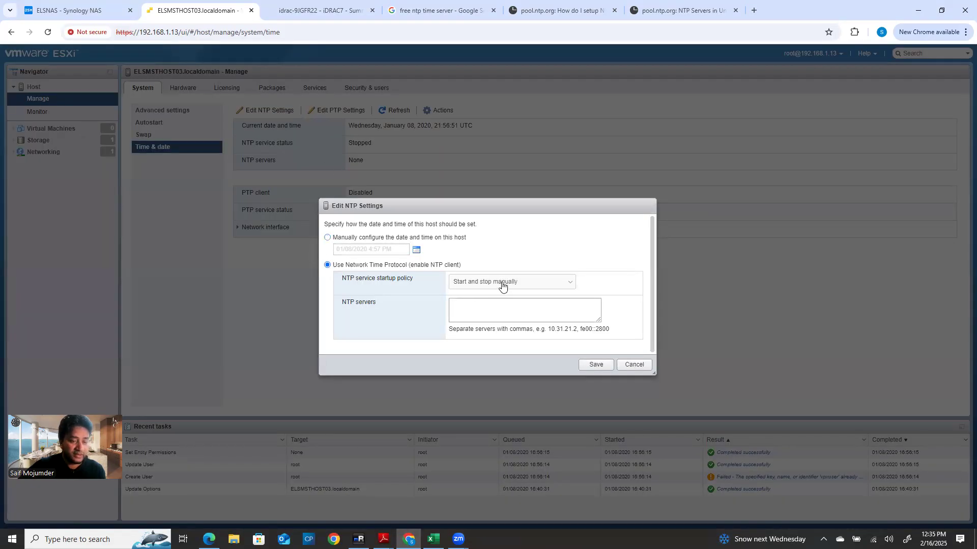
click(511, 281)
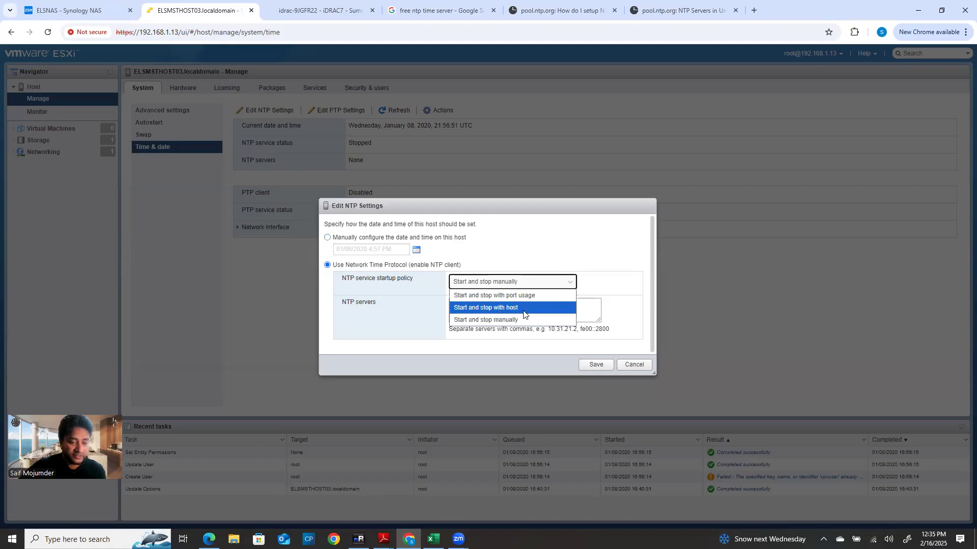
click(485, 307)
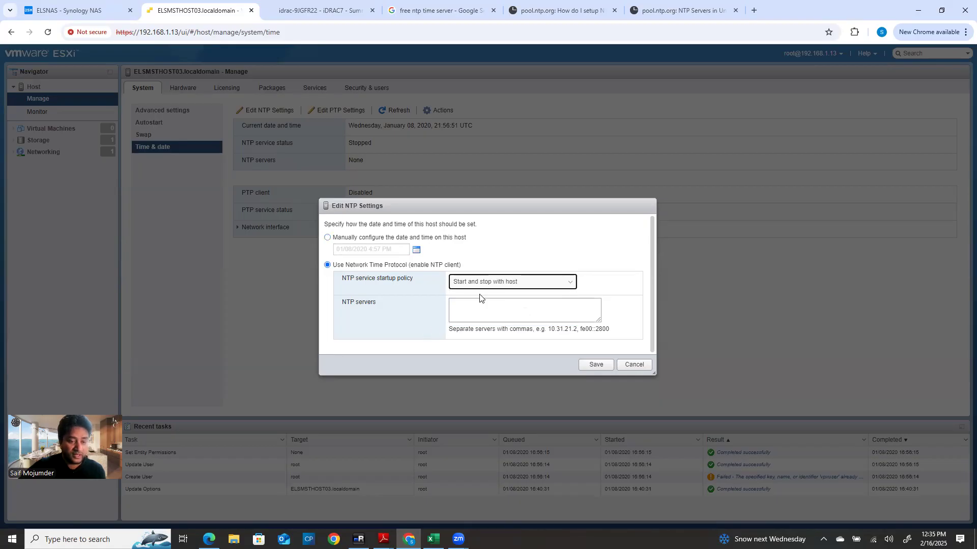
click(523, 310)
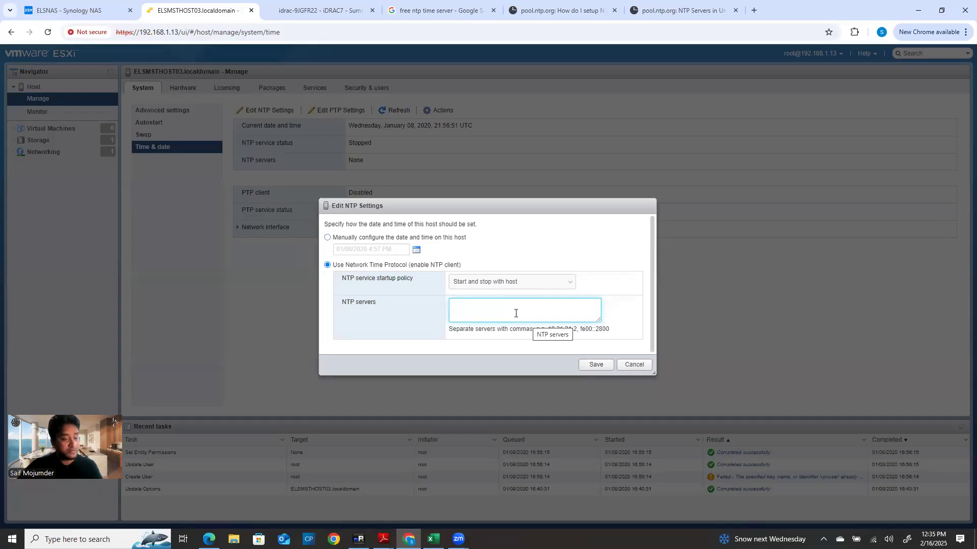
mouse_move(502, 275)
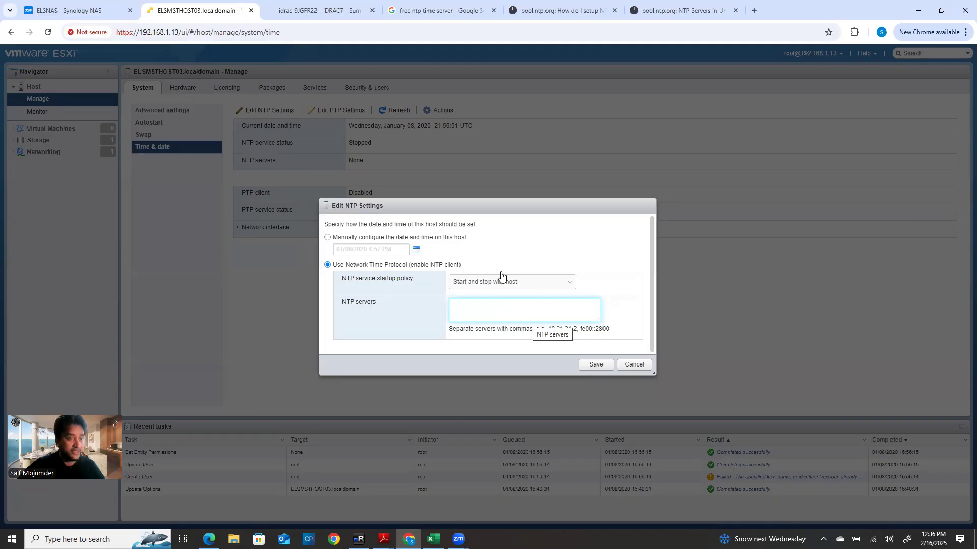
Step: Open Google's Public NTP page in a new tab from the time server search results
click(438, 10)
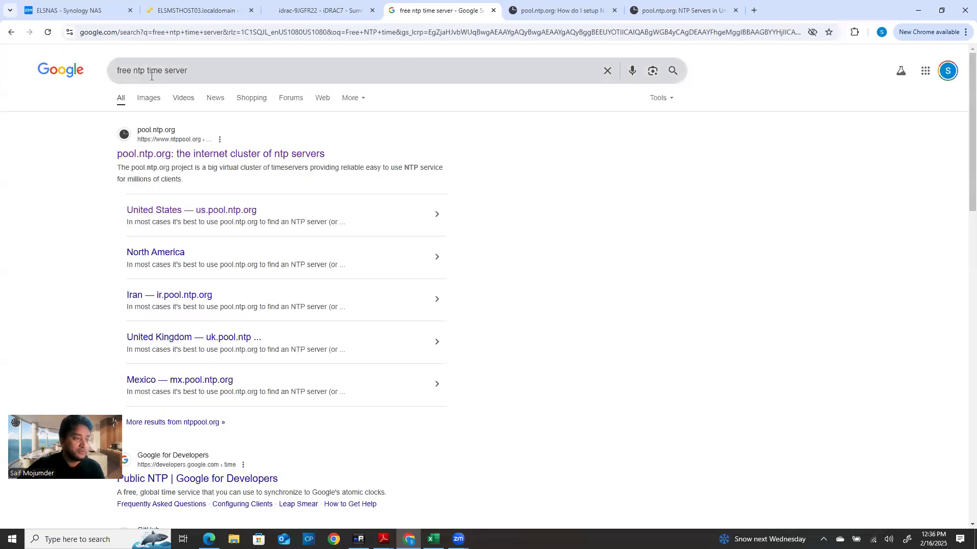
scroll(down, 3)
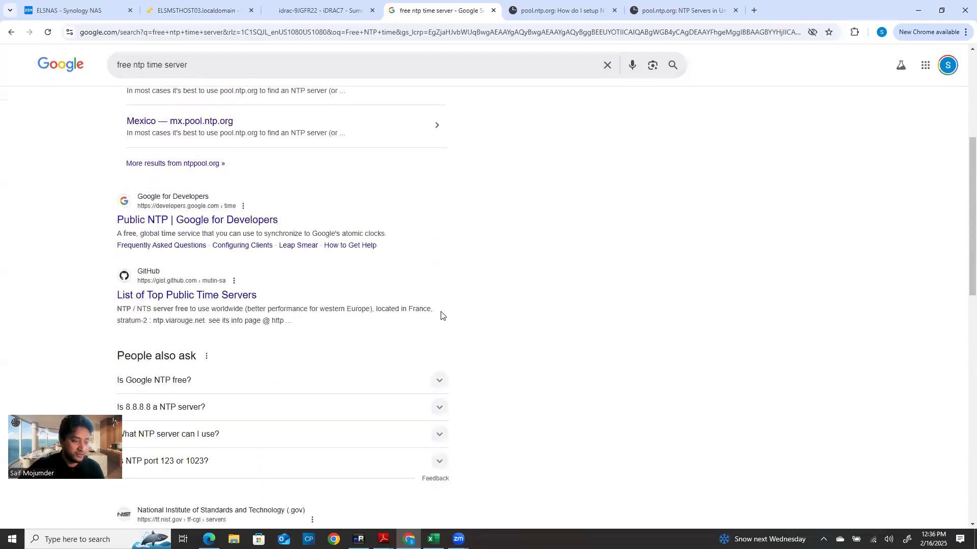
scroll(down, 3)
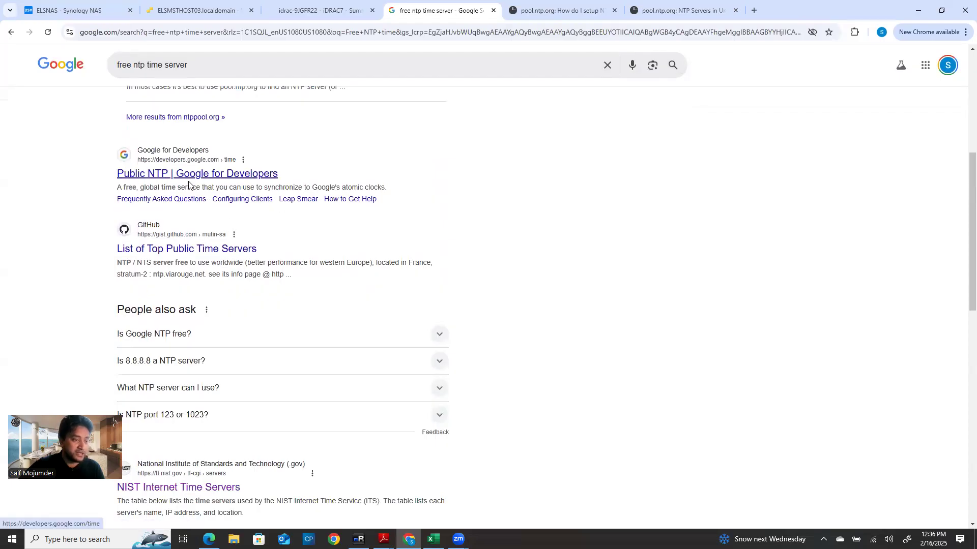
right_click(197, 173)
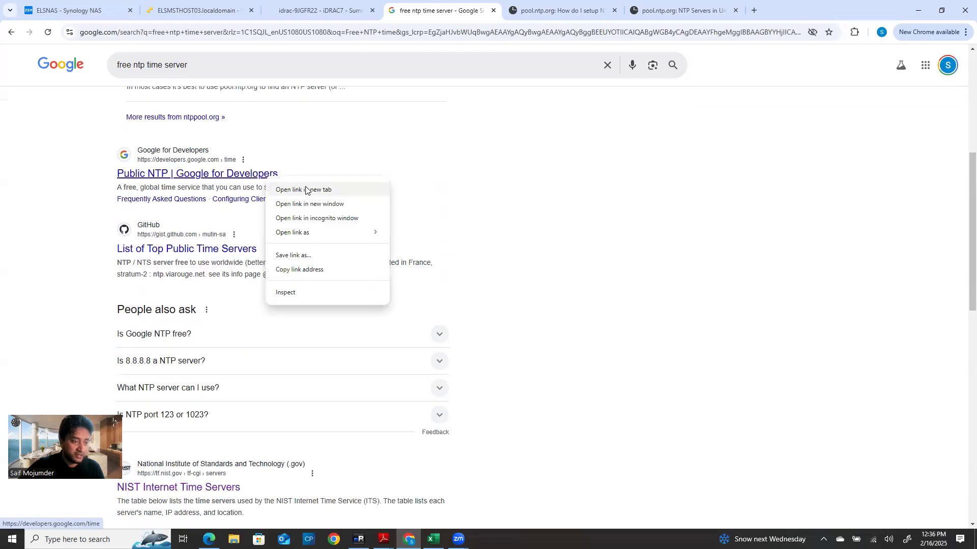
click(303, 189)
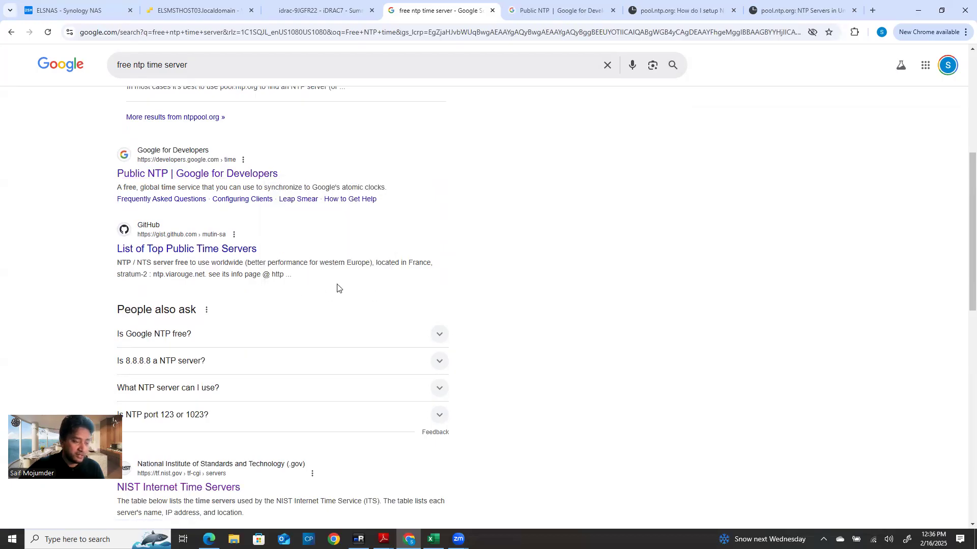
Step: Open the NIST Internet Time Servers list in a new tab
scroll(down, 3)
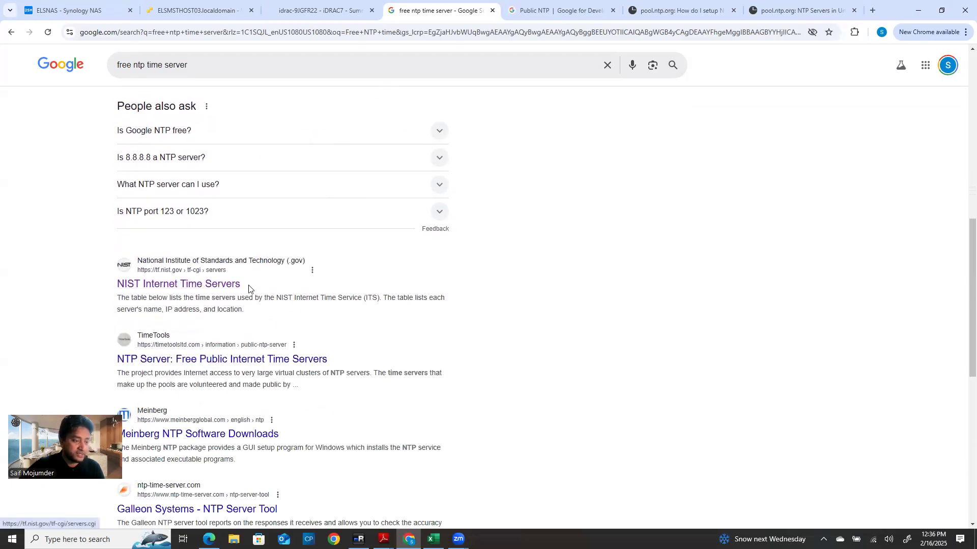
right_click(178, 284)
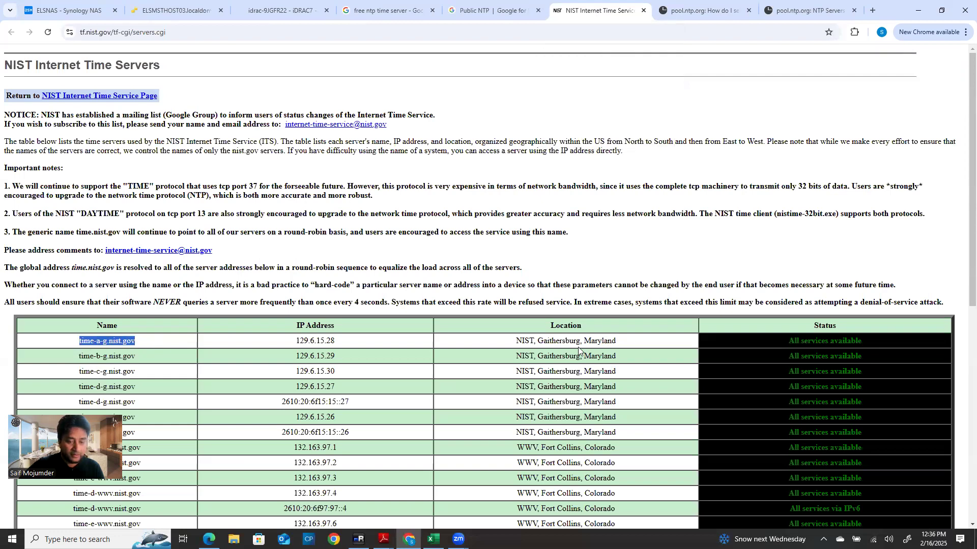
scroll(down, 3)
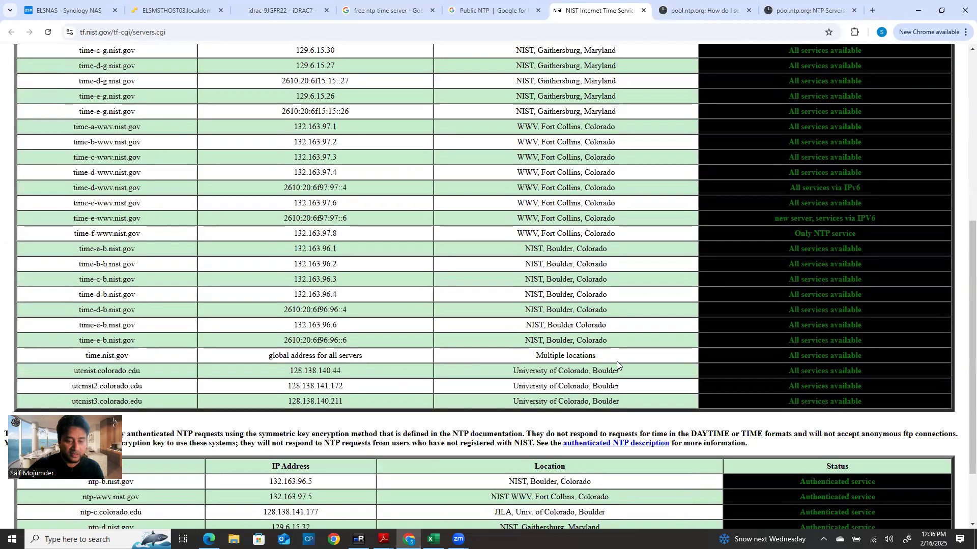
scroll(down, 3)
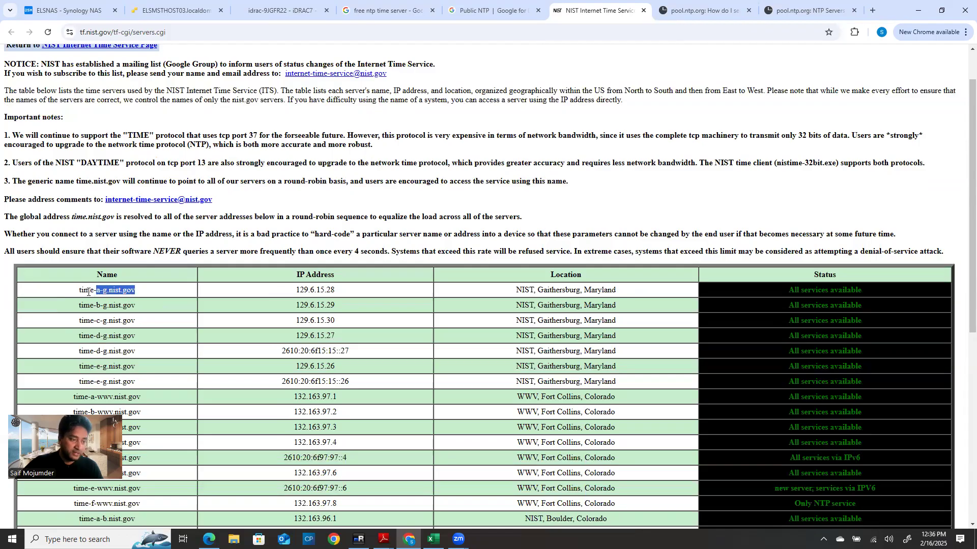
Step: Compare the pool.ntp.org, Google Public NTP and NIST tabs, then select time-a-g.nist.gov
click(695, 10)
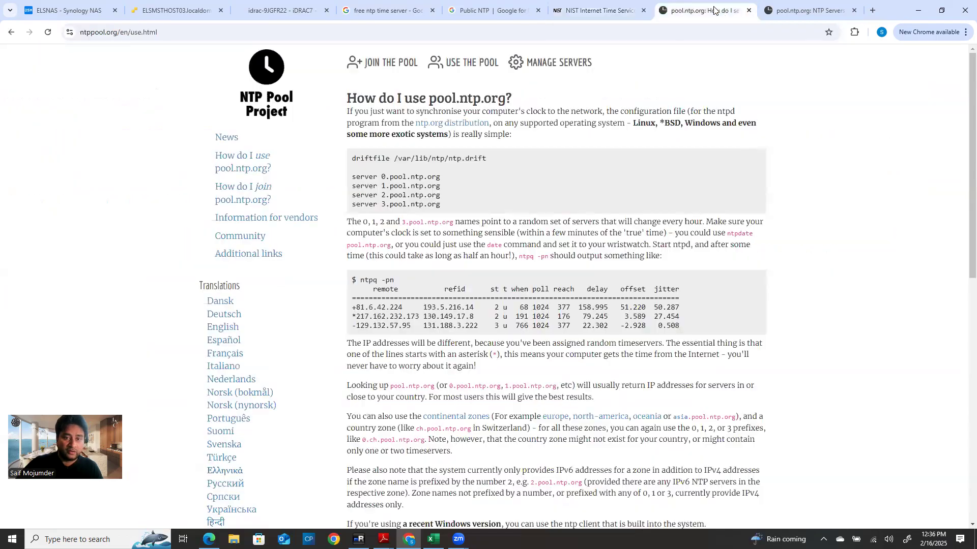
click(386, 10)
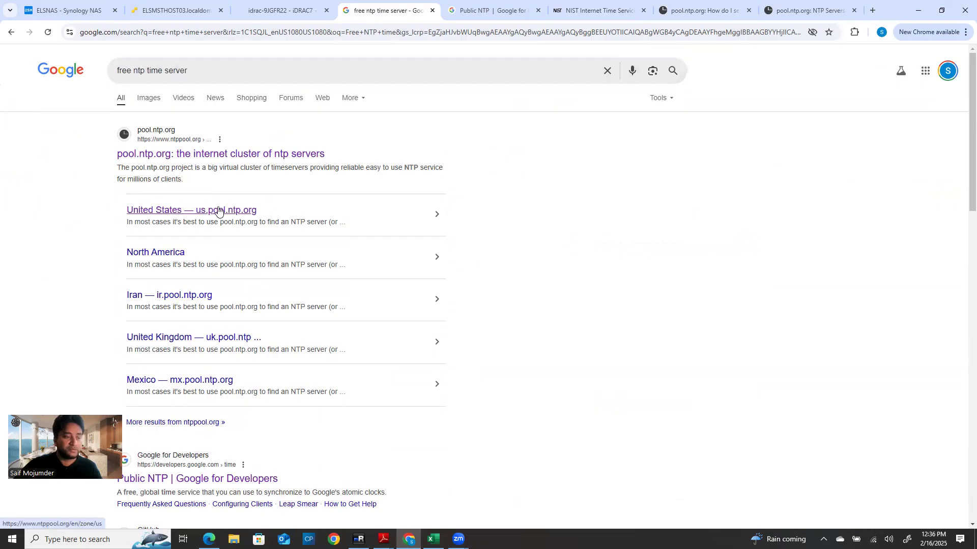
mouse_move(229, 369)
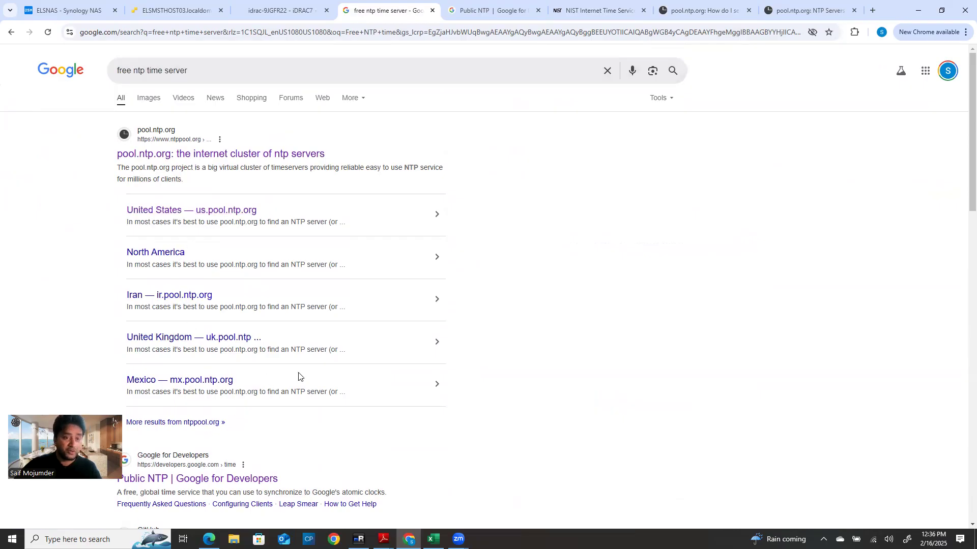
mouse_move(492, 10)
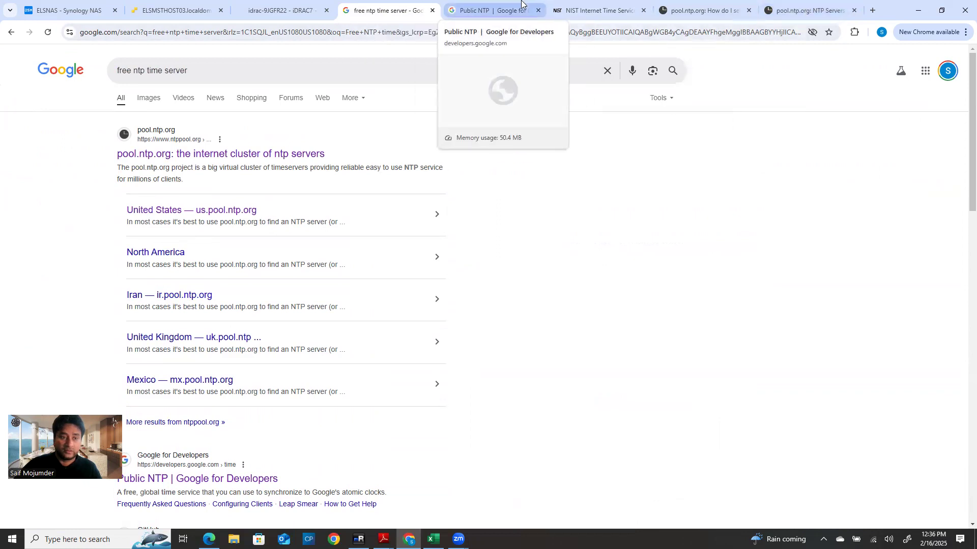
click(594, 10)
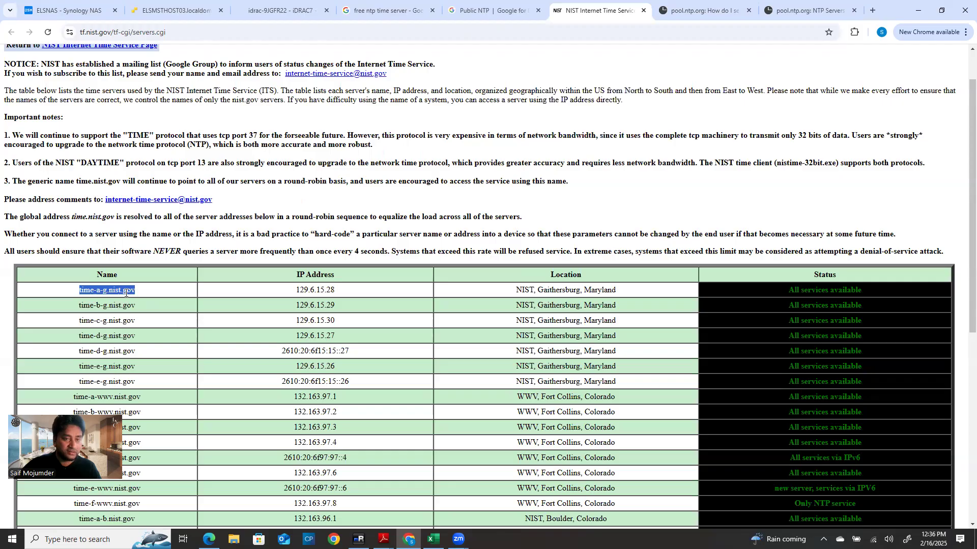
click(387, 11)
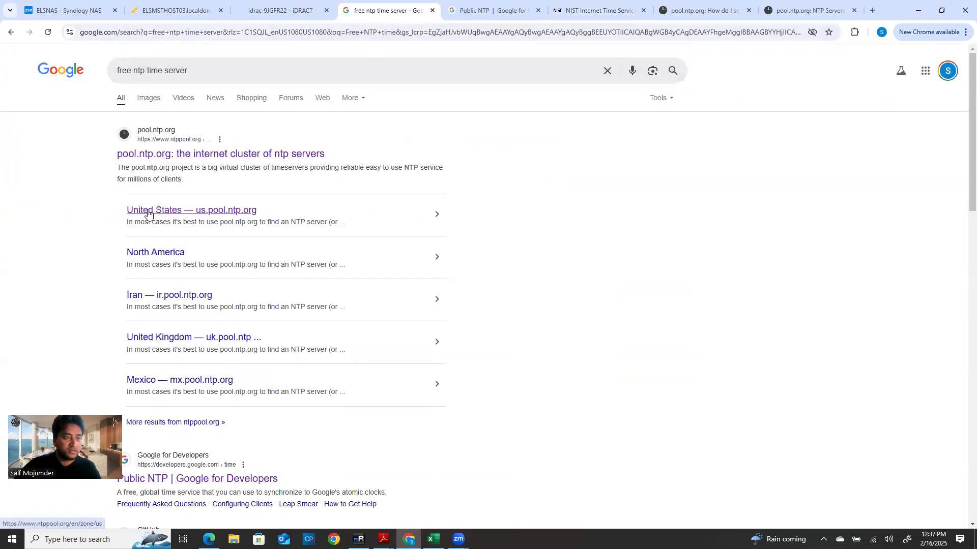
click(492, 10)
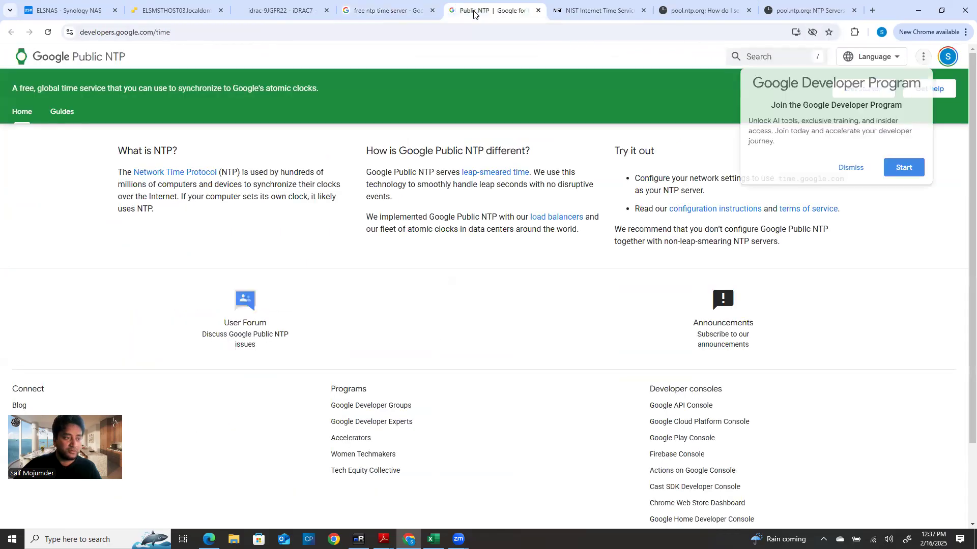
click(697, 10)
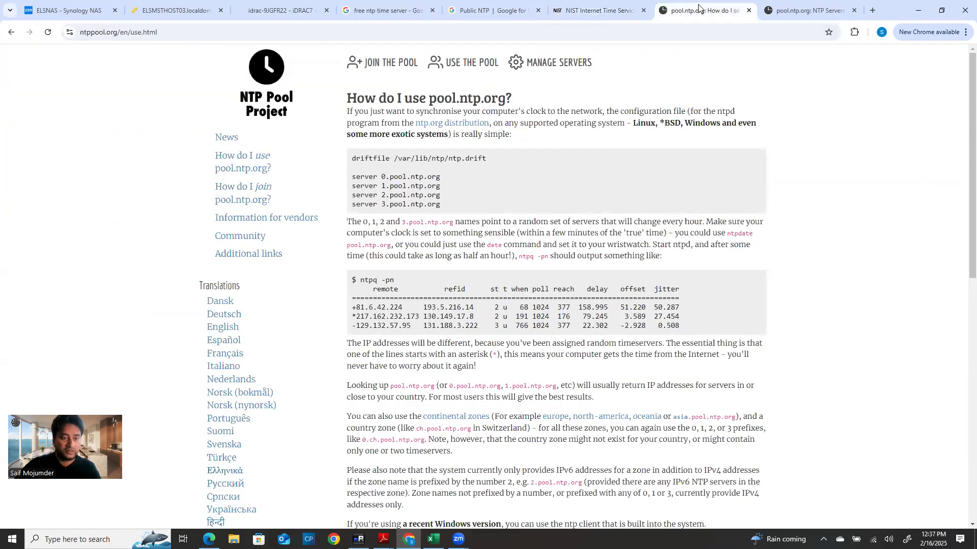
click(809, 11)
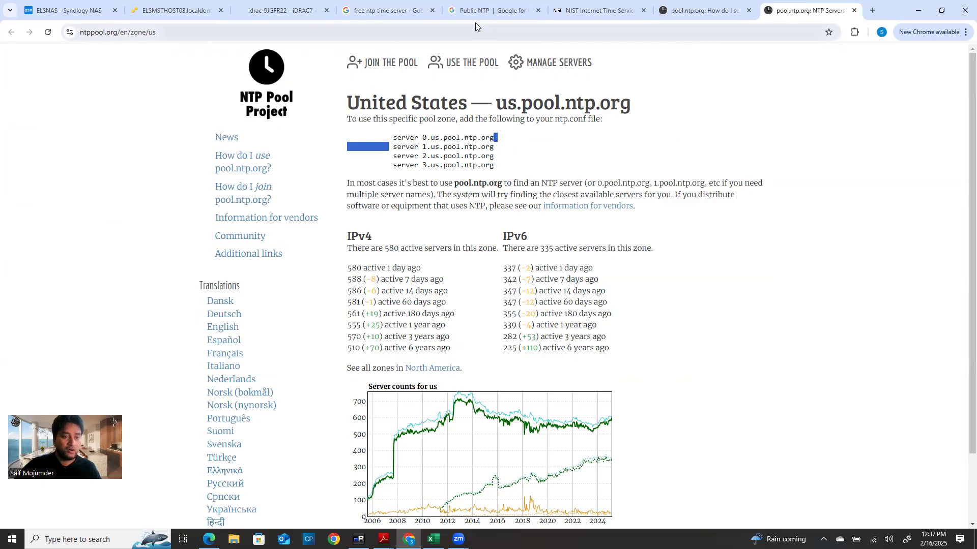
click(595, 10)
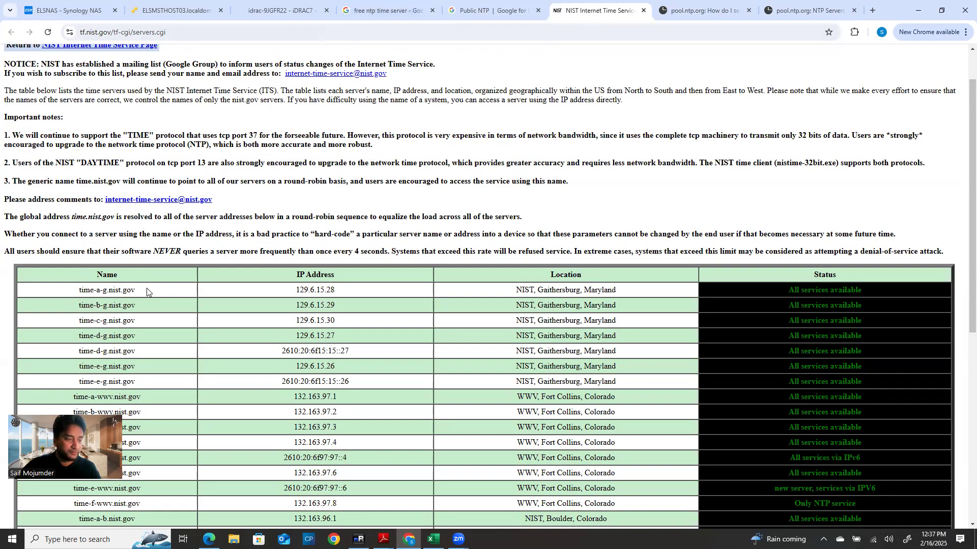
double_click(106, 291)
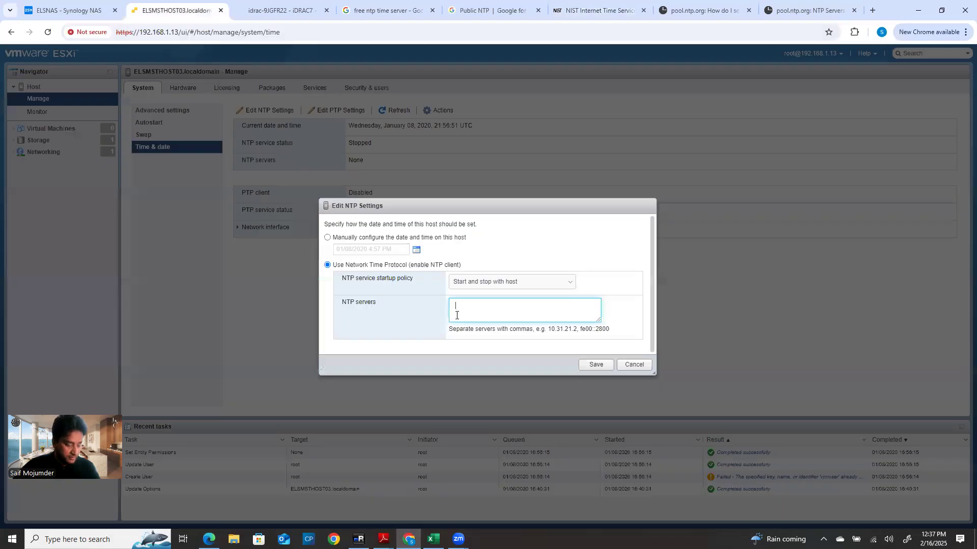
Step: Enter 'time-a-g.nist.gov,time-c-g.nist.gov' as the host's NTP servers and save
text(time-a-g.nist.gov)
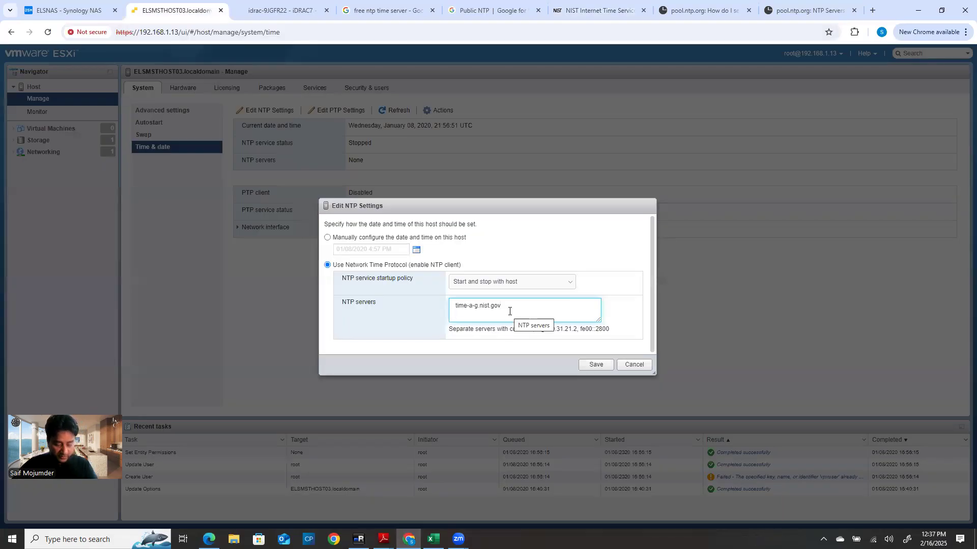
text(,)
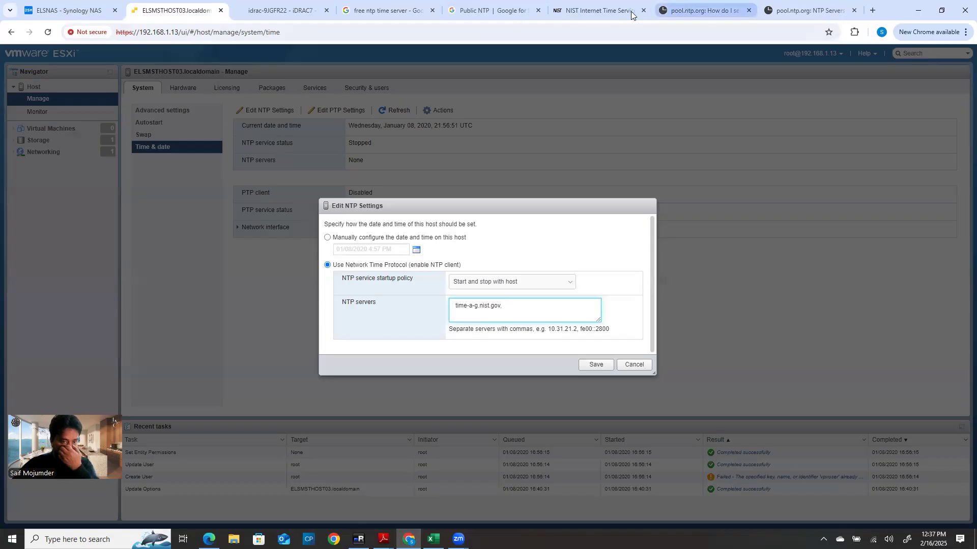
click(595, 10)
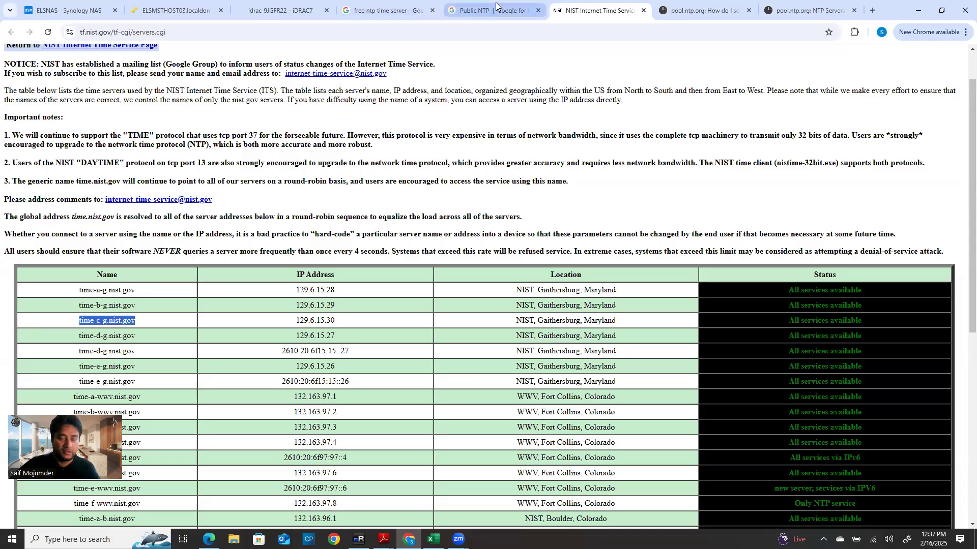
click(175, 10)
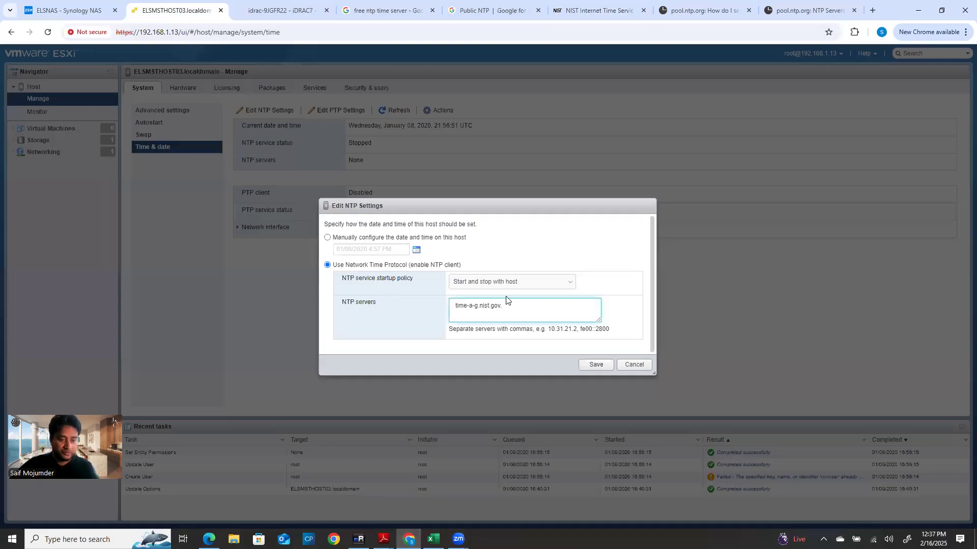
text(time-c-g.nist.gov)
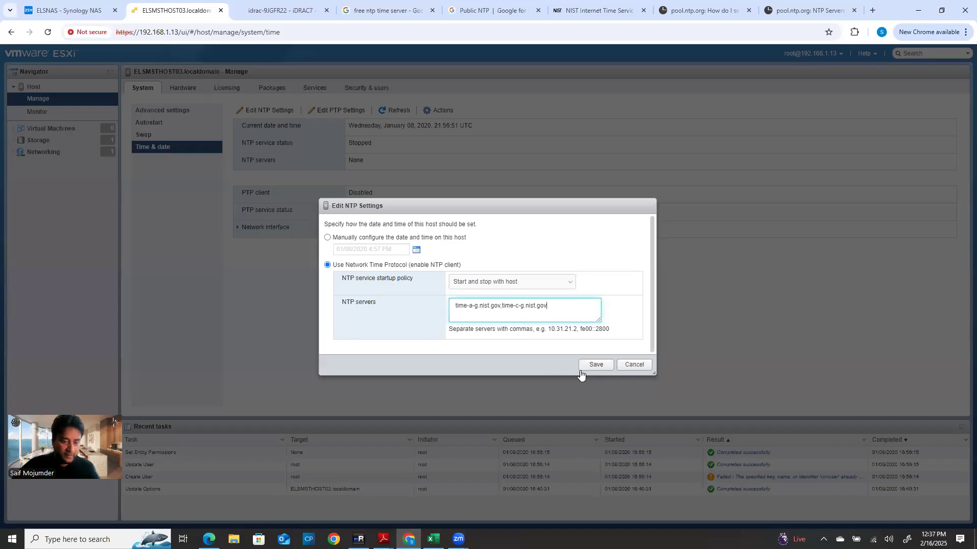
click(594, 364)
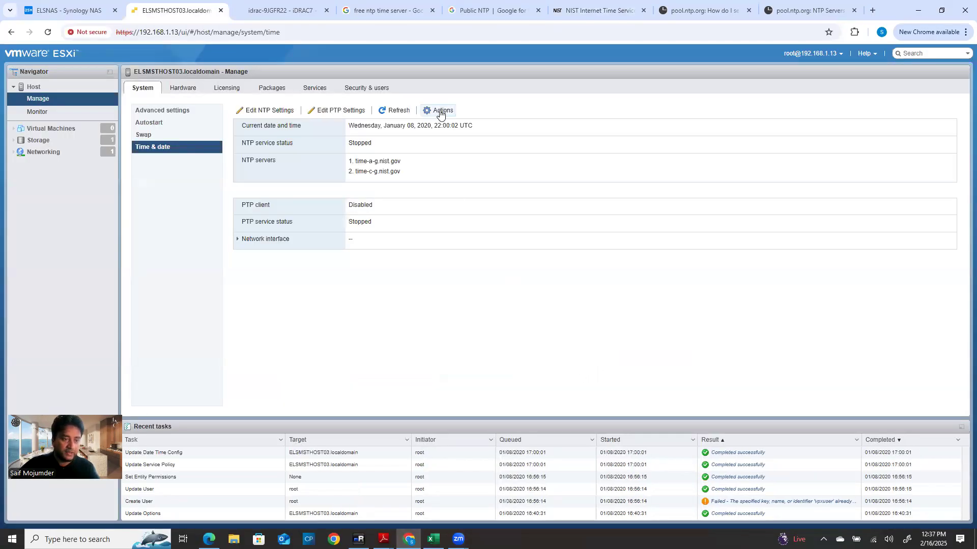
mouse_move(410, 117)
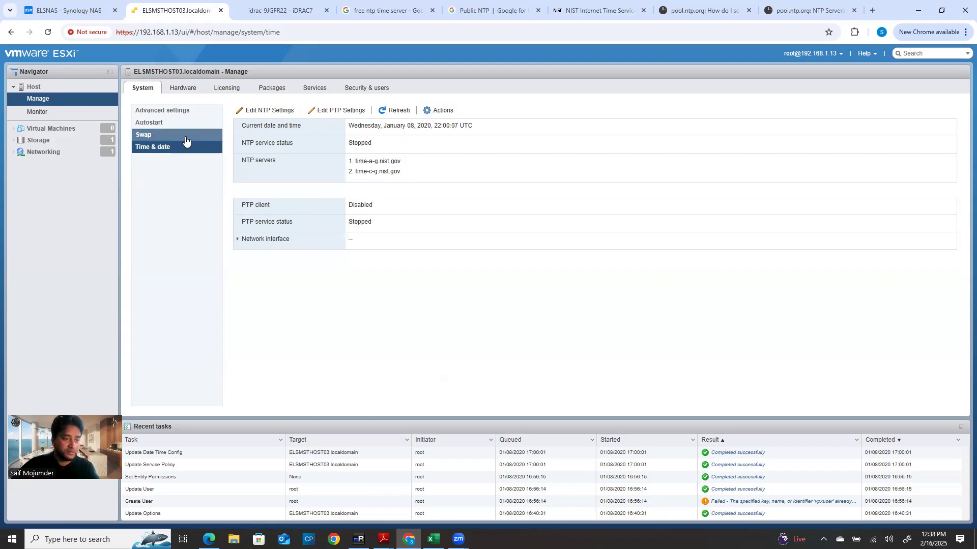
Step: Set the NTP service startup policy to 'Start and stop with host' and save
click(268, 111)
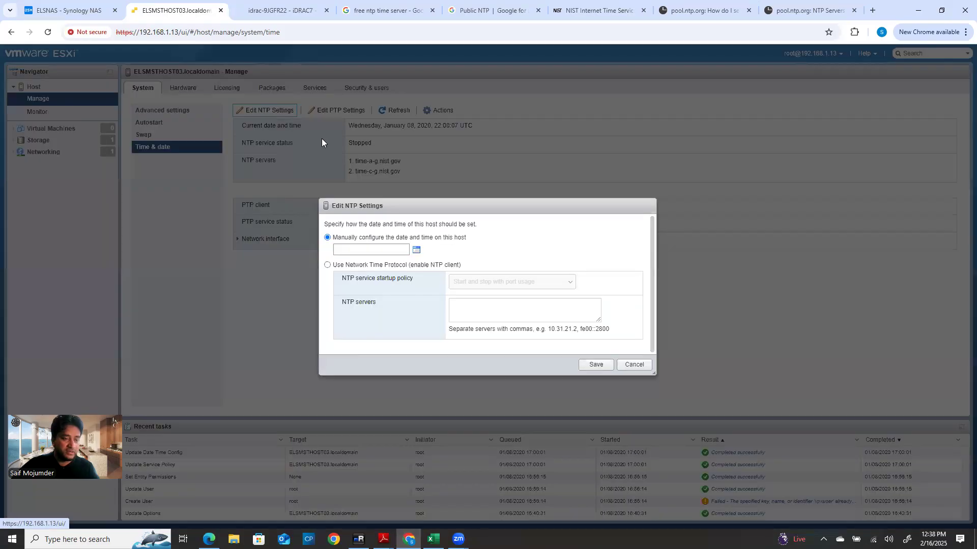
click(327, 265)
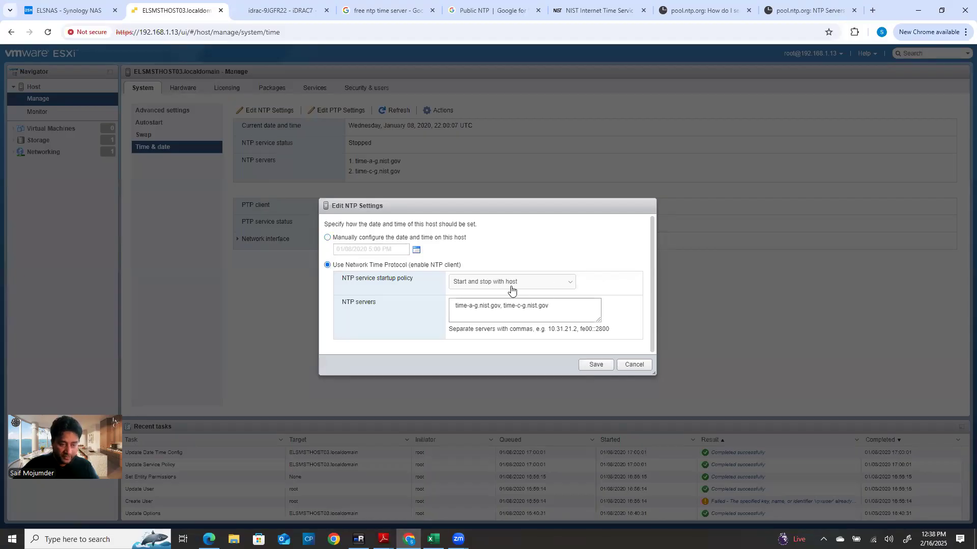
mouse_move(491, 291)
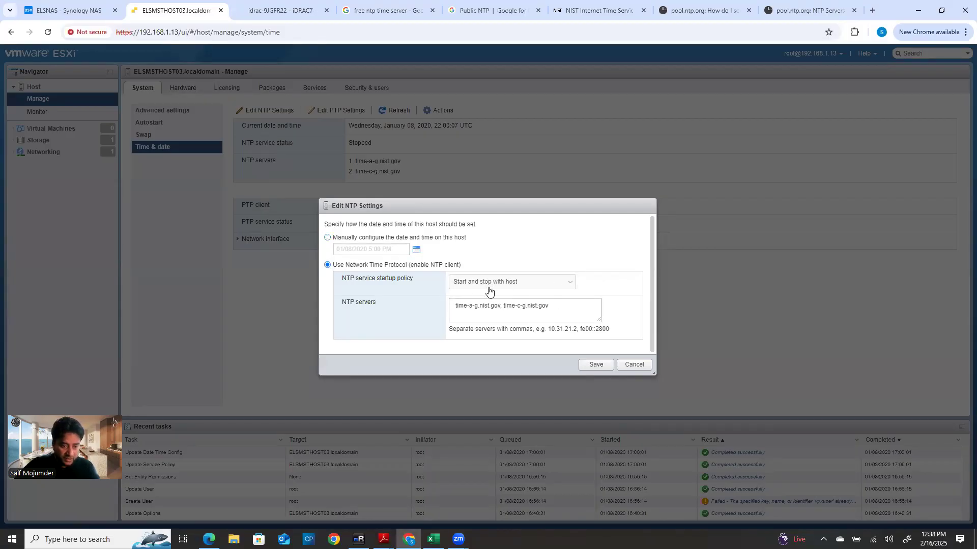
click(510, 281)
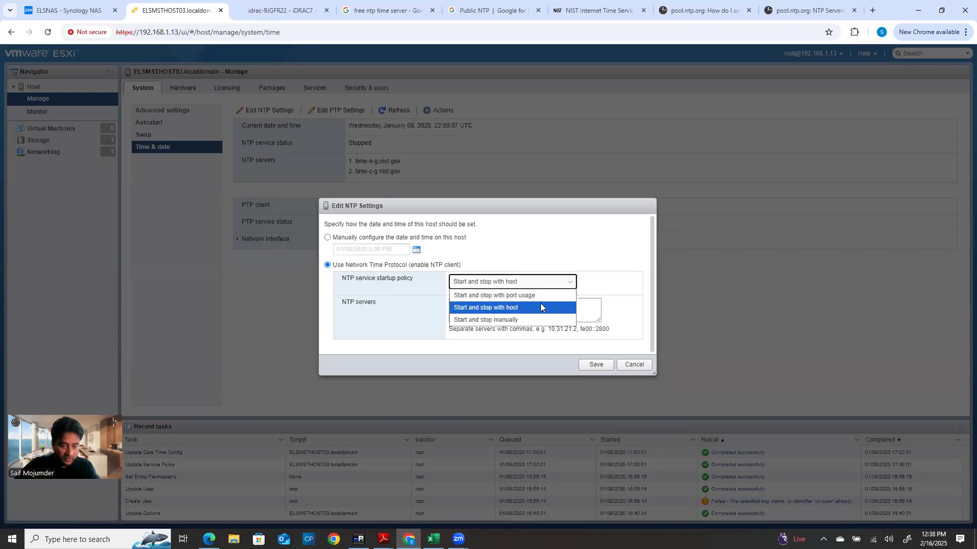
mouse_move(549, 320)
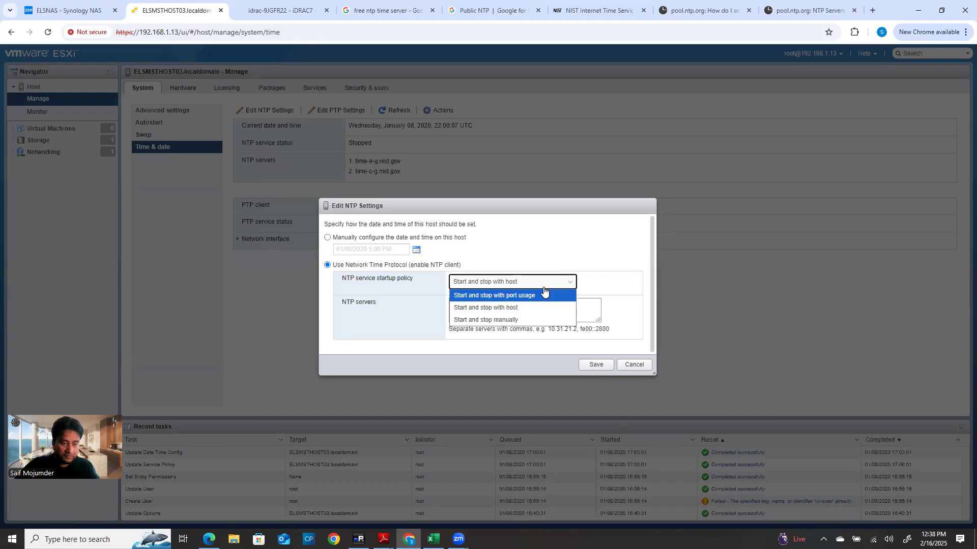
mouse_move(535, 308)
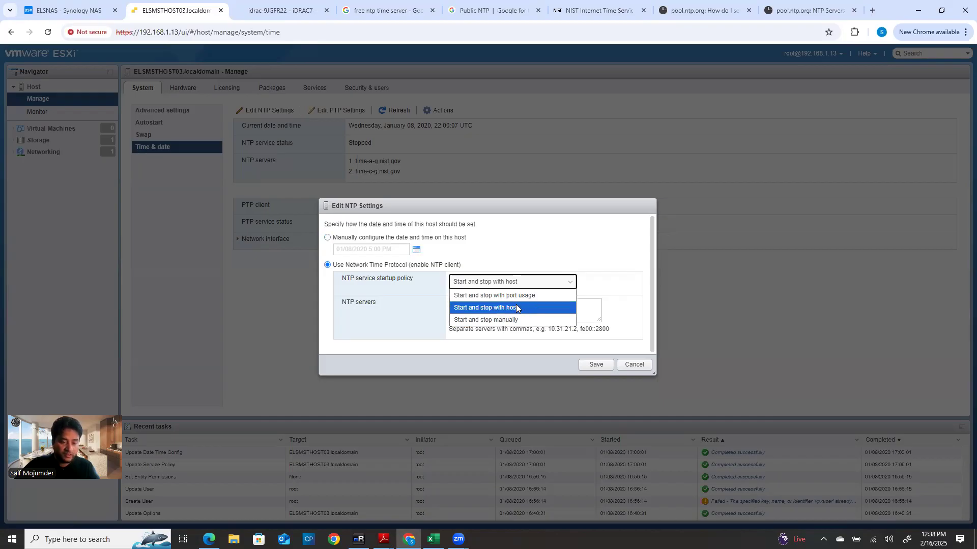
click(511, 307)
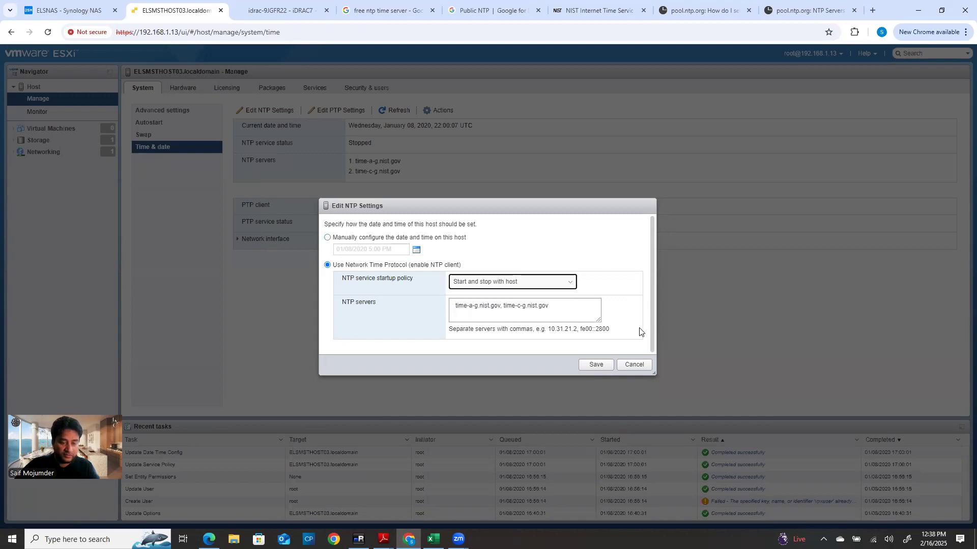
click(594, 365)
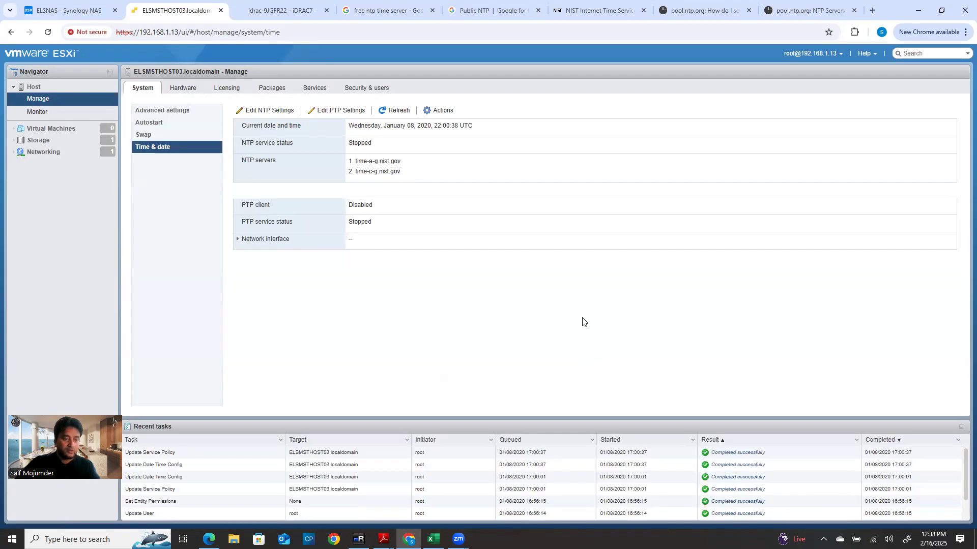
mouse_move(424, 158)
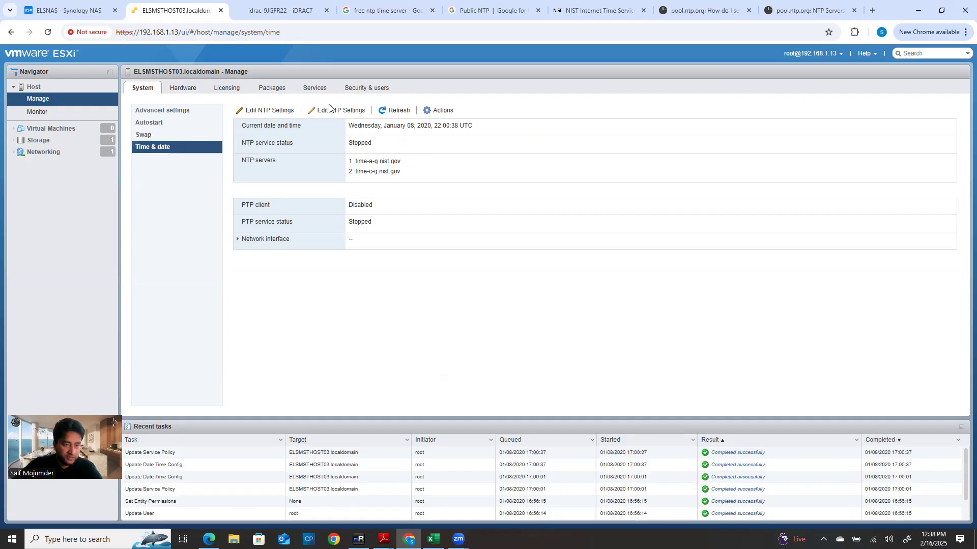
Step: Browse the host's swap and advanced system settings, viewing monitor.if_pschange_mc_workaround
click(143, 134)
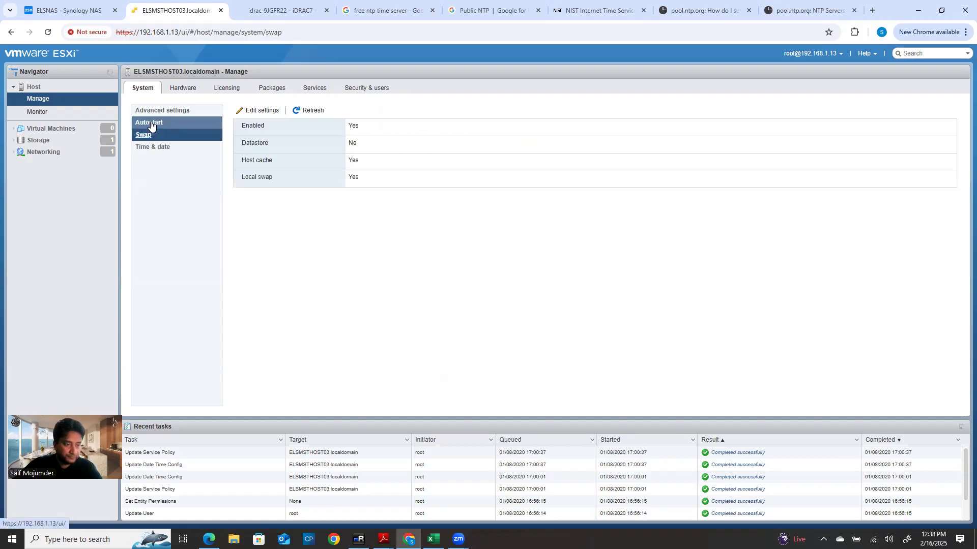
click(162, 111)
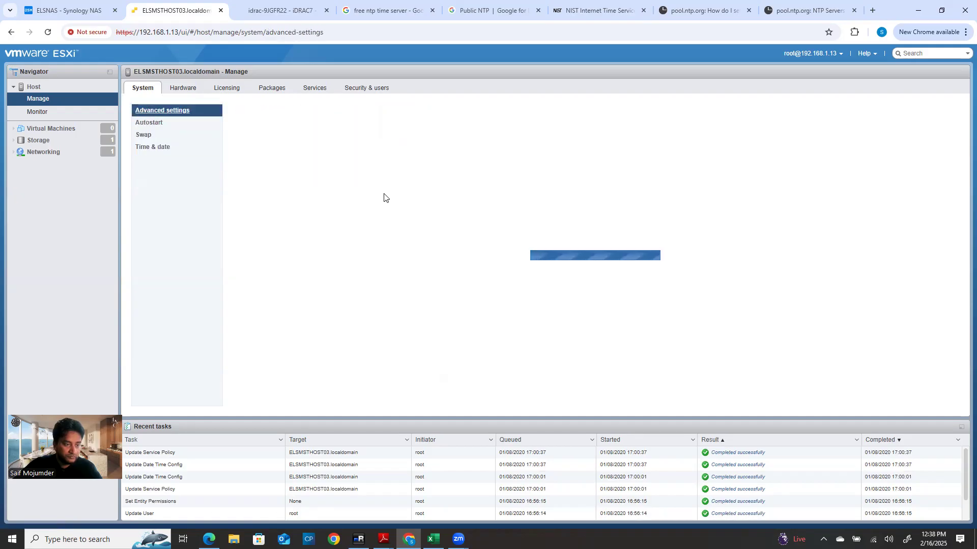
click(161, 110)
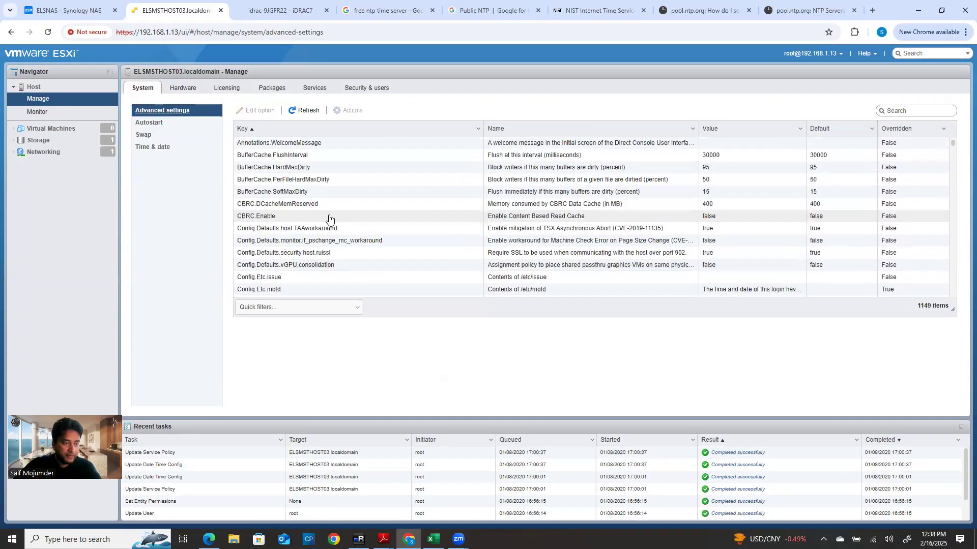
click(309, 241)
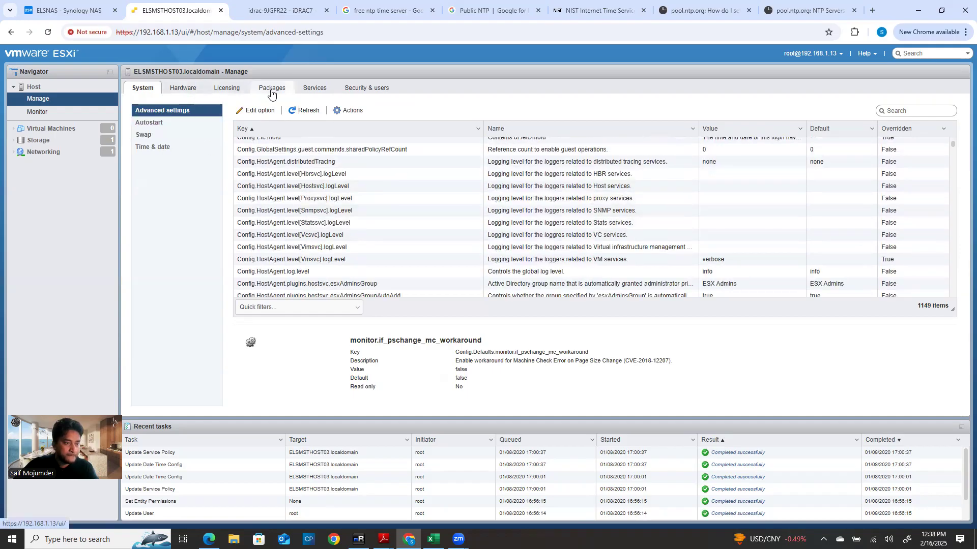
Step: Start the NTP Daemon service from the host's services list
click(315, 87)
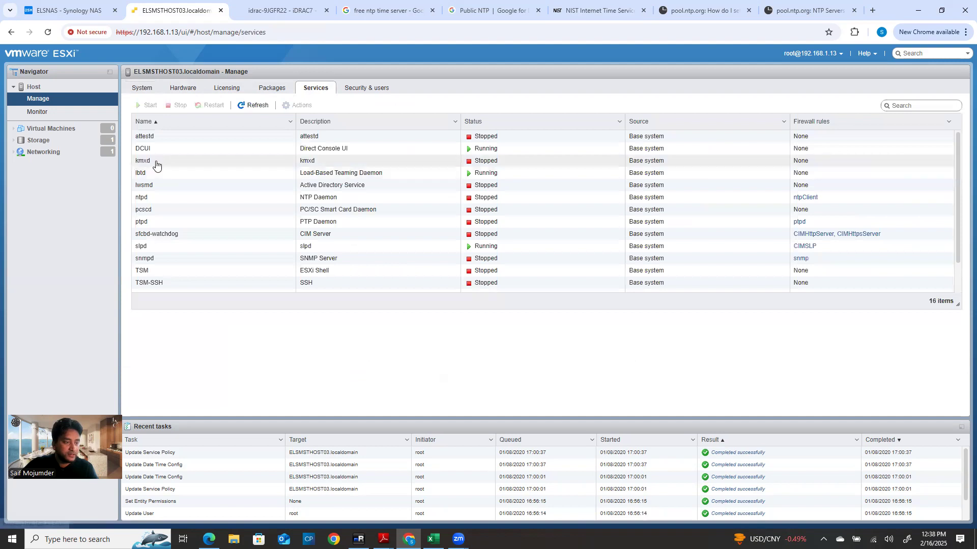
click(142, 197)
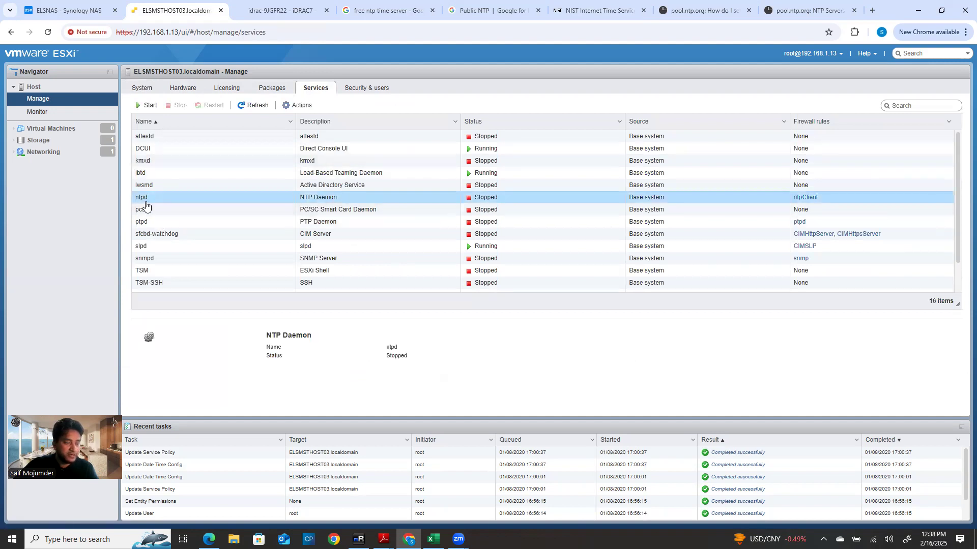
mouse_move(446, 201)
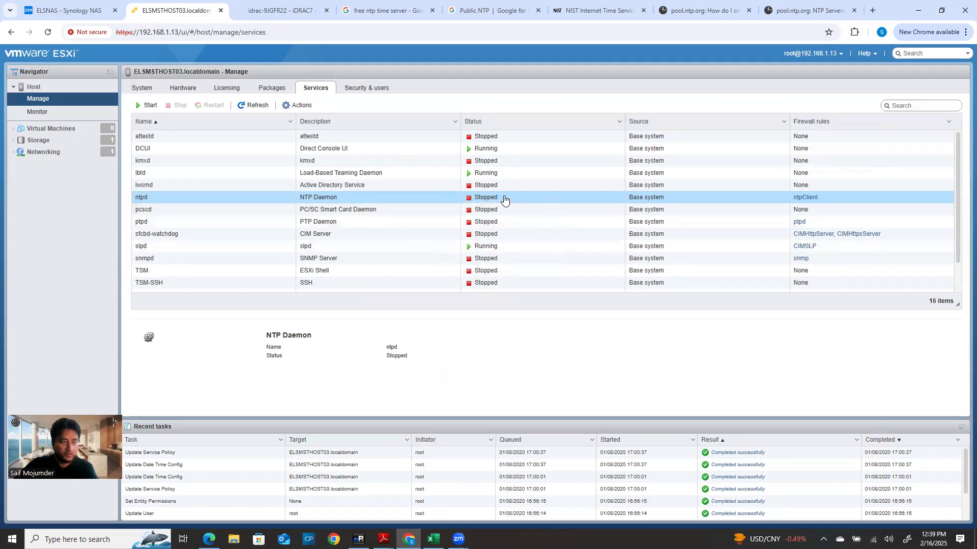
mouse_move(499, 169)
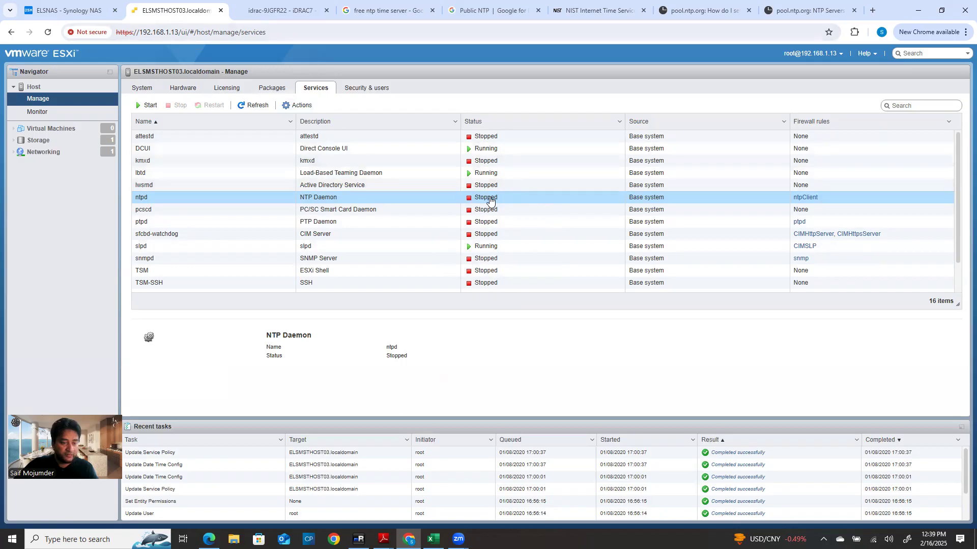
click(150, 105)
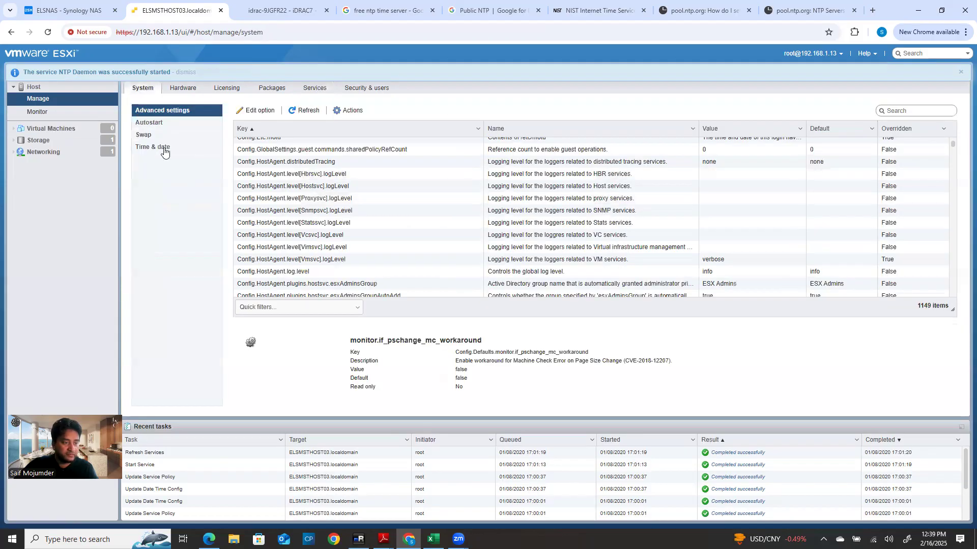
Step: Refresh Time & date, then set the NTP startup policy to 'Start and stop manually' and save
click(152, 147)
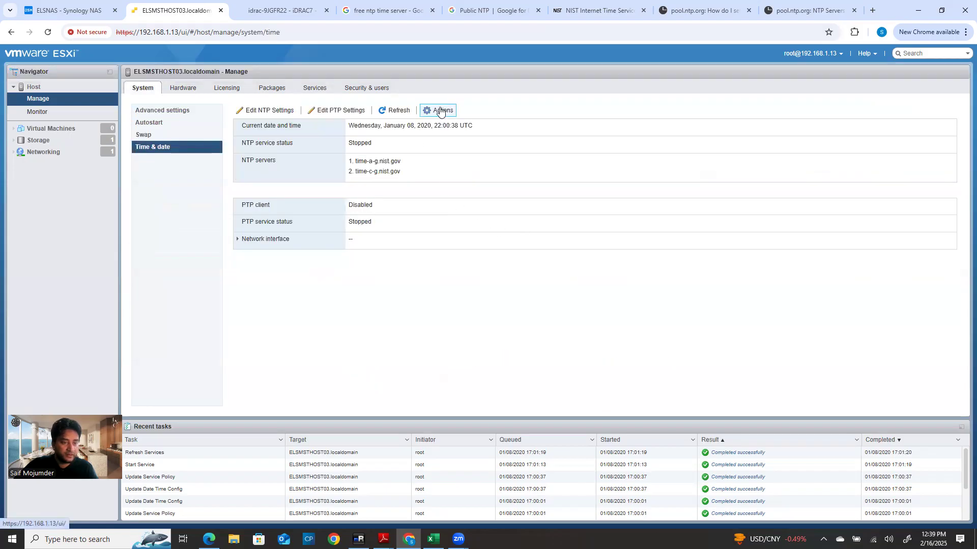
mouse_move(349, 155)
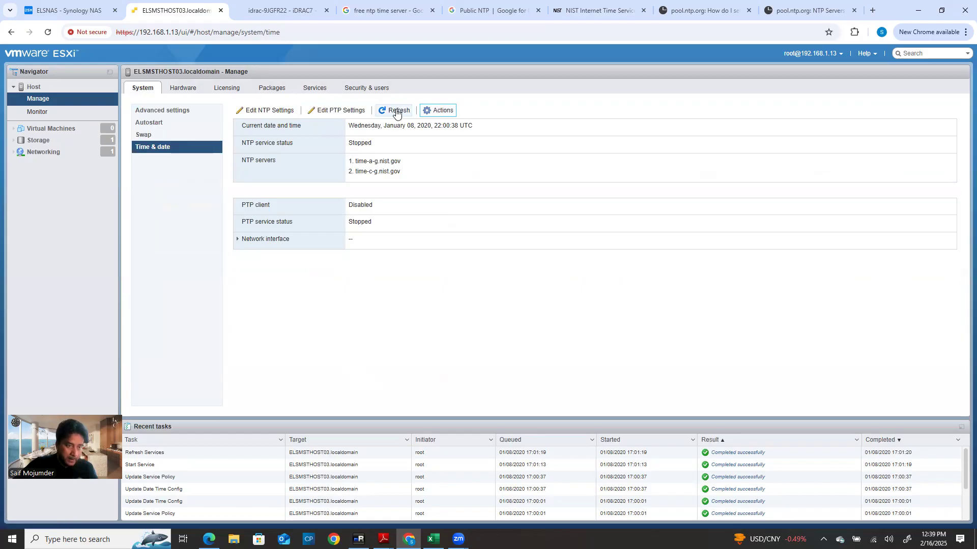
click(397, 110)
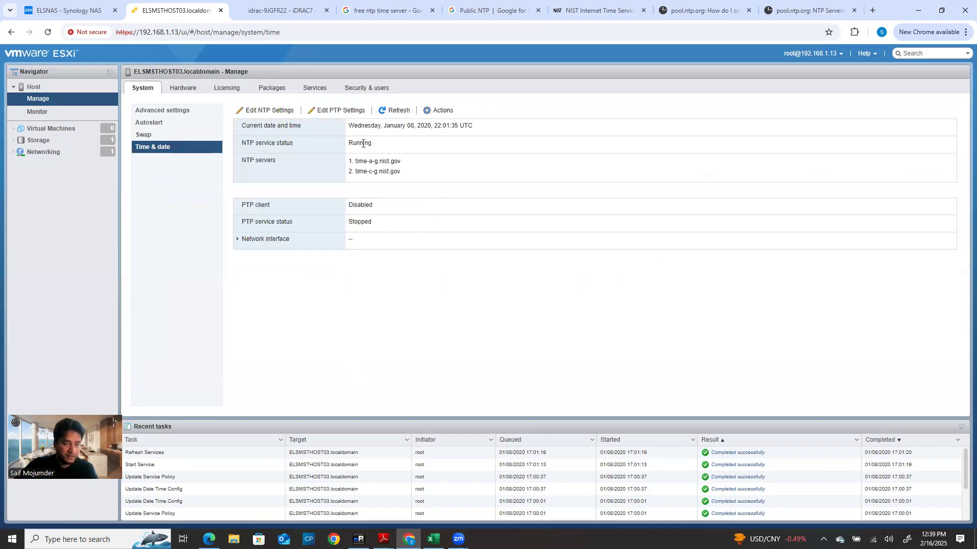
mouse_move(380, 147)
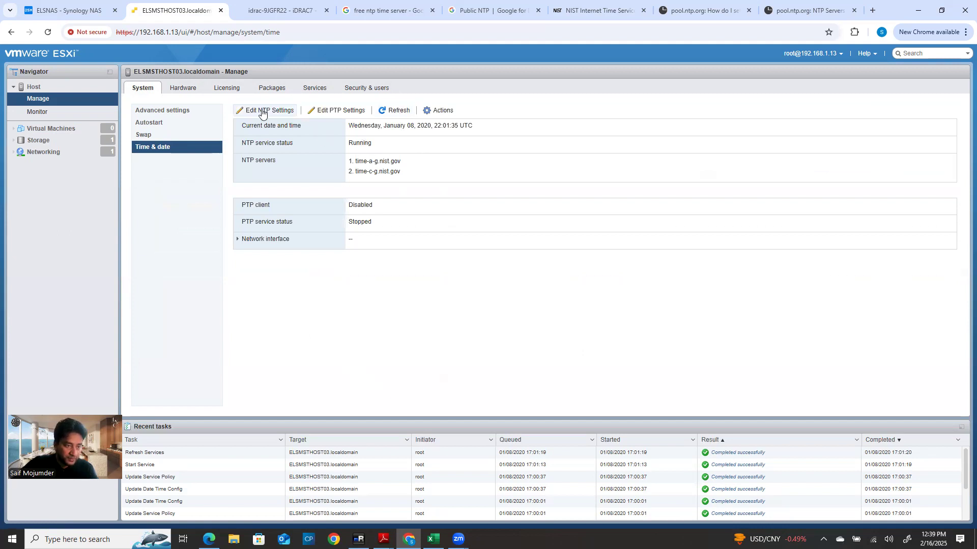
click(269, 110)
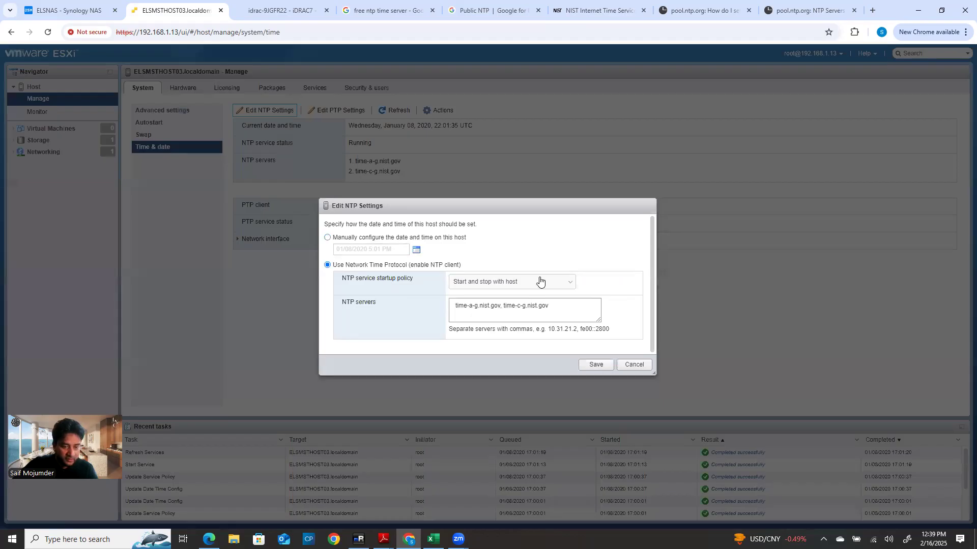
click(510, 281)
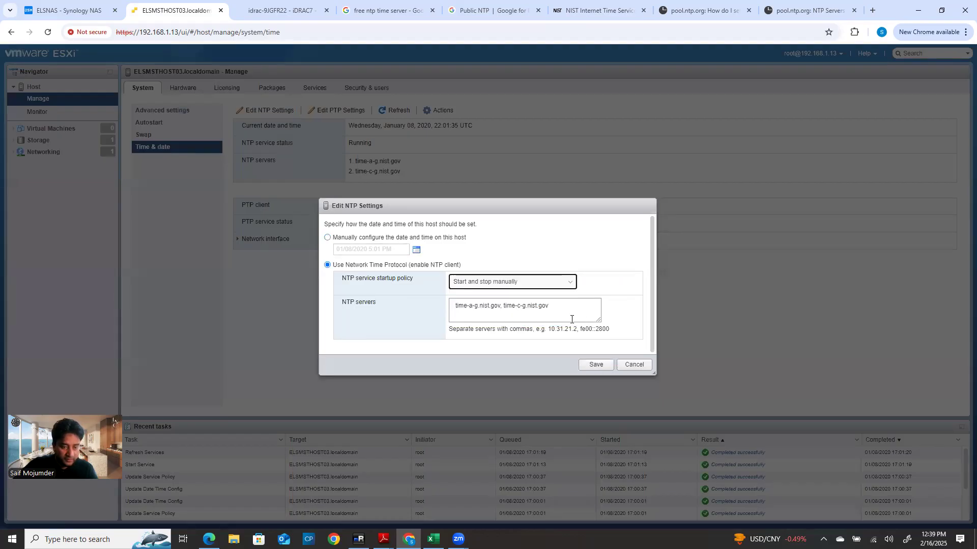
click(595, 364)
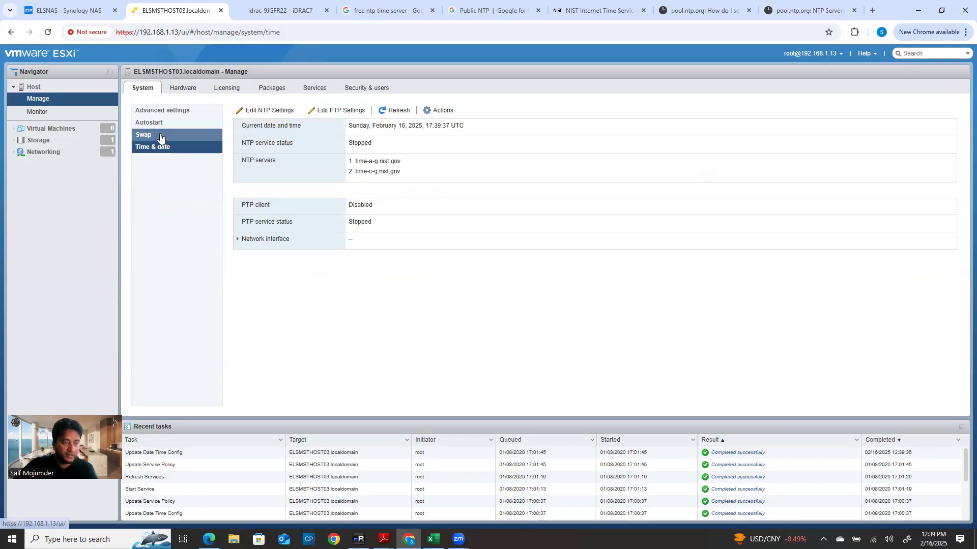
Step: Re-save NTP settings, check Services and Time & date, then view host elsmsthost02
click(268, 110)
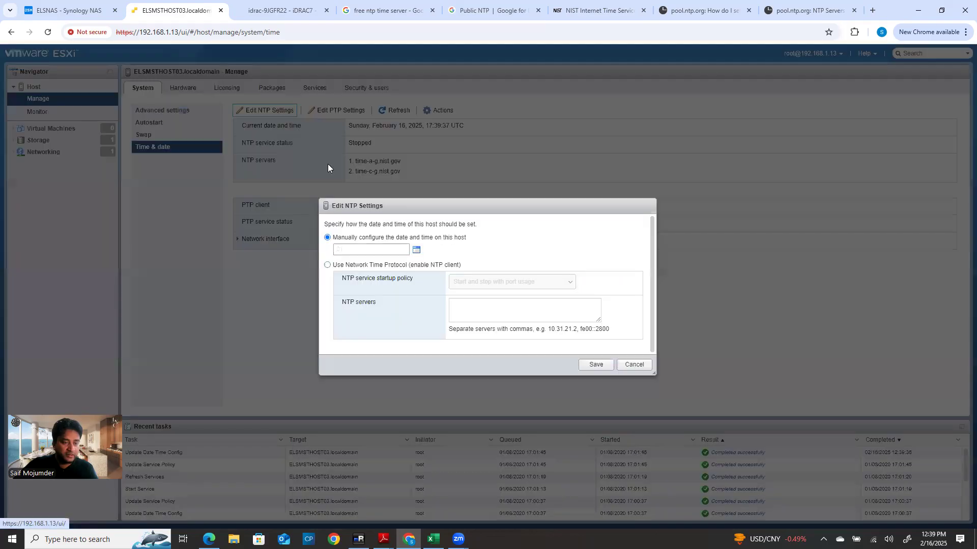
click(327, 264)
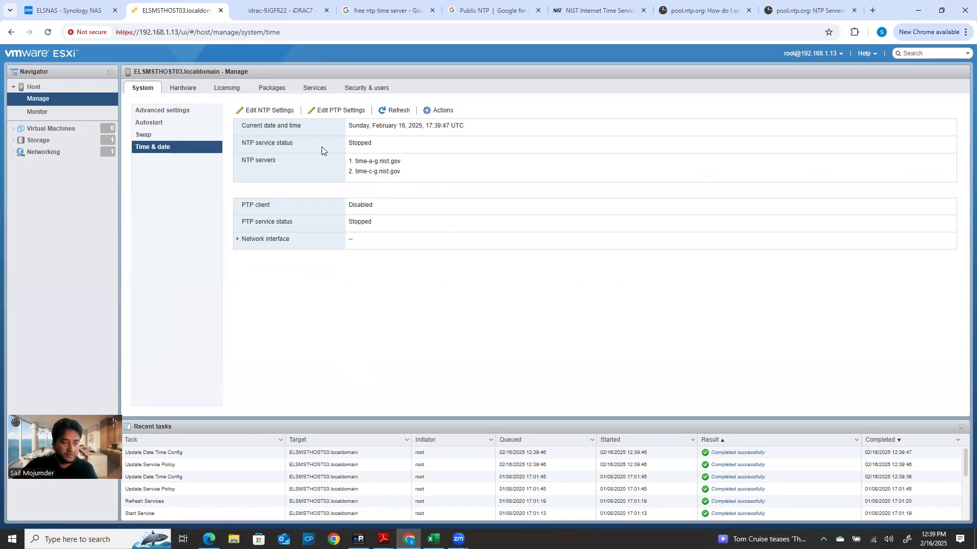
mouse_move(315, 88)
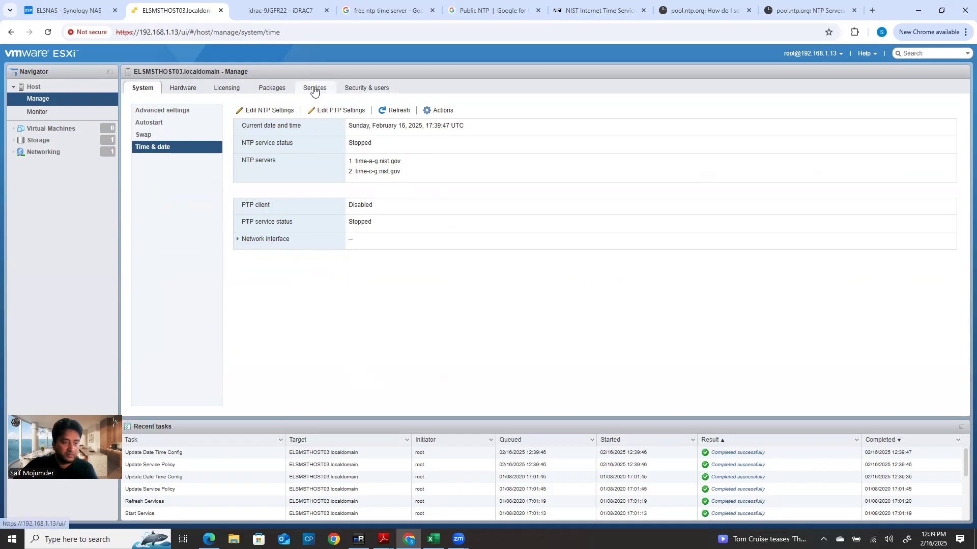
click(314, 87)
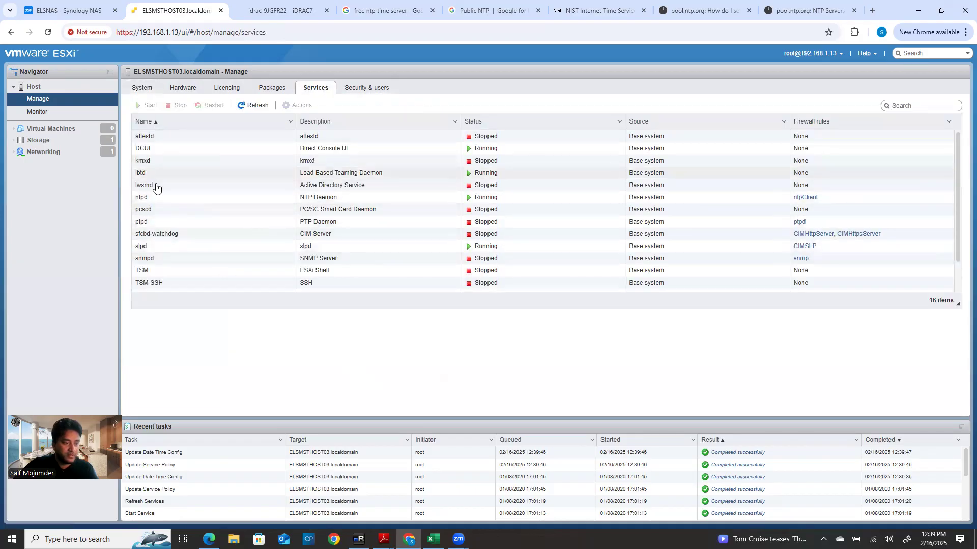
click(141, 197)
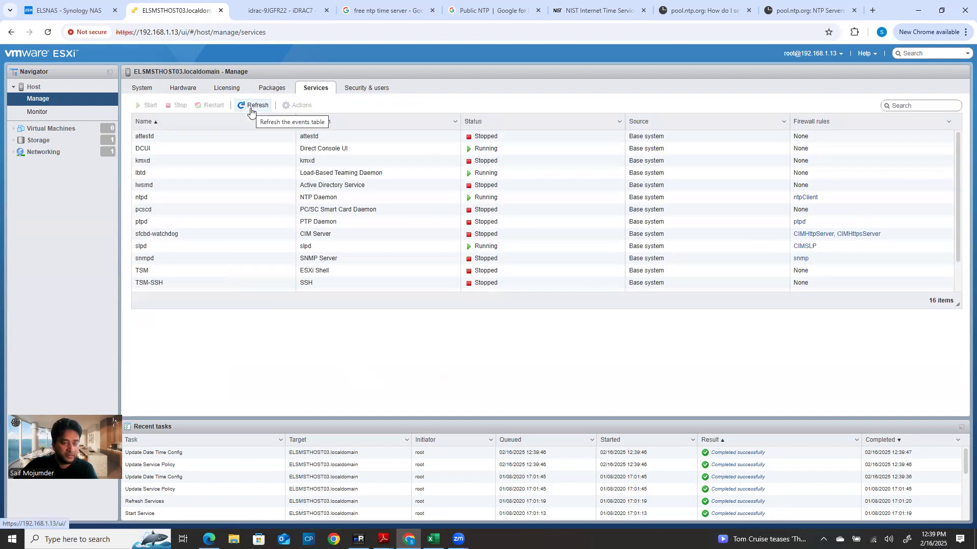
click(142, 87)
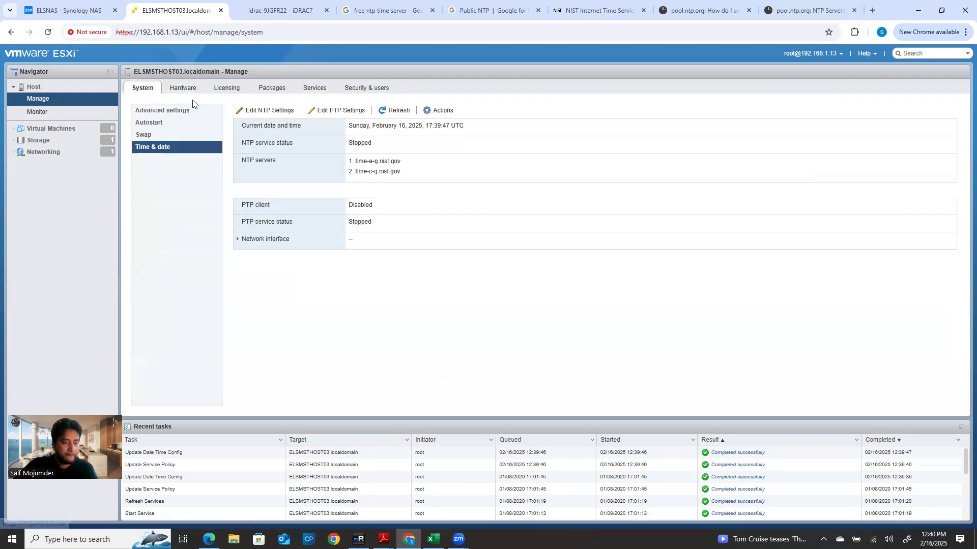
mouse_move(342, 97)
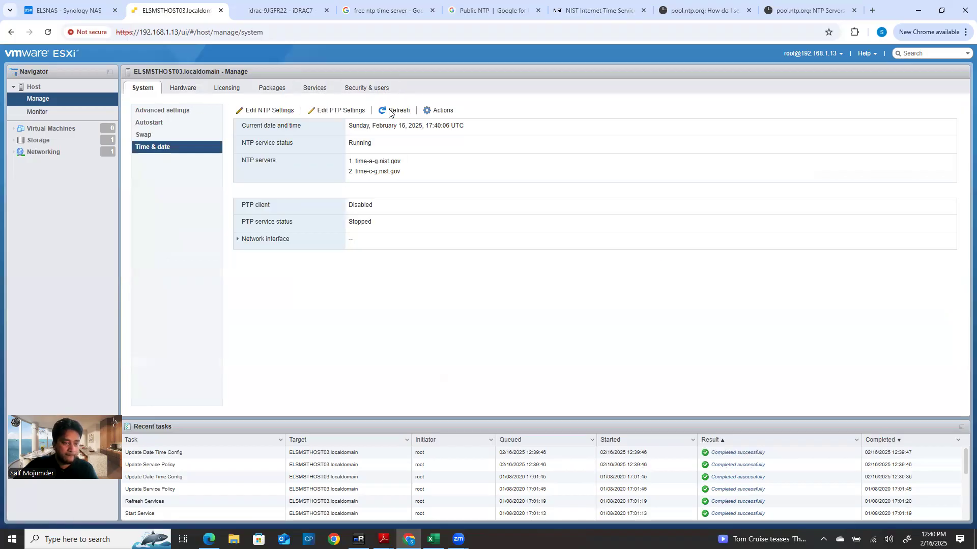
mouse_move(464, 382)
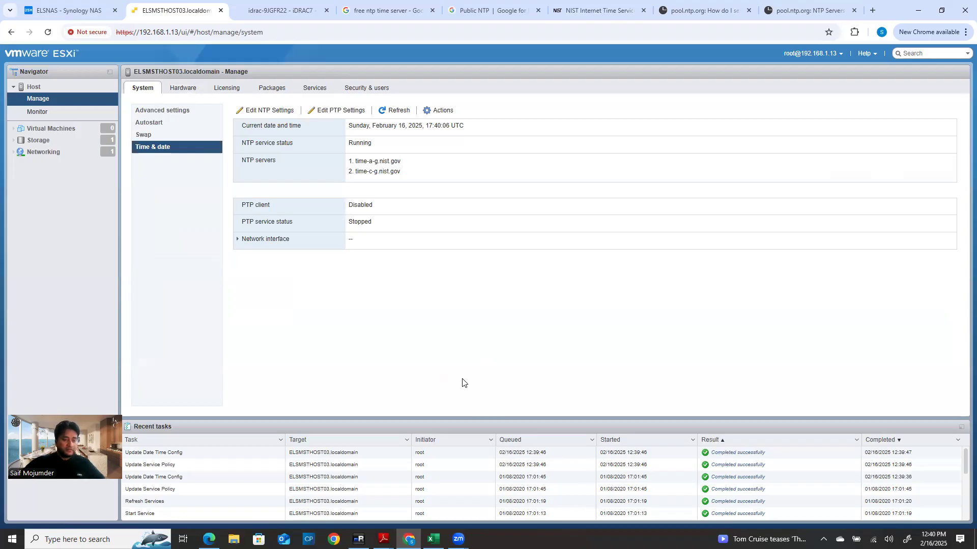
mouse_move(471, 168)
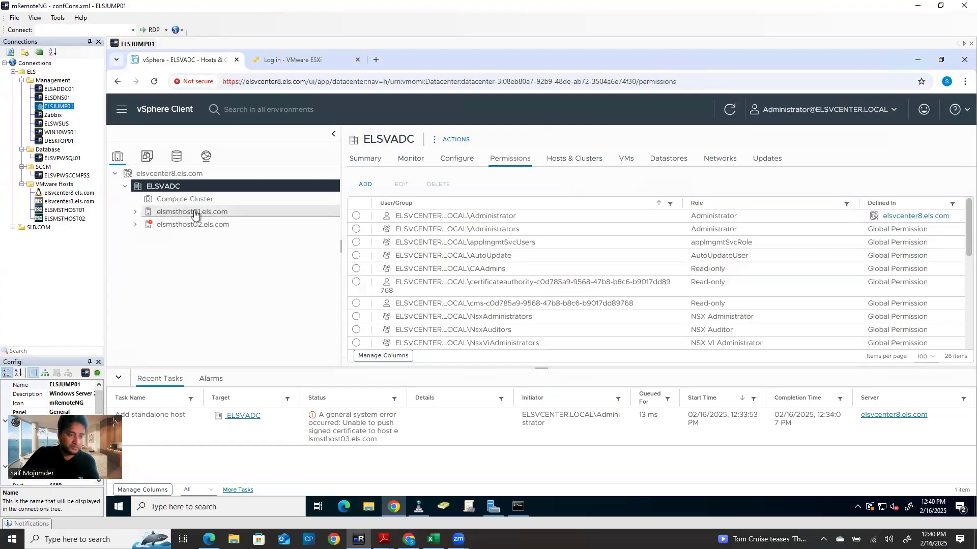
click(193, 224)
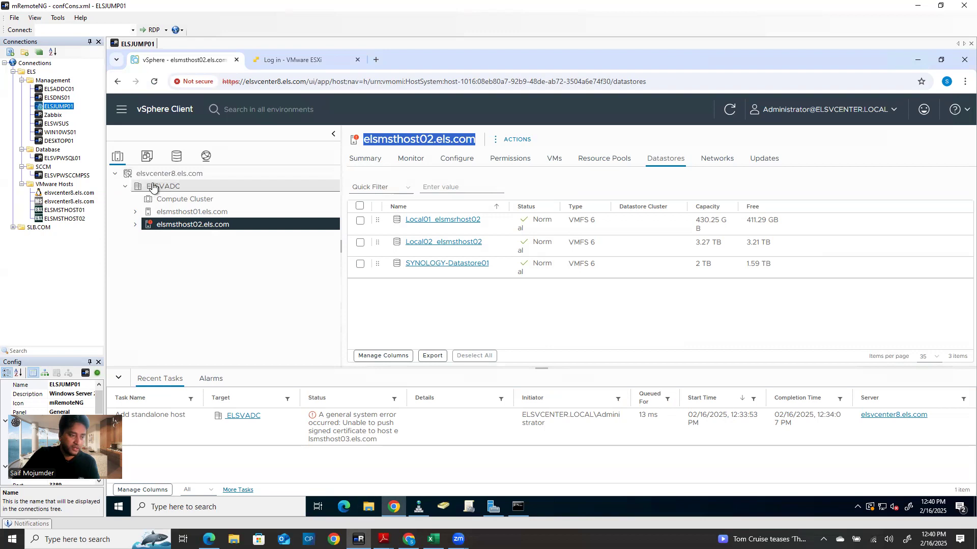
Step: Add elsmsthost03.els.com to ELSVADC with root credentials, advancing past the host summary
click(163, 186)
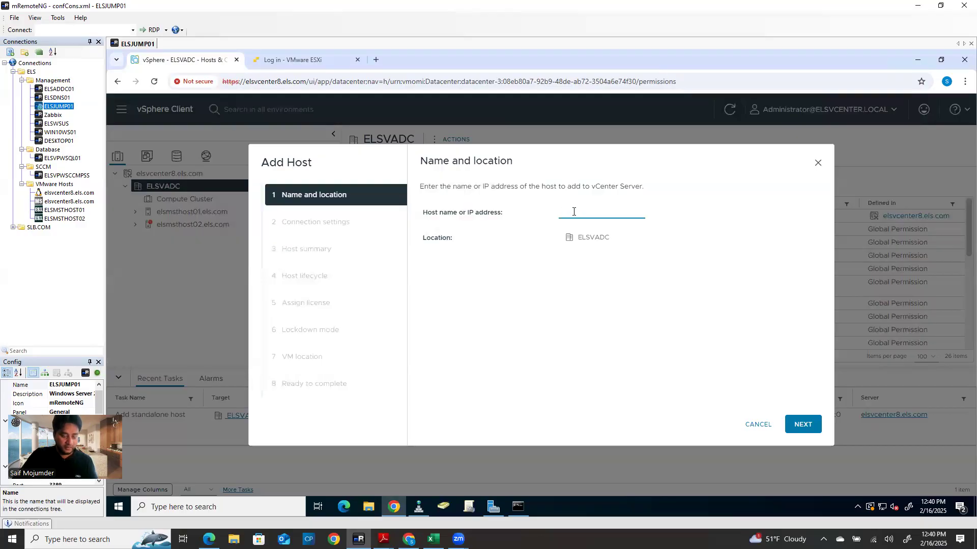
text(elsmsthost02.els.com)
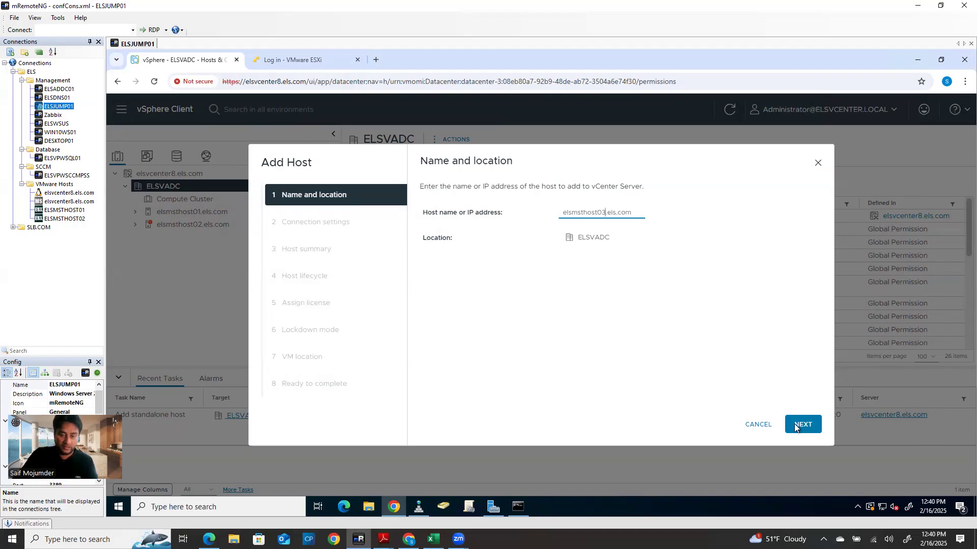
click(802, 425)
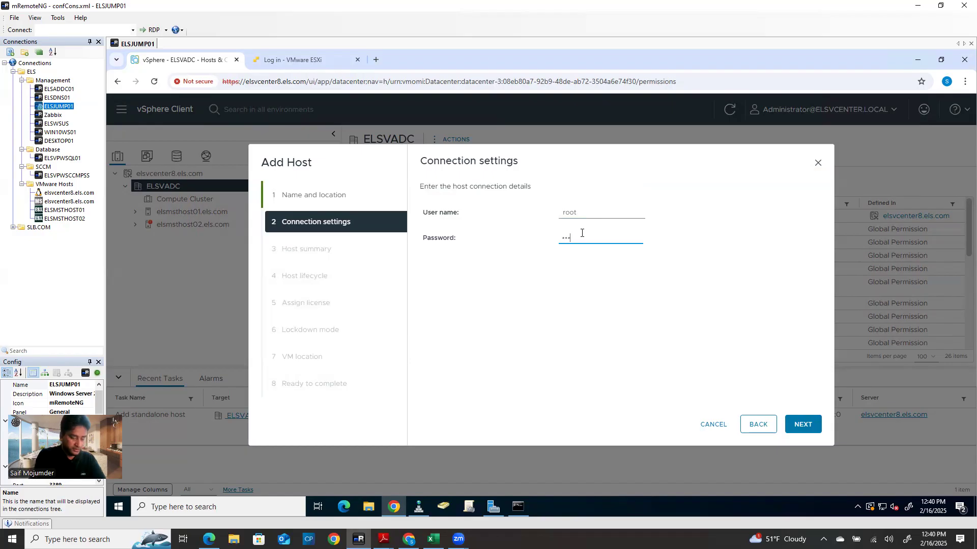
text(password)
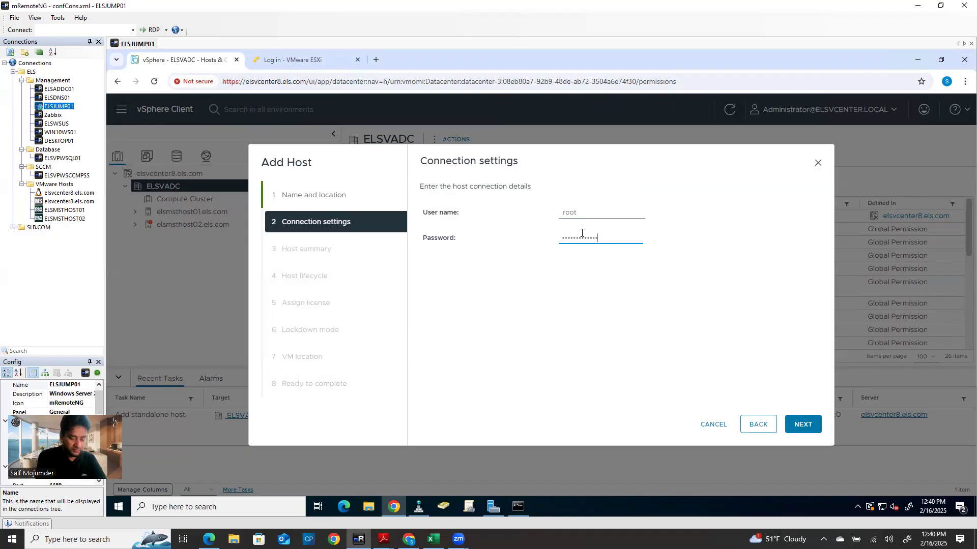
click(802, 424)
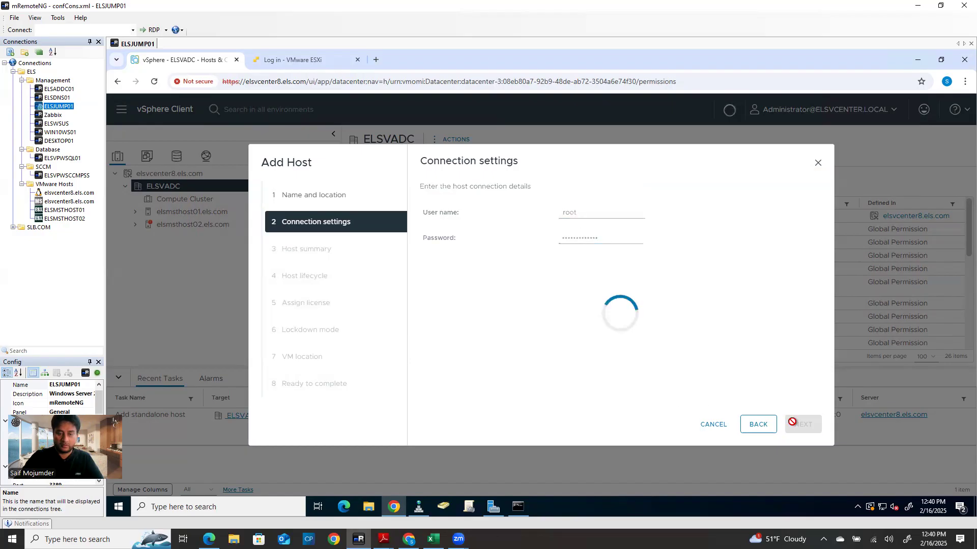
click(802, 425)
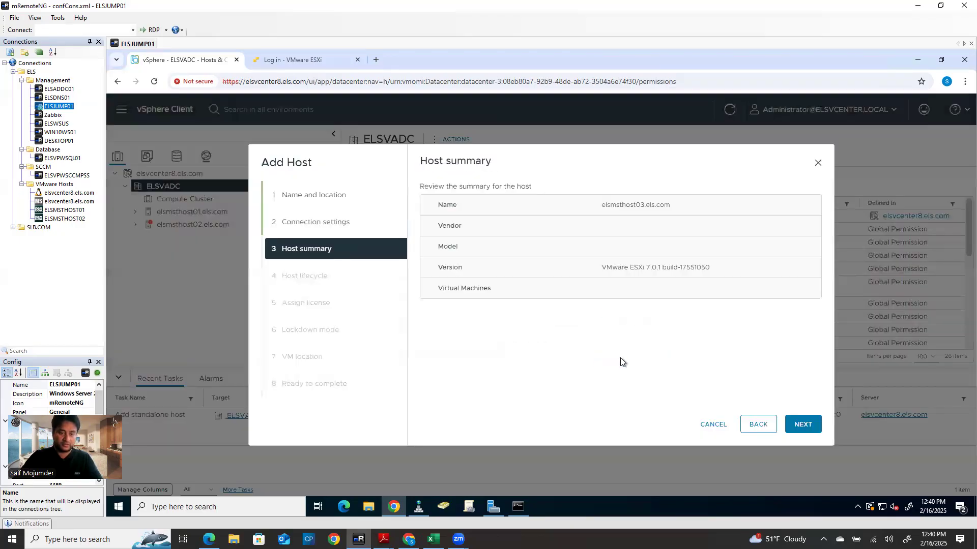
click(802, 424)
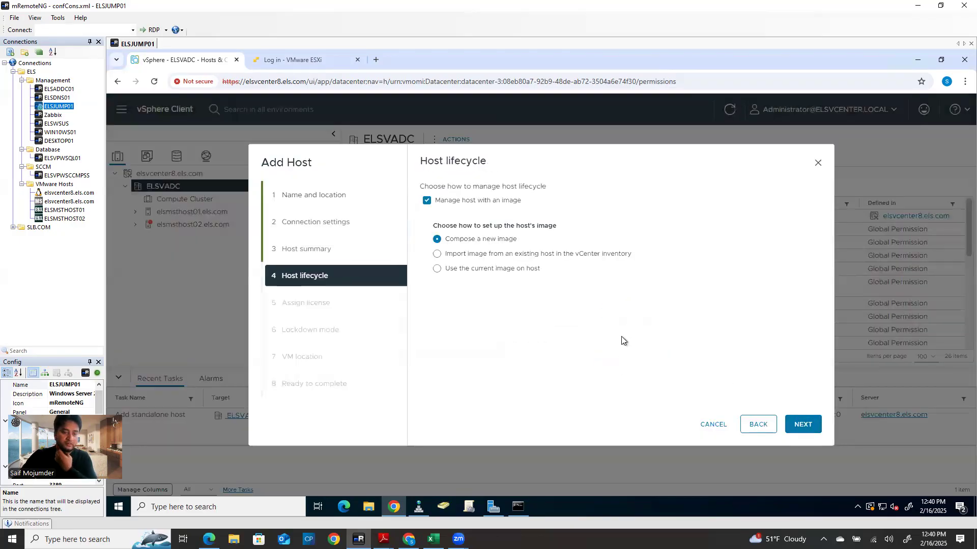
Step: Keep 'Compose a new image', then open and dismiss the ESXi Version list
click(803, 425)
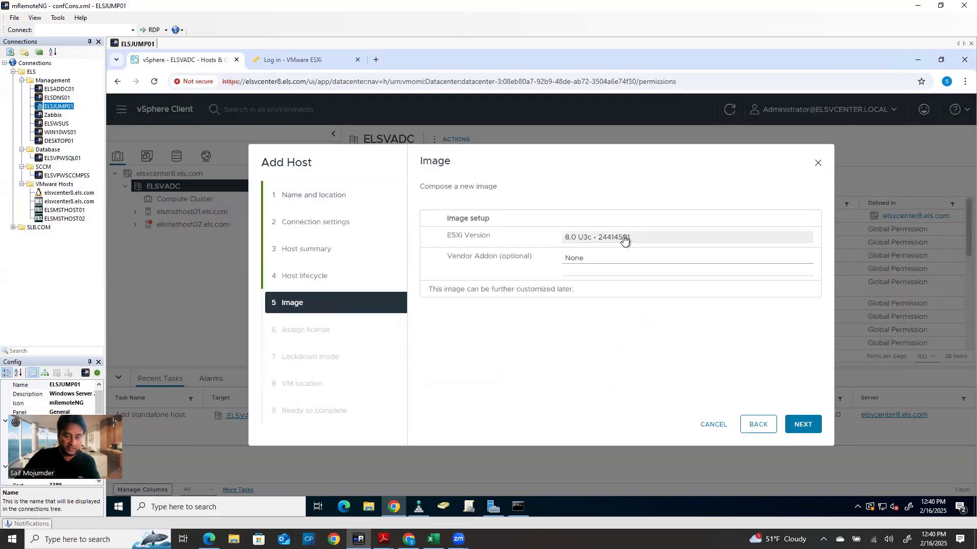
click(622, 236)
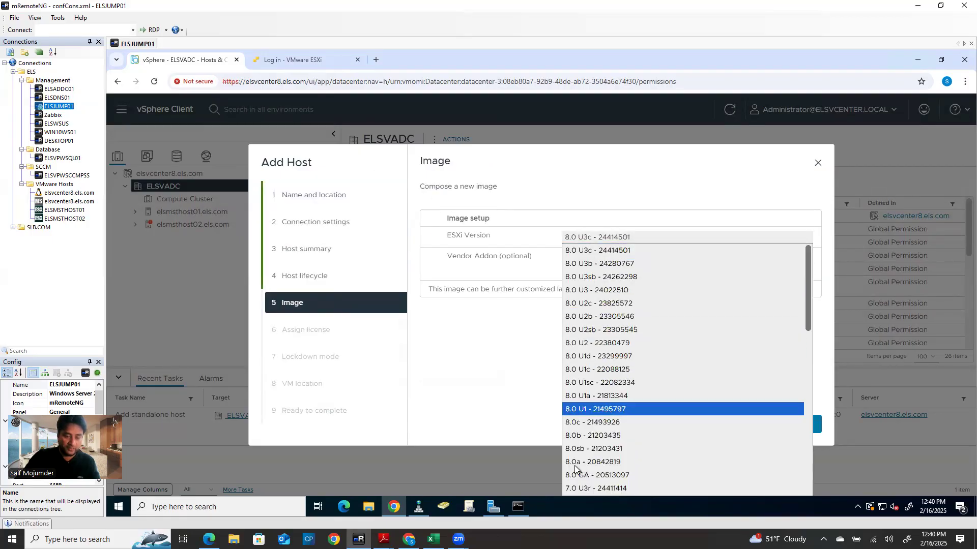
click(596, 237)
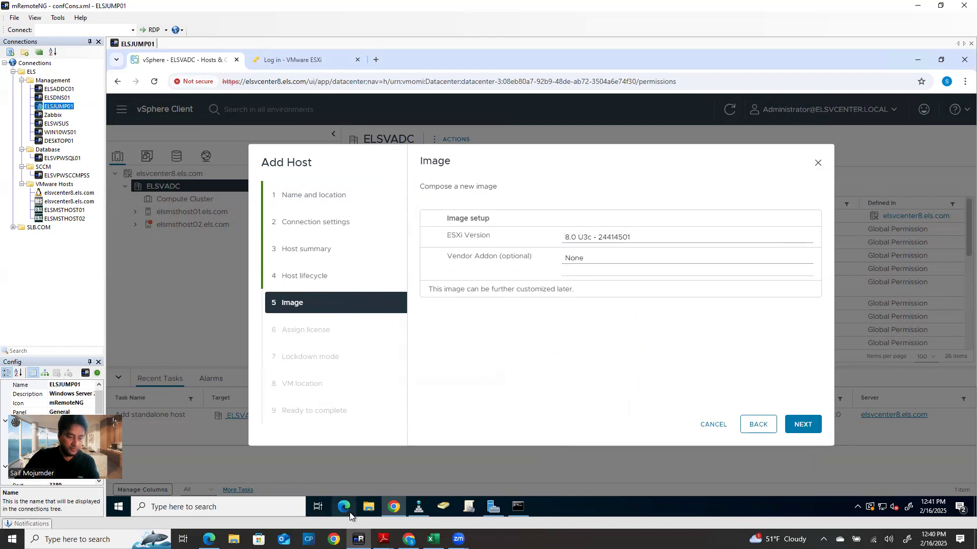
mouse_move(394, 506)
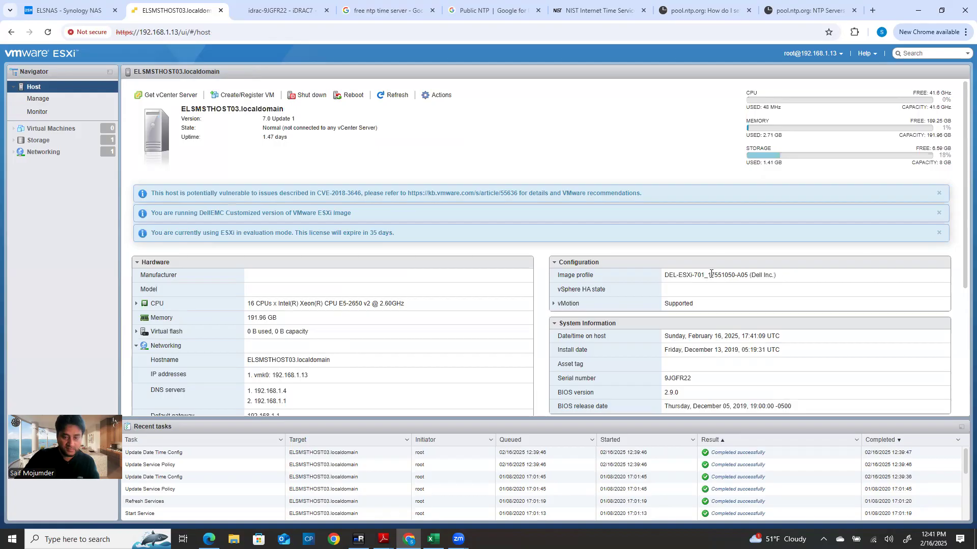
Step: Read ESXi 7.0.1 build 17551050 in Help > About and select the build number
double_click(719, 274)
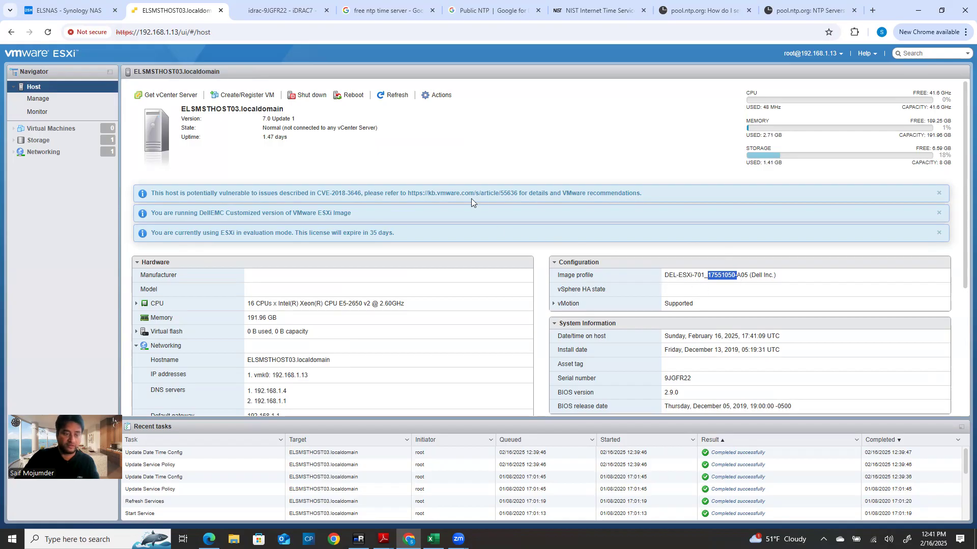
mouse_move(297, 127)
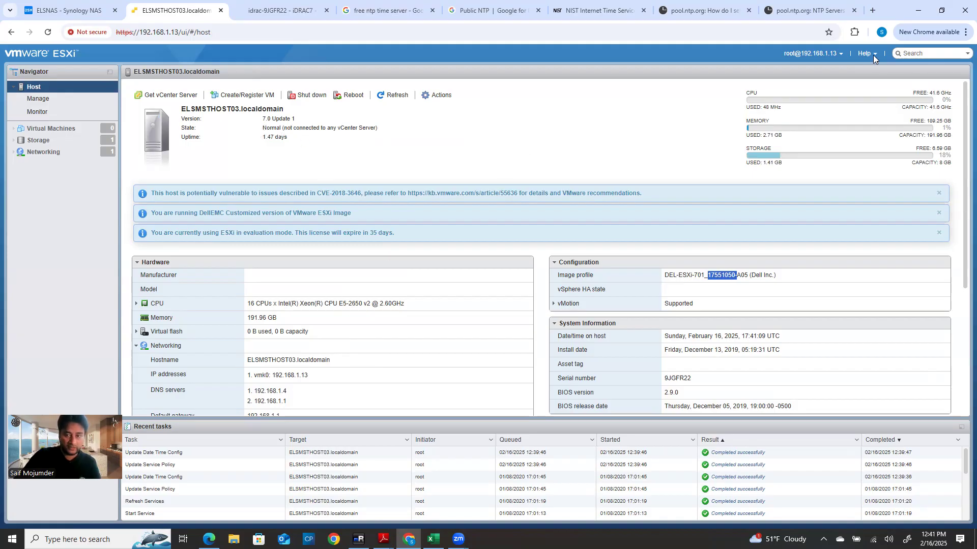
click(863, 53)
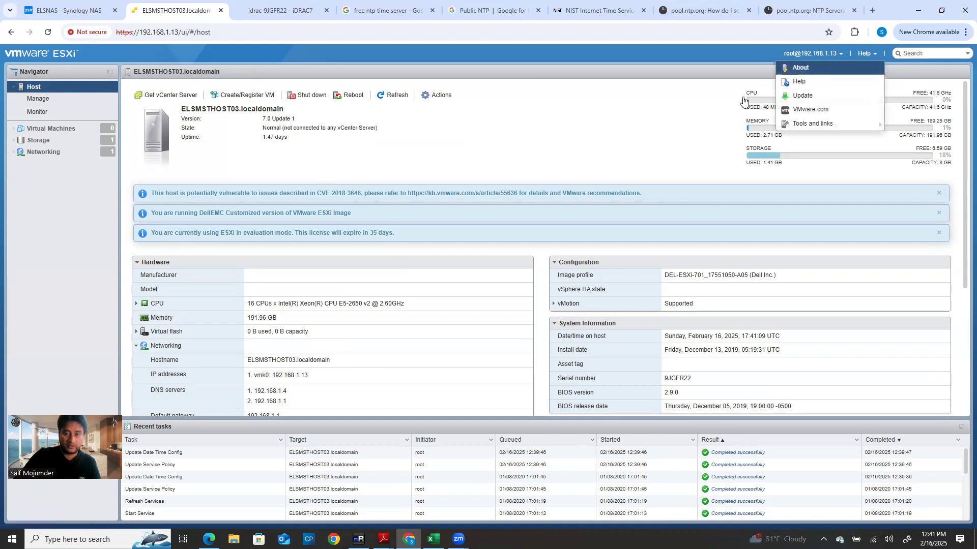
click(799, 68)
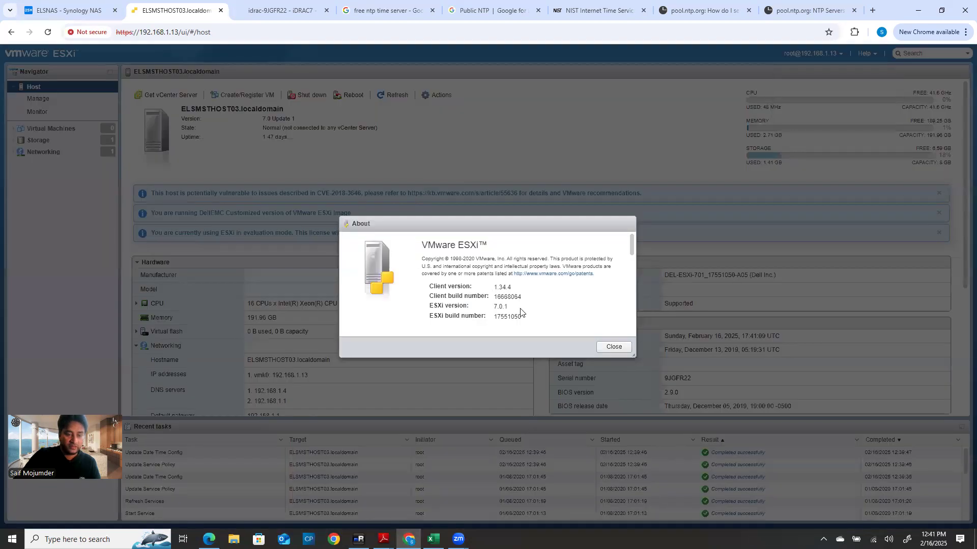
double_click(507, 316)
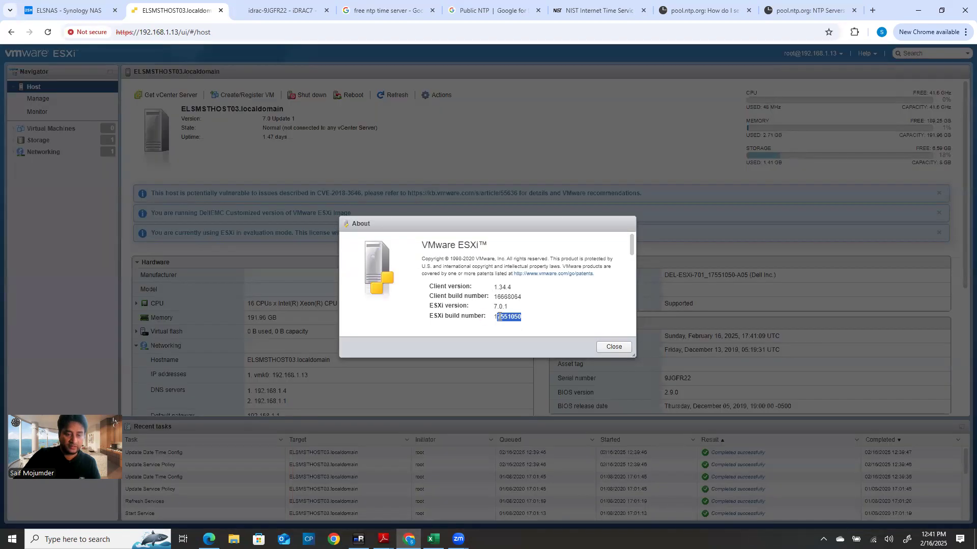
click(613, 346)
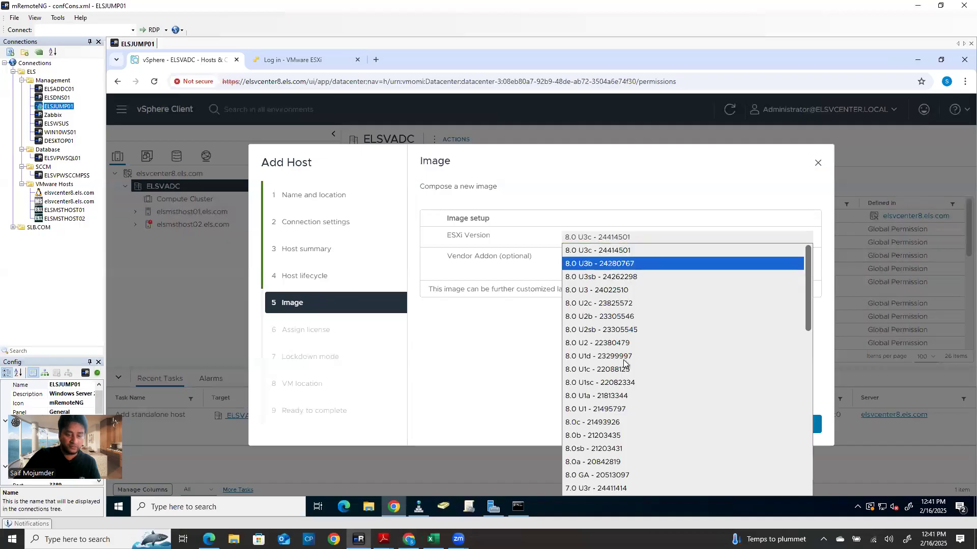
Step: Set the host image to ESXi 7.0 U1d - 17551050 with the DellEMC PowerEdge 7.0 U1 addon
scroll(down, 3)
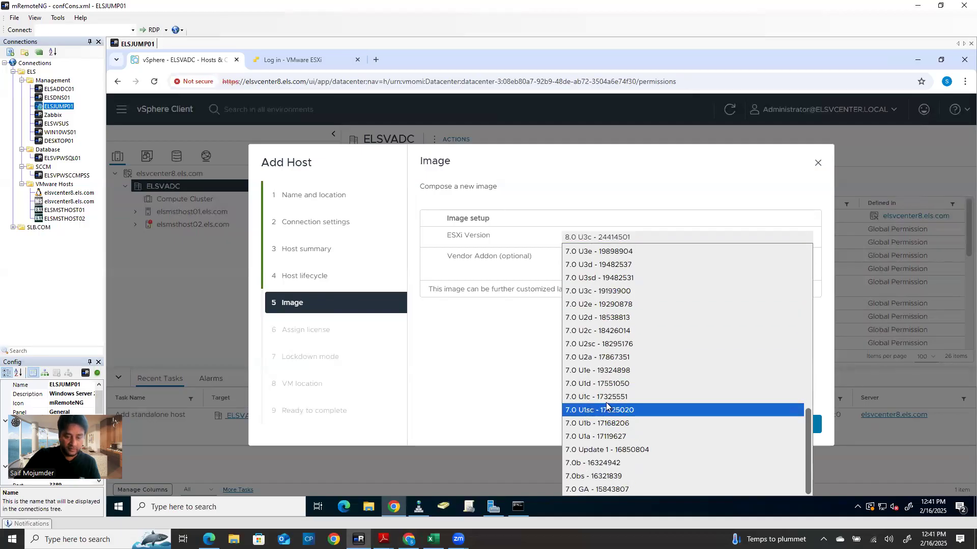
mouse_move(595, 383)
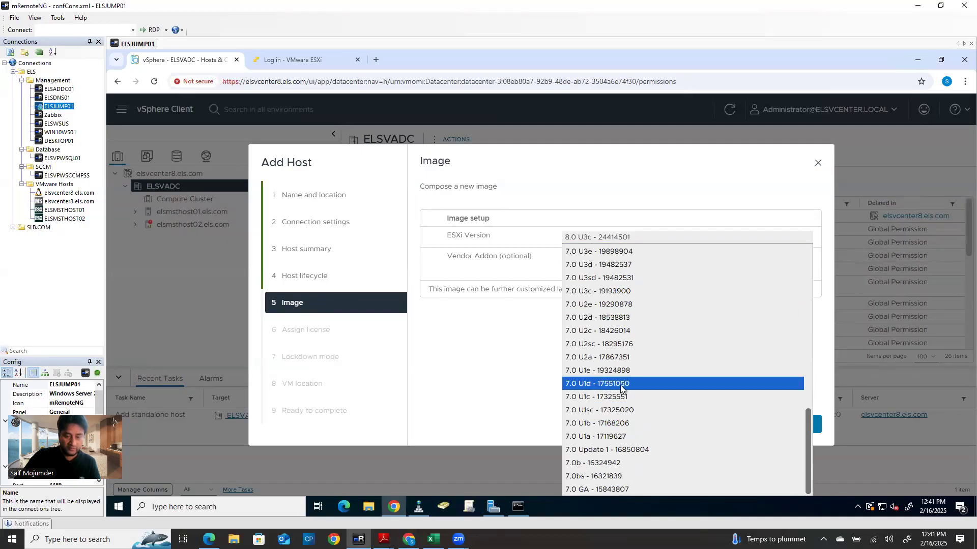
click(595, 383)
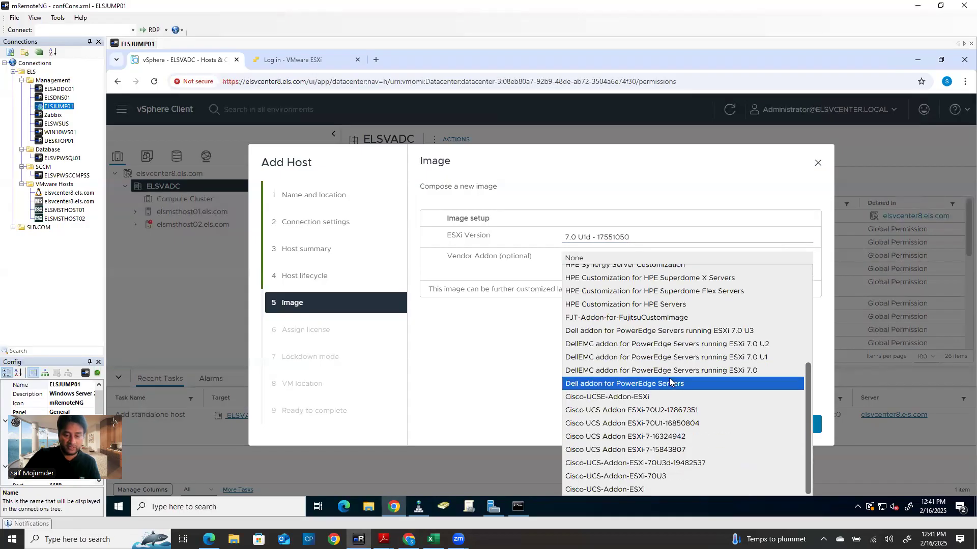
click(666, 357)
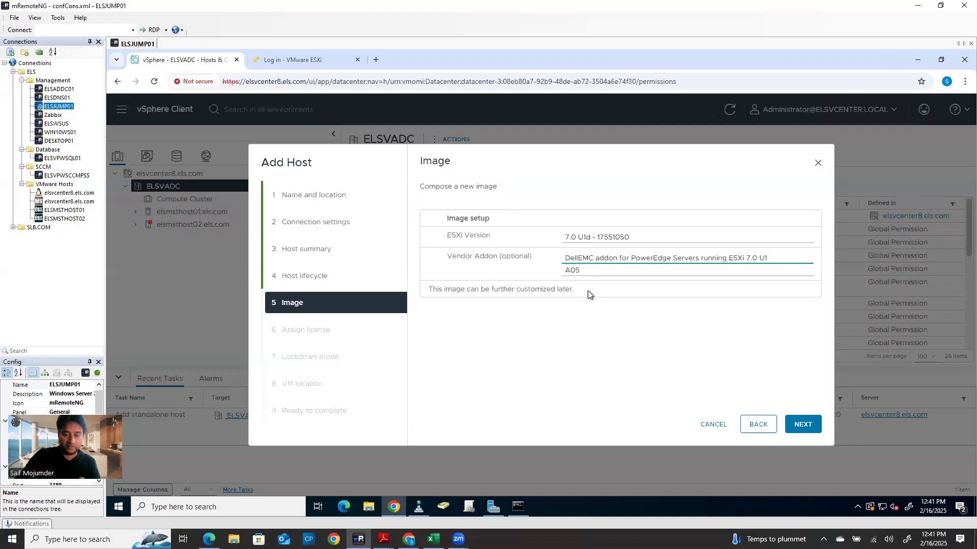
click(802, 424)
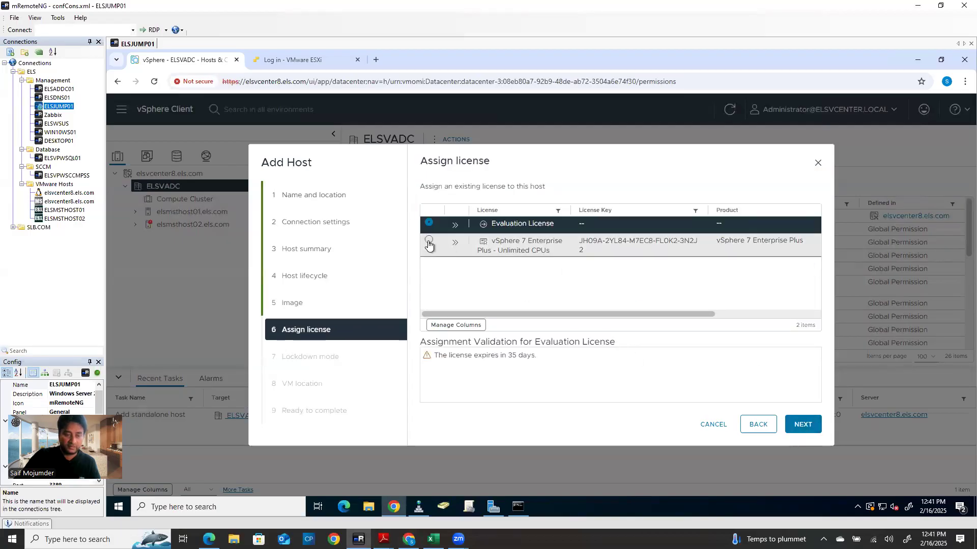
Step: Assign the vSphere 7 Enterprise Plus license, leave lockdown disabled, and place VMs in ELSVADC
click(802, 425)
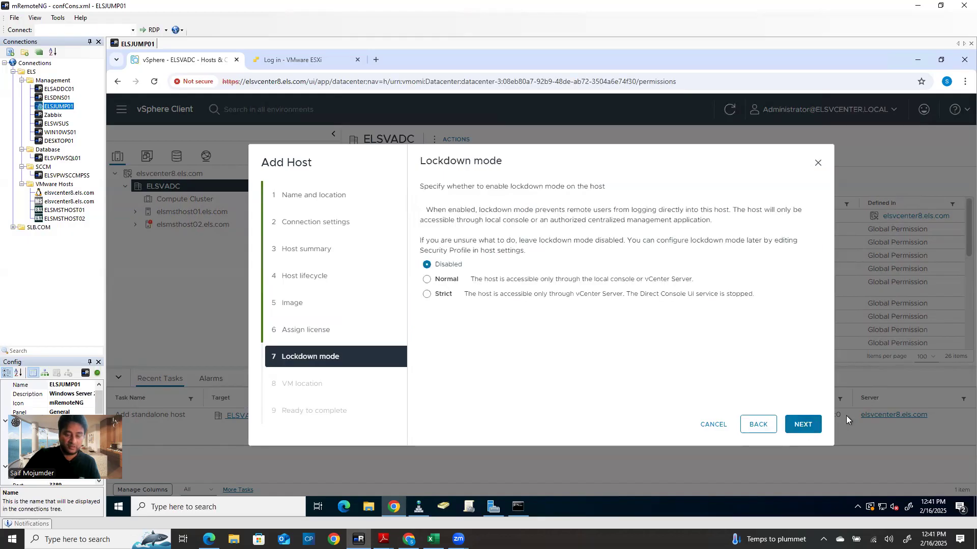
click(801, 425)
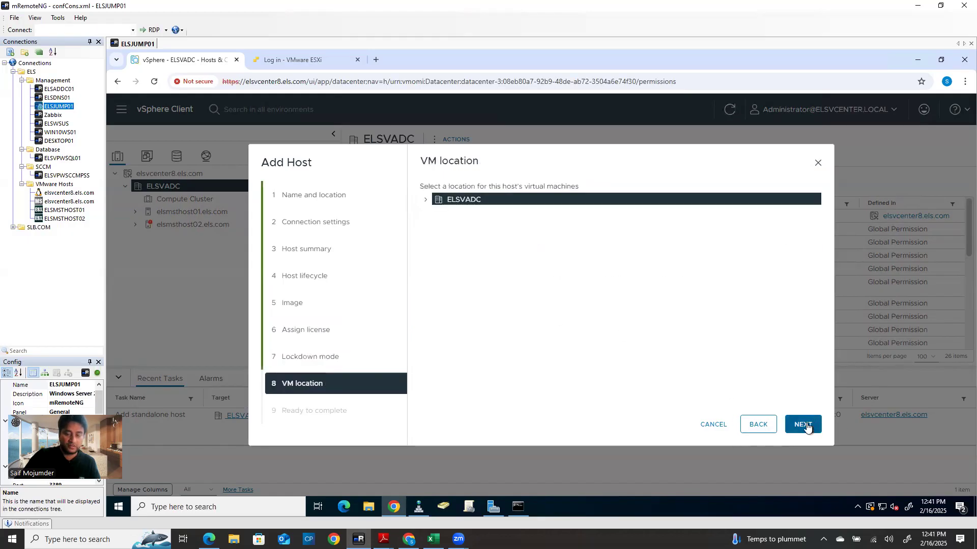
click(802, 424)
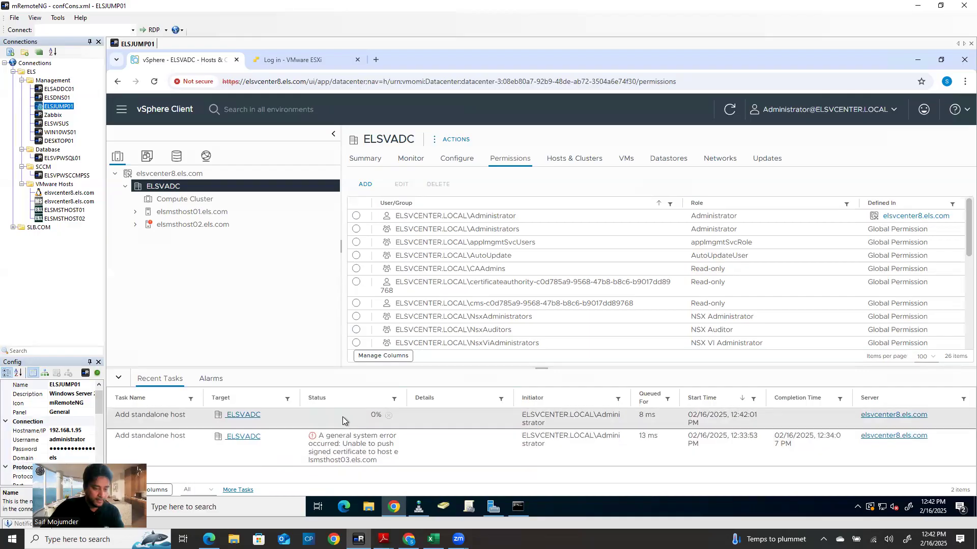
mouse_move(328, 420)
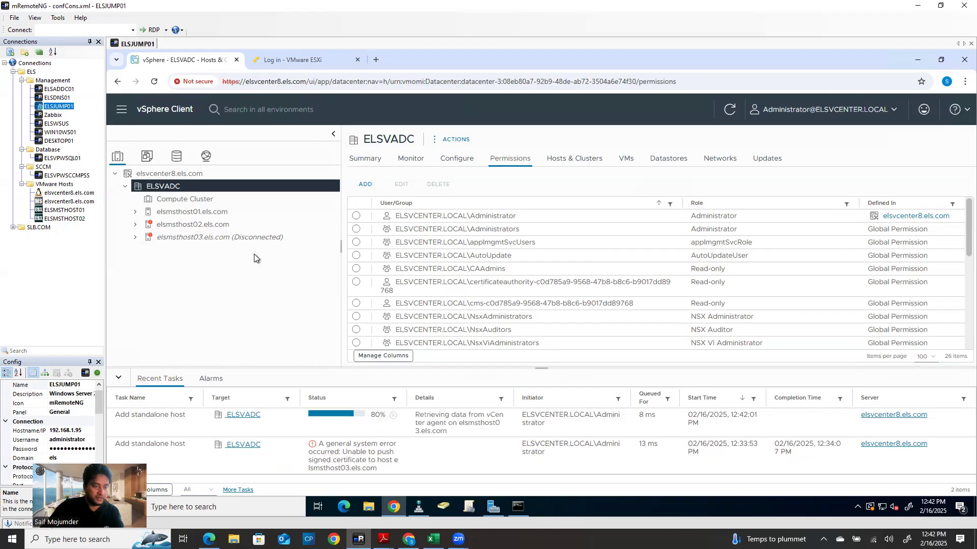
mouse_move(219, 238)
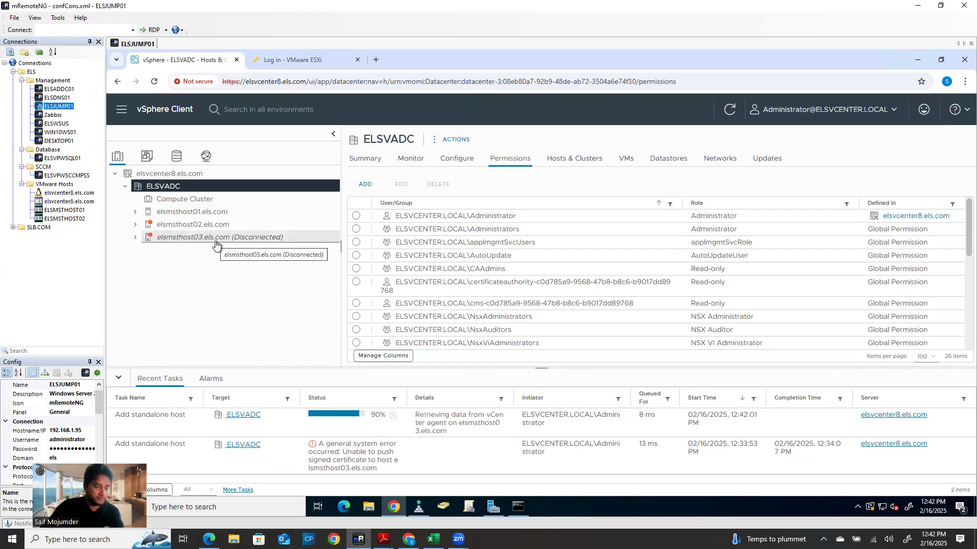
mouse_move(218, 247)
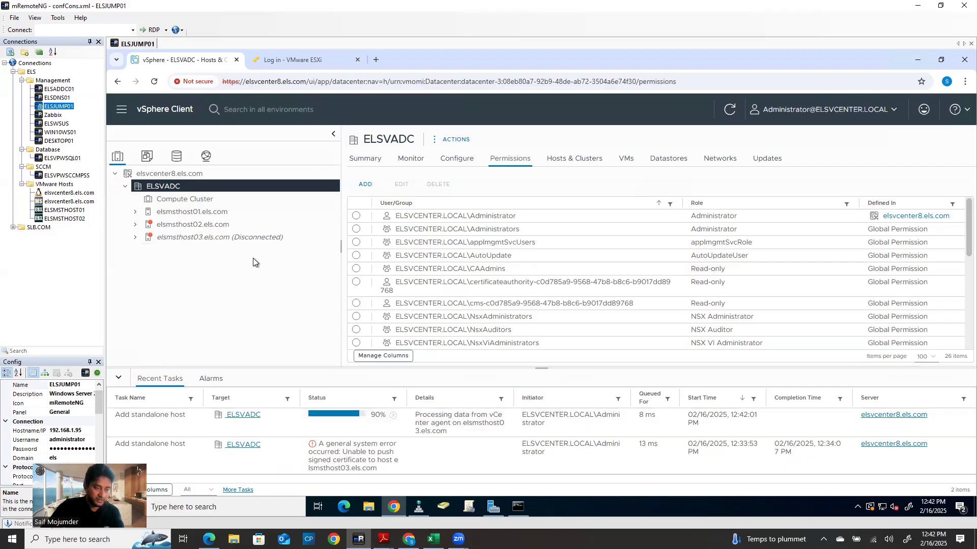
Step: Once the Add standalone host task completes, select elsmsthost03.els.com under ELSVADC
click(729, 109)
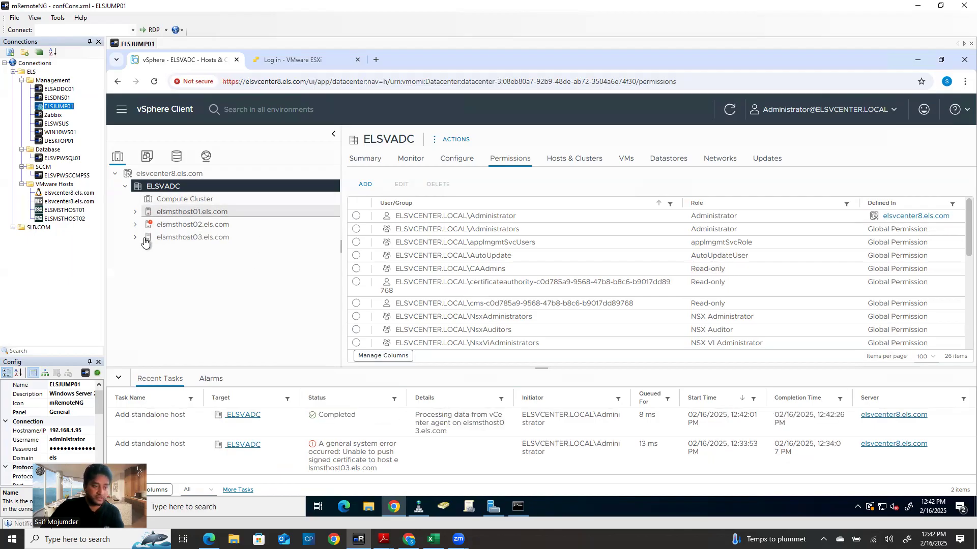
click(192, 238)
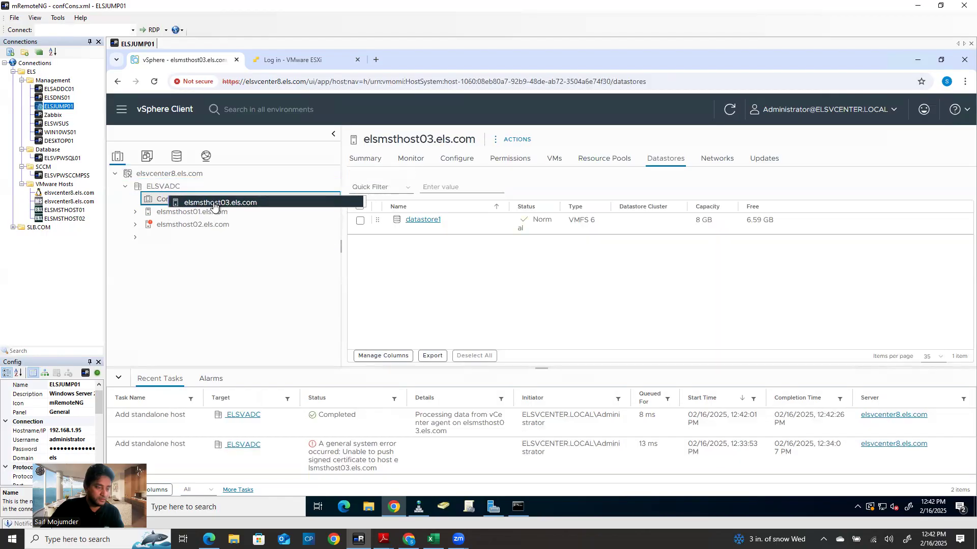
Step: Move elsmsthost03, 01 and 02 into Compute Cluster, keeping VMs in the root resource pool
drag(209, 202, 184, 198)
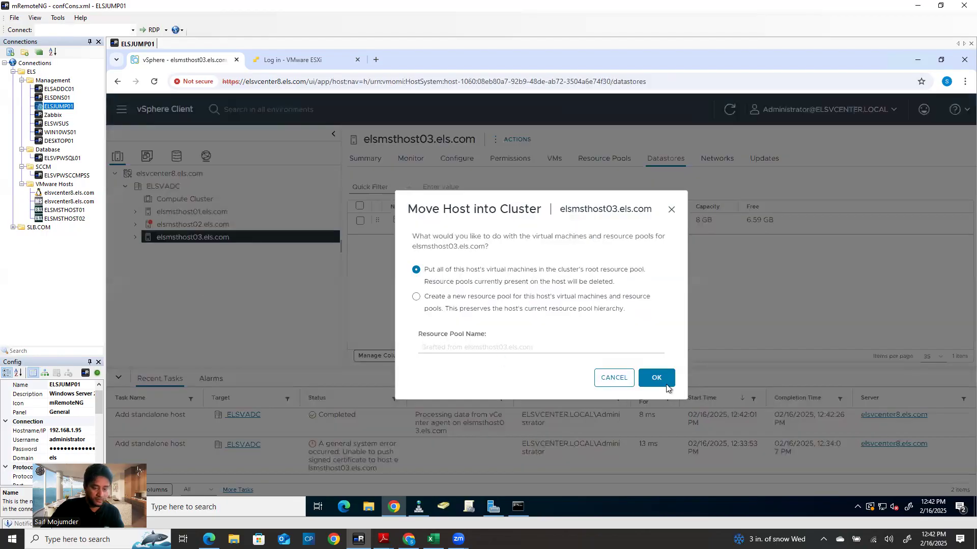
click(656, 378)
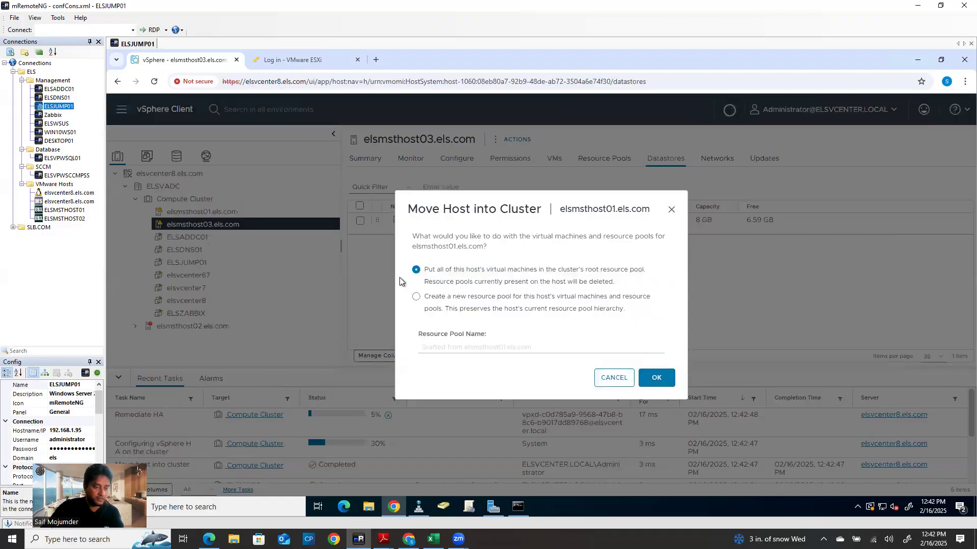
click(656, 378)
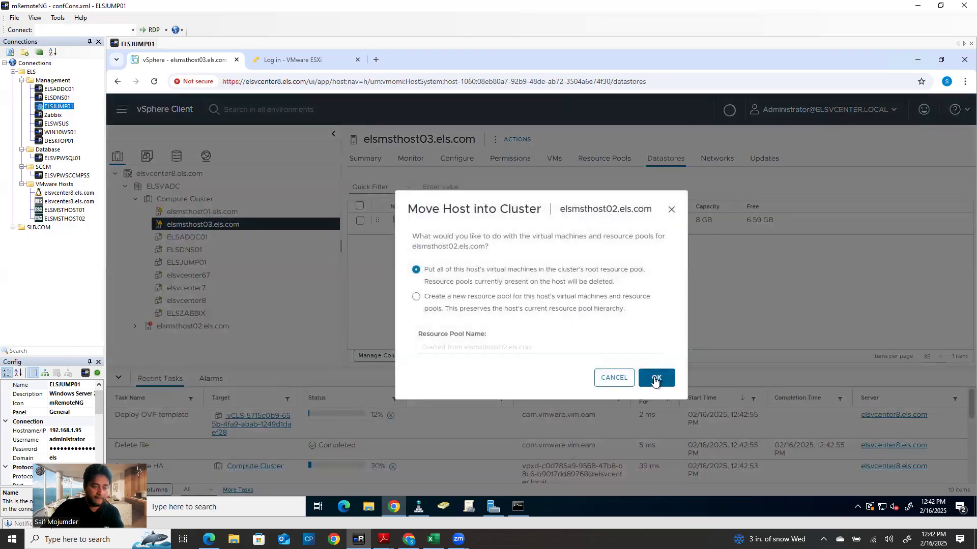
click(655, 377)
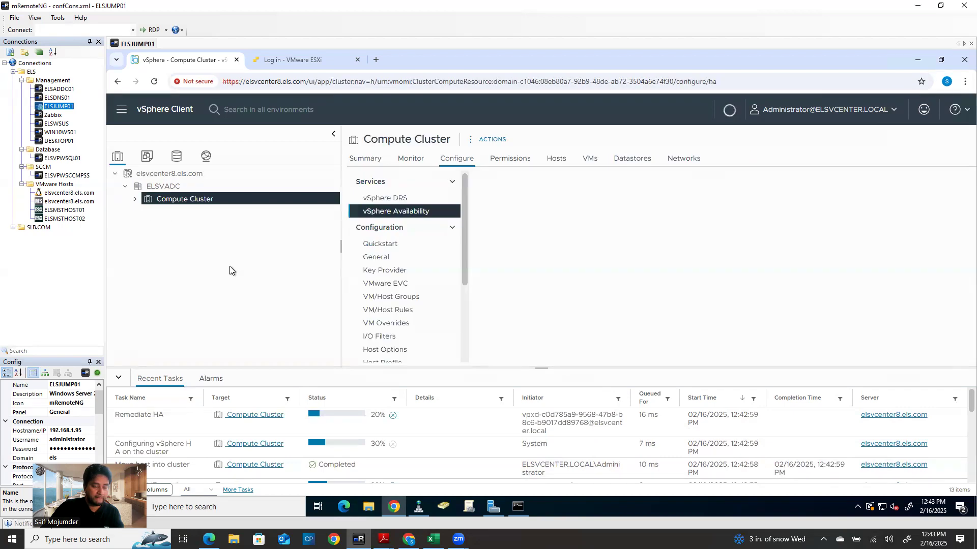
click(396, 211)
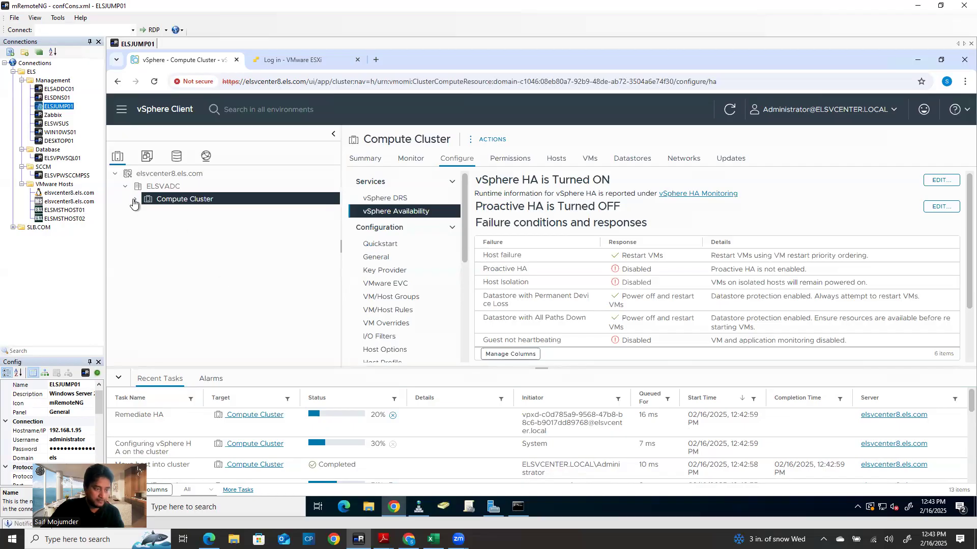
click(135, 186)
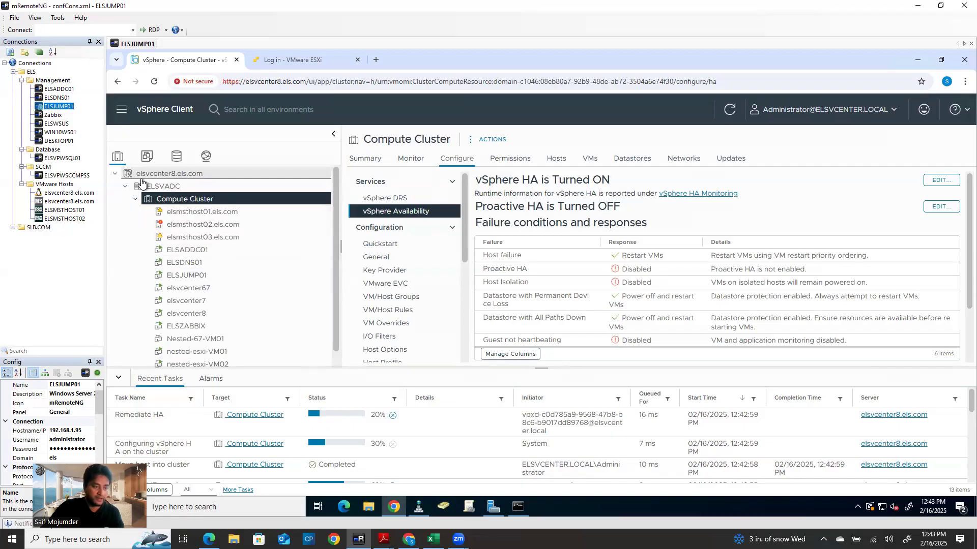
click(135, 199)
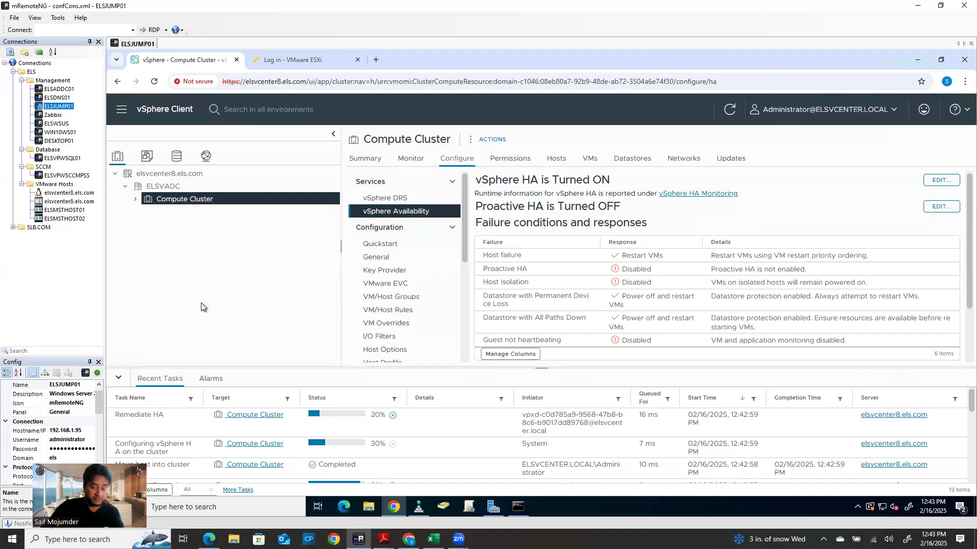
mouse_move(208, 285)
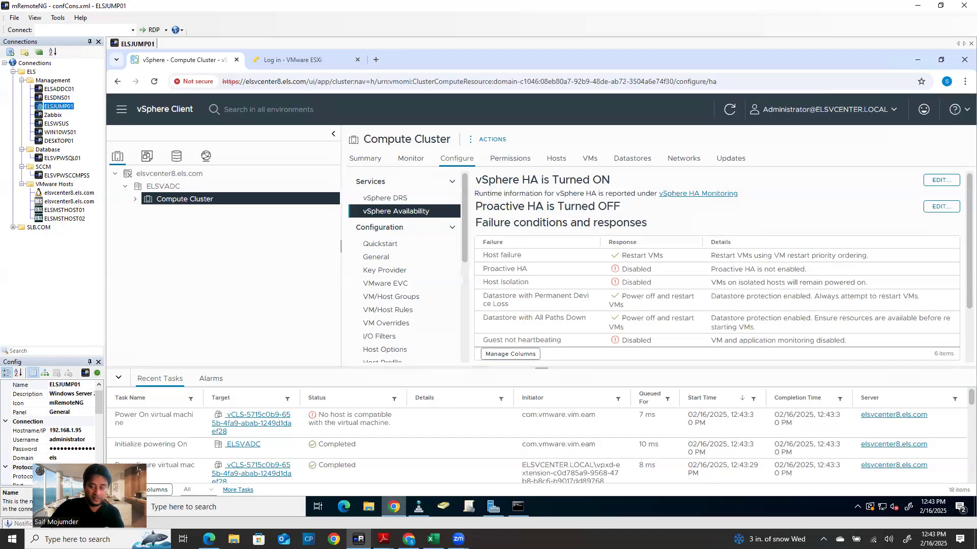
click(729, 110)
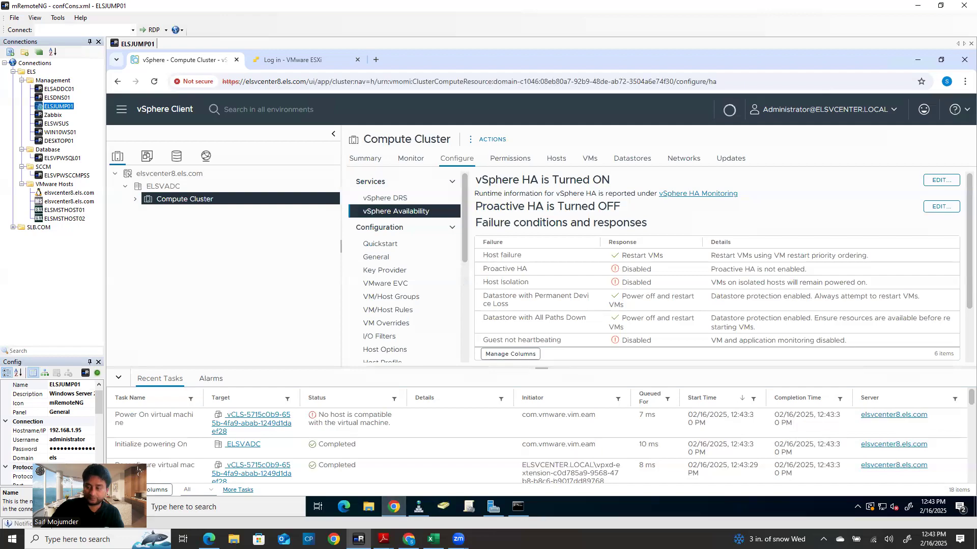